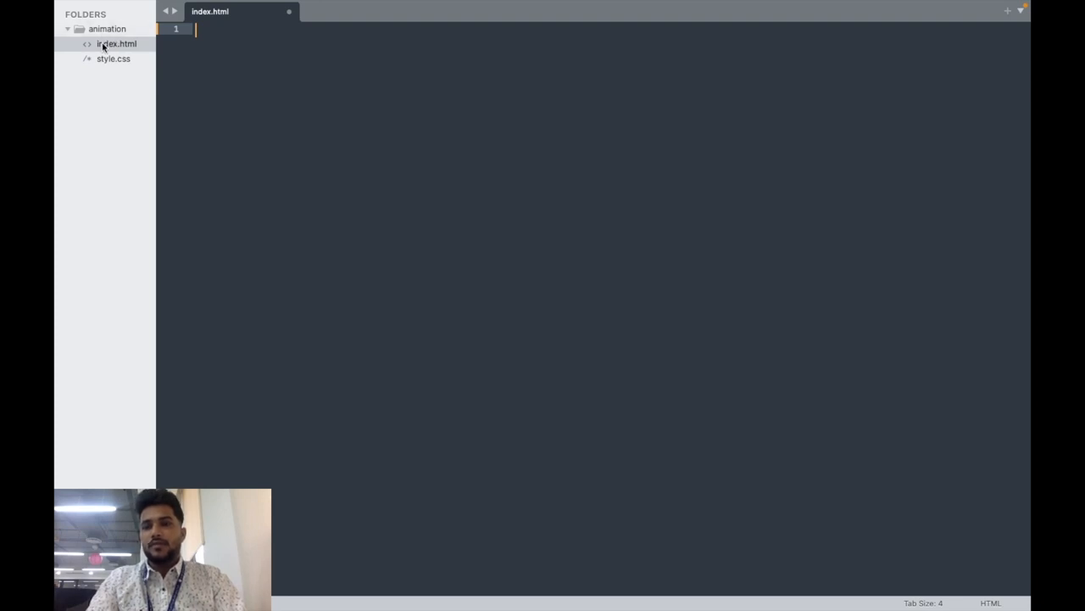
mouse_move(180, 82)
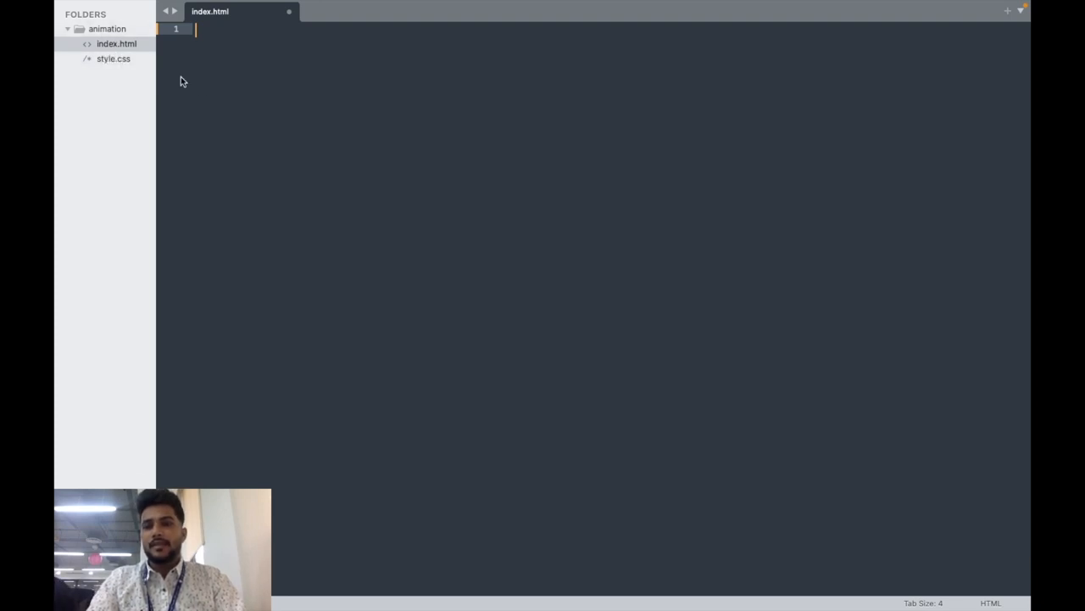
Step: Write the HTML boilerplate titled Animation Button with a <button class="btn">Button</button> in the body
type("htmmm")
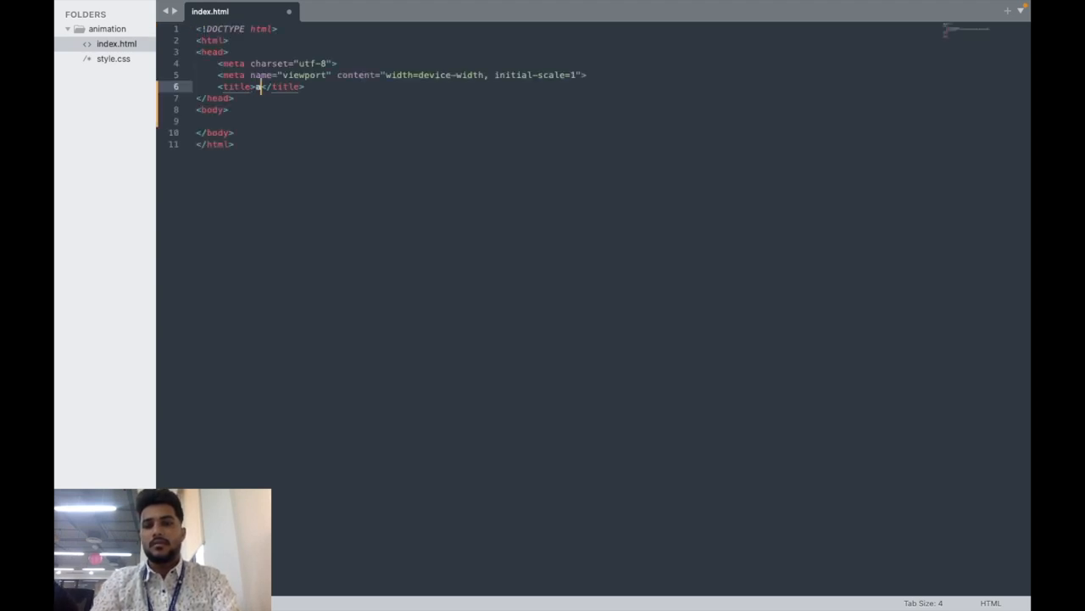
type("Animation C")
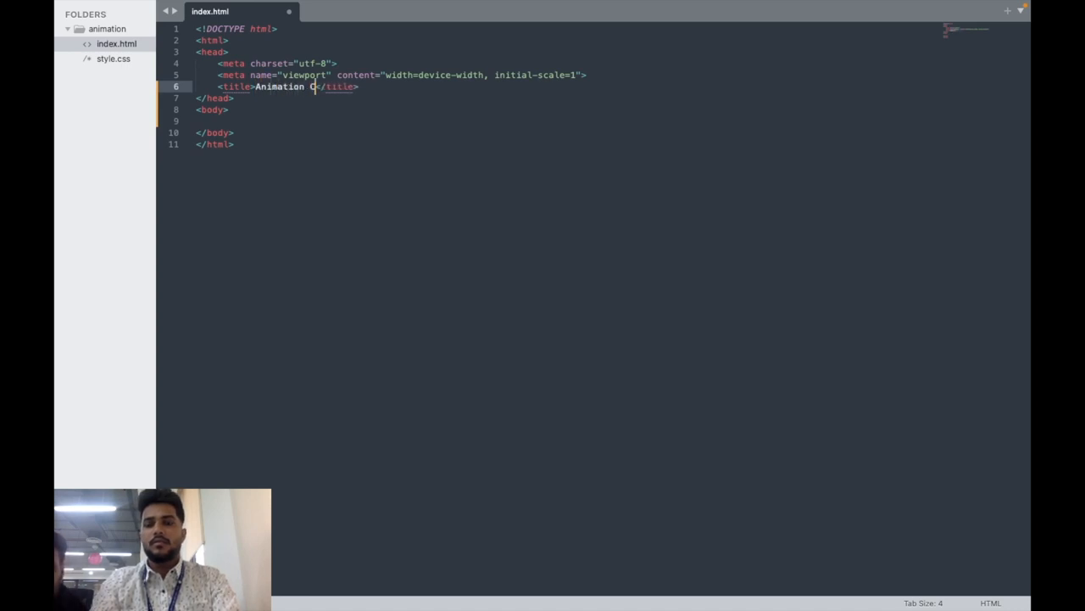
type("Button")
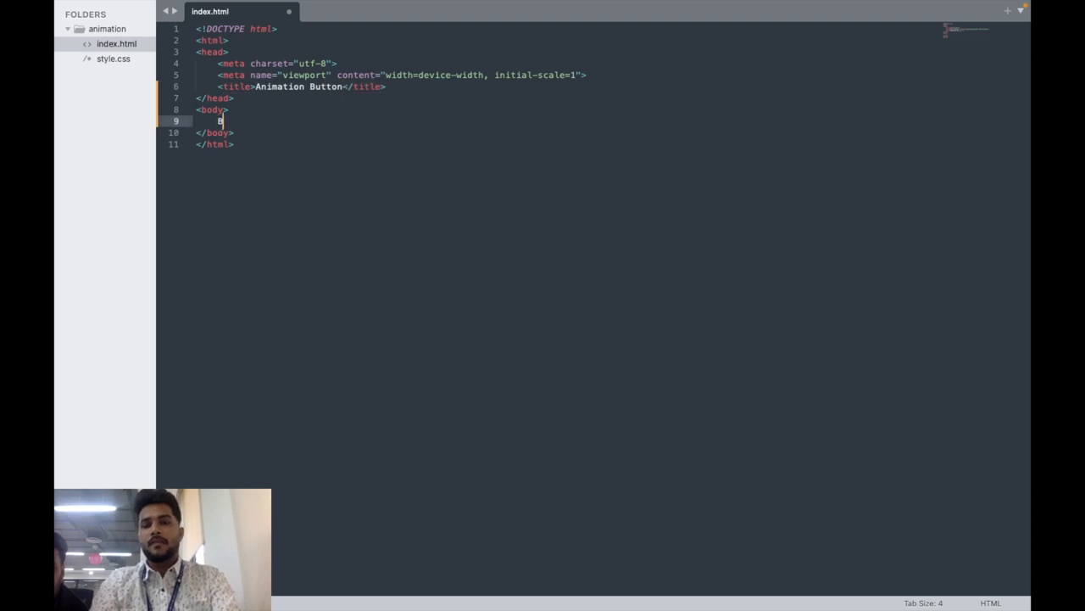
key("Backspace")
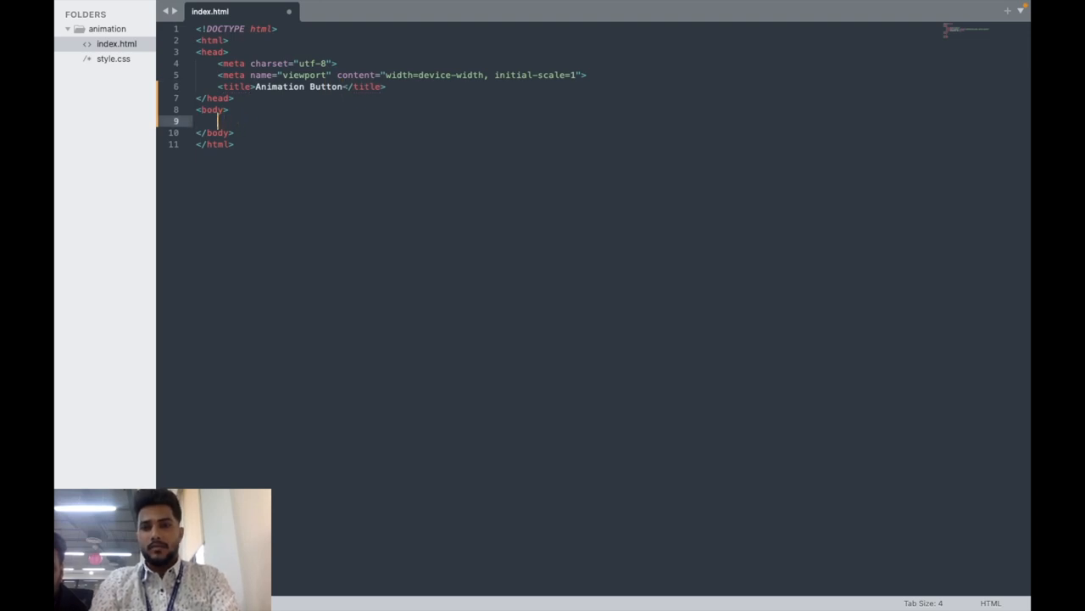
type("<button class=\"btn\"></button>")
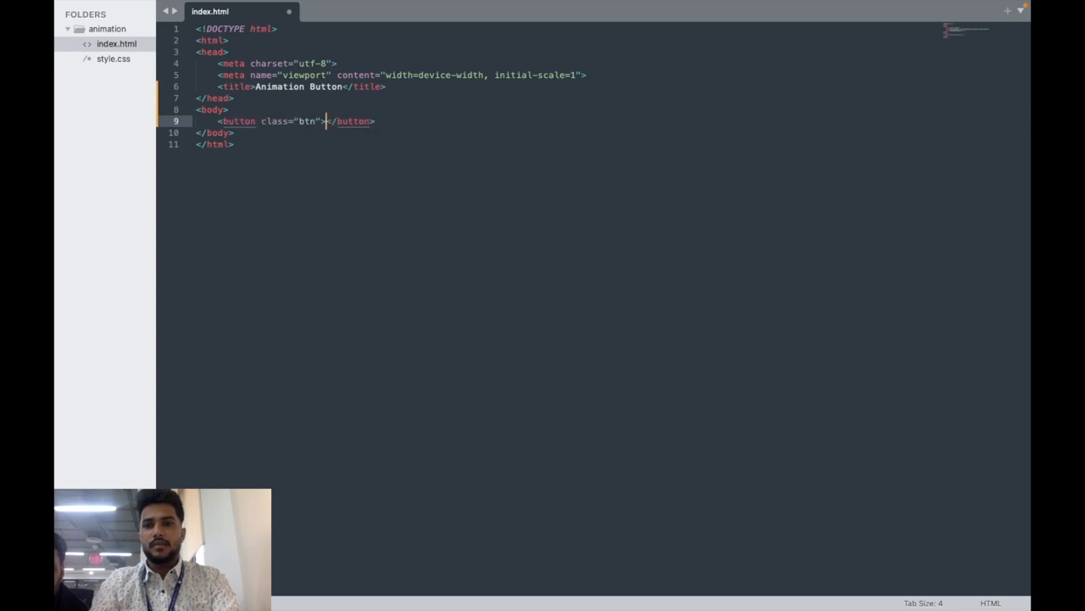
type("Bu")
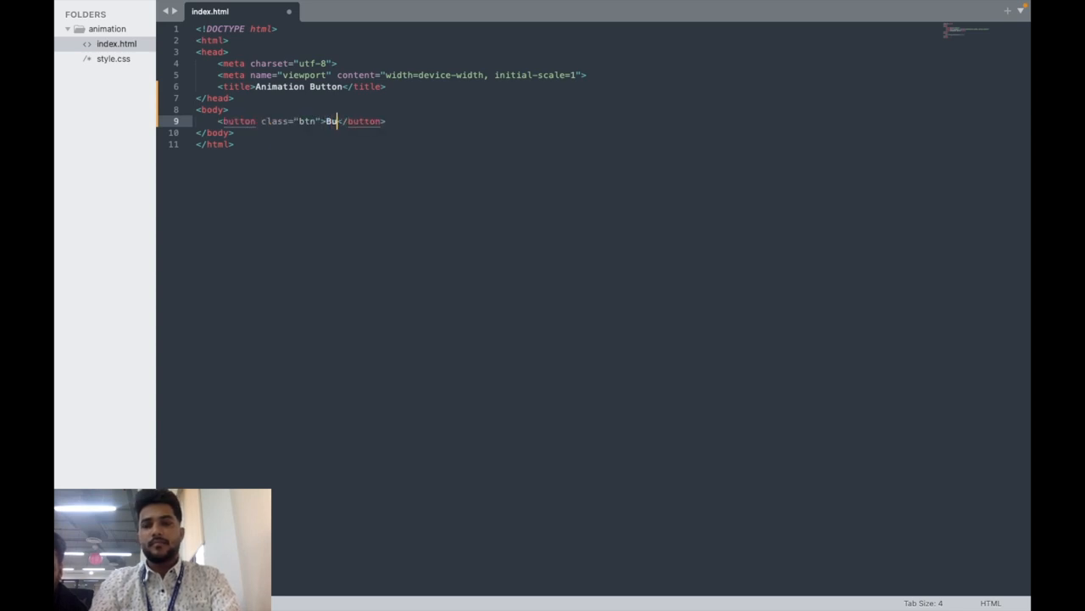
type("tton")
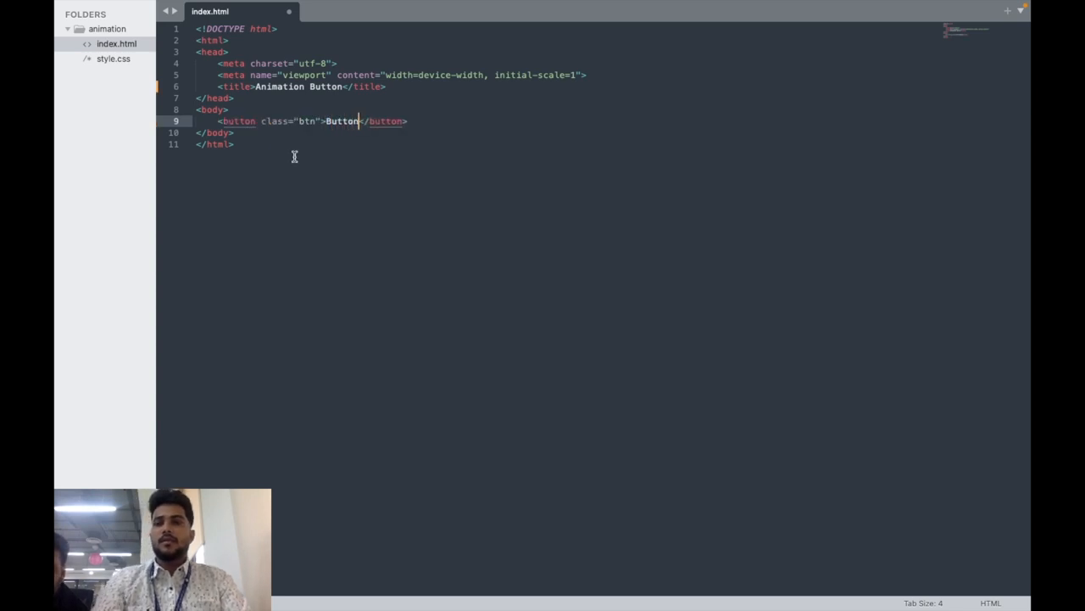
Step: Link the stylesheet sytle.css in the head and switch over to style.css
key("enter")
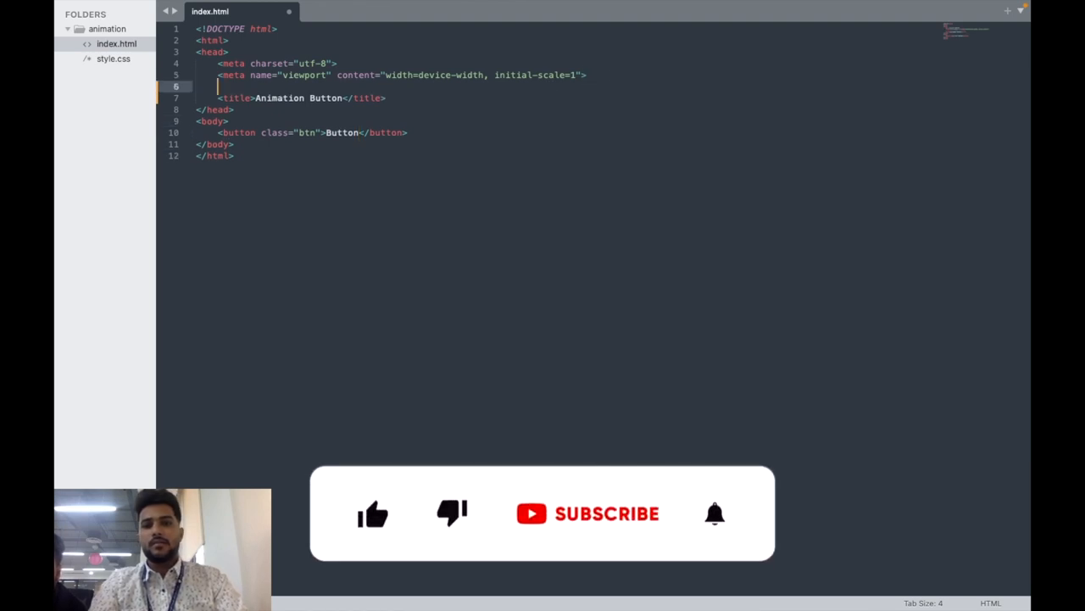
type("<link rel=\"stylesheet\" type=\"text/css\" href=\"\">")
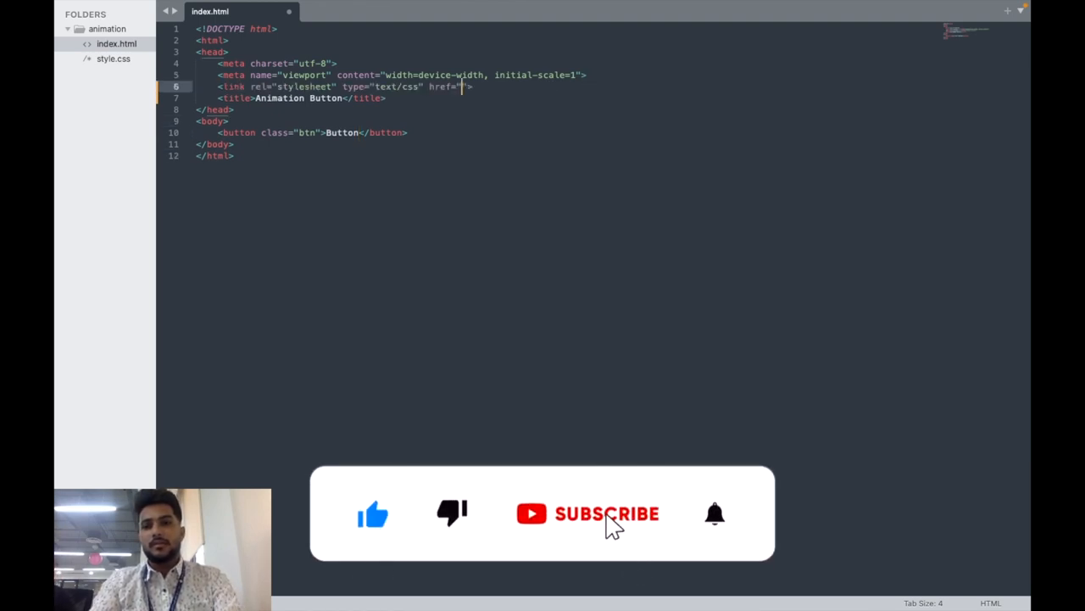
type("sytle.css")
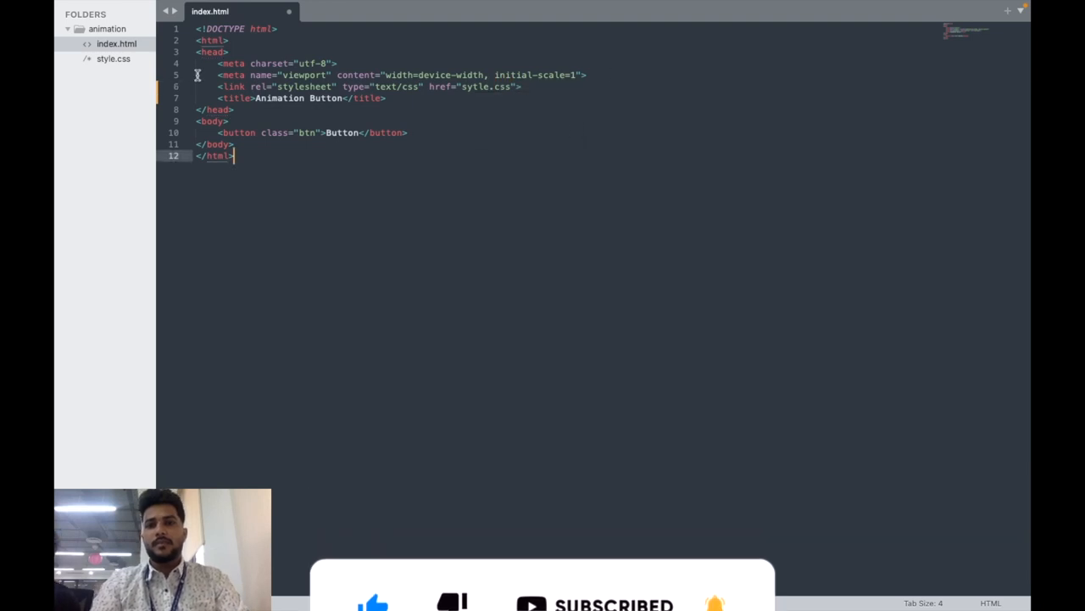
left_click(111, 58)
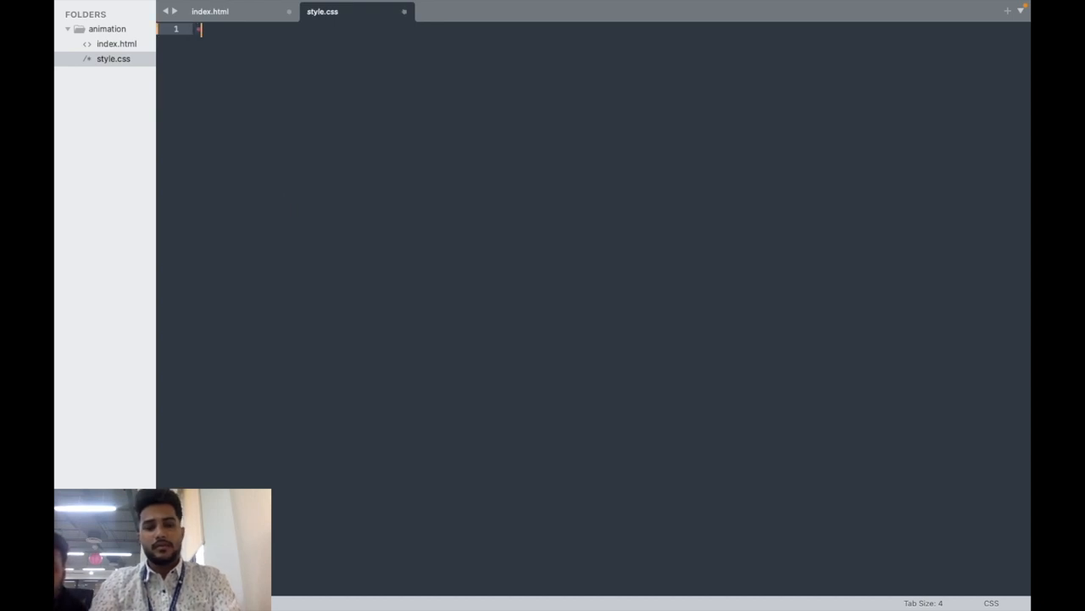
Step: Add a universal rule with transition: .2s all and start an empty .btn rule in style.css
type("*{")
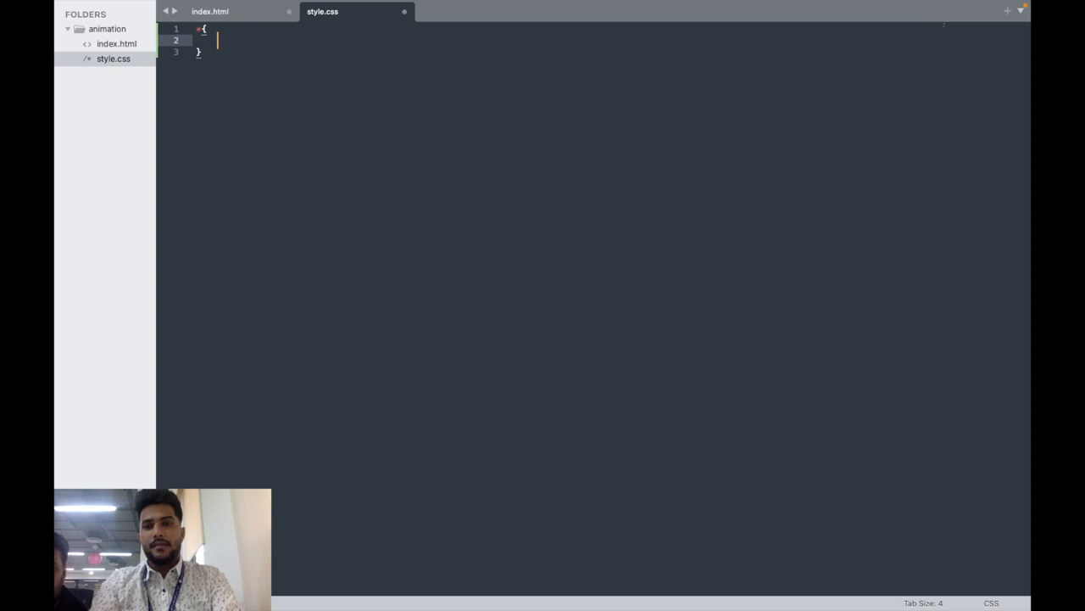
type("t")
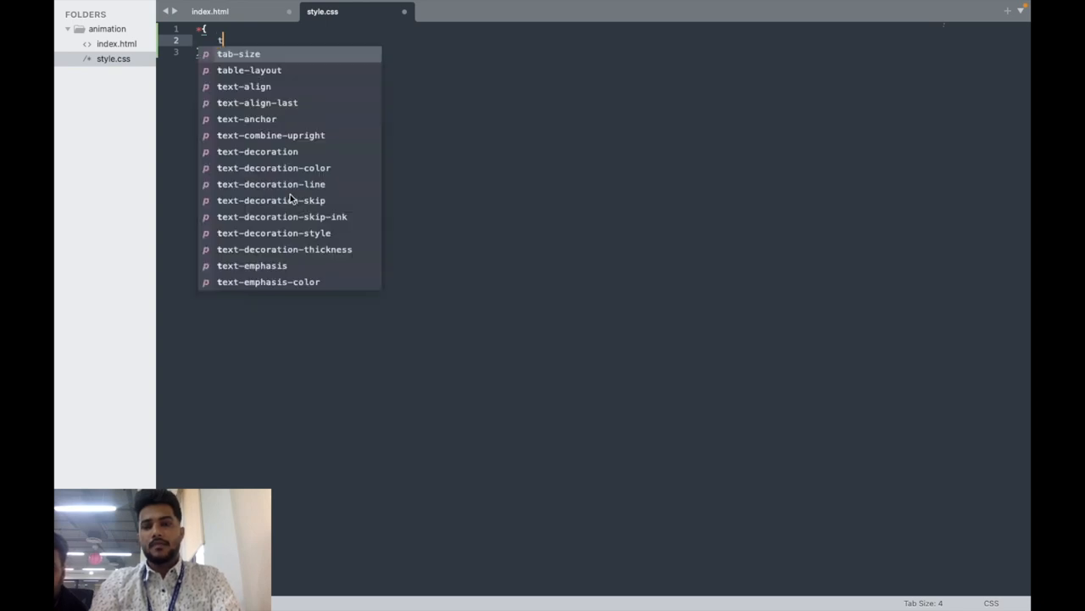
type("transition: ;")
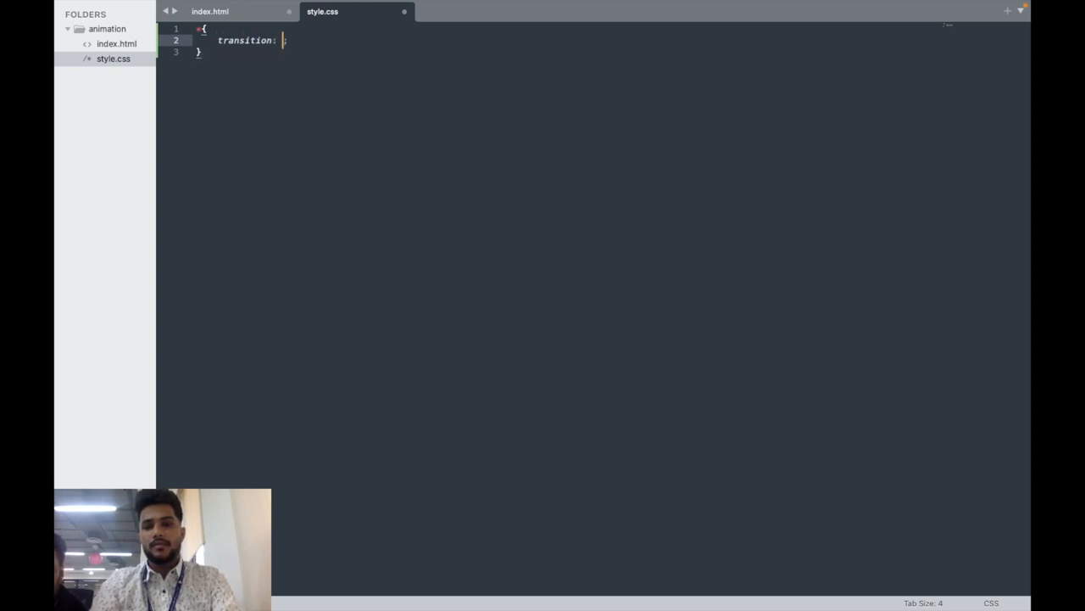
type(".2s all")
type(".btn{")
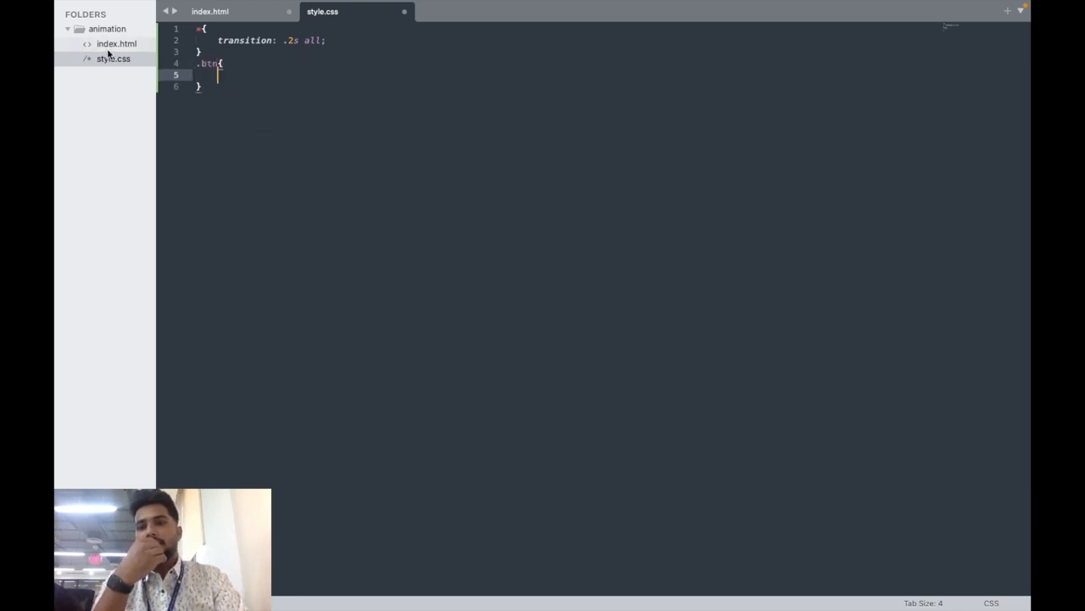
left_click(210, 10)
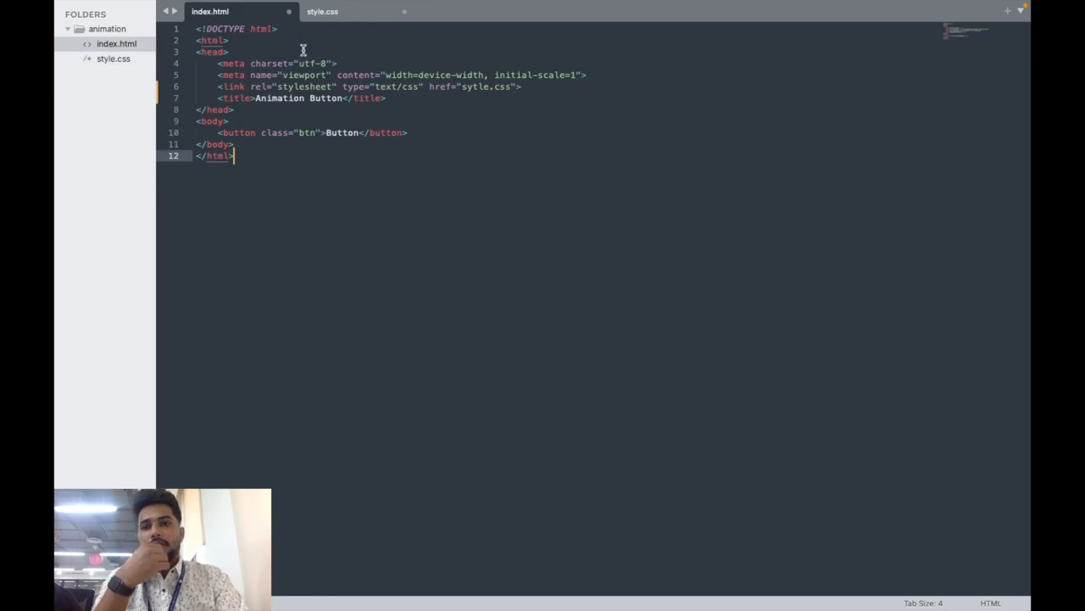
left_click(322, 10)
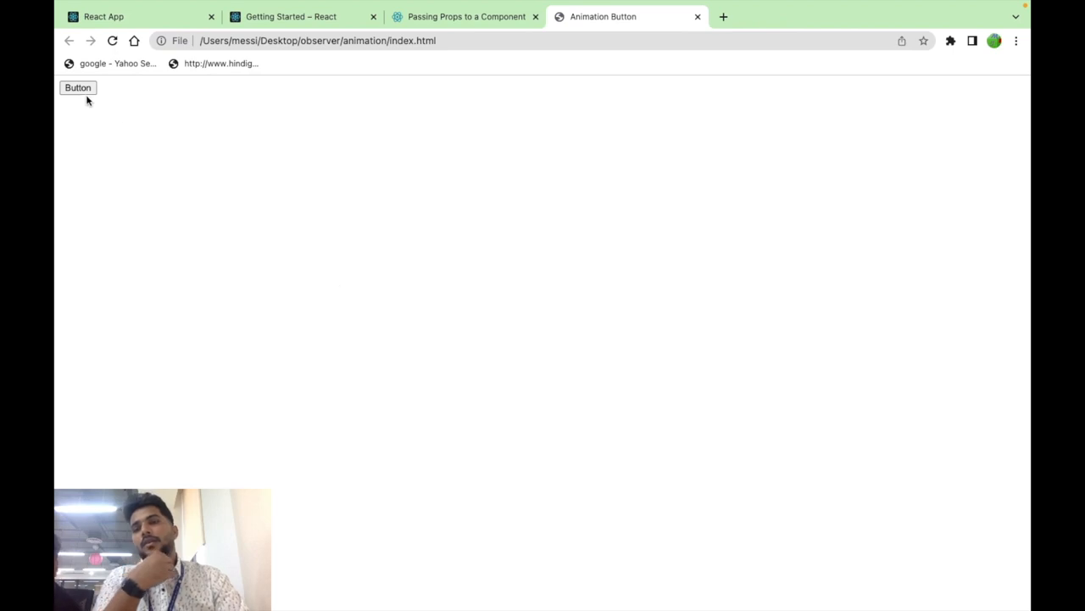
mouse_move(488, 122)
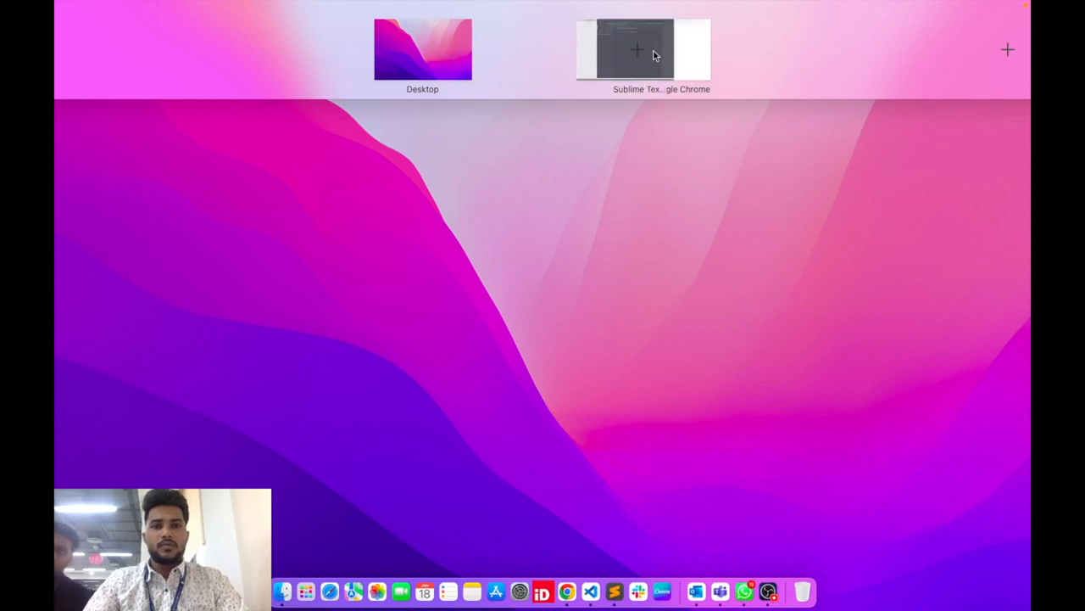
Step: Tile Sublime Text and Chrome side by side and bring style.css back into view
left_click(641, 49)
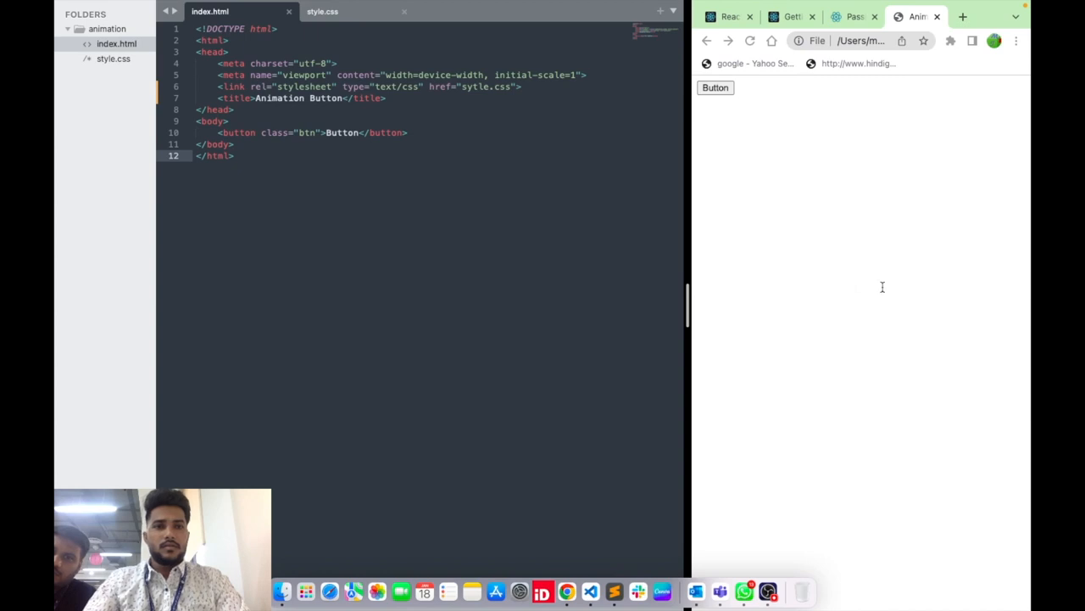
left_click(323, 10)
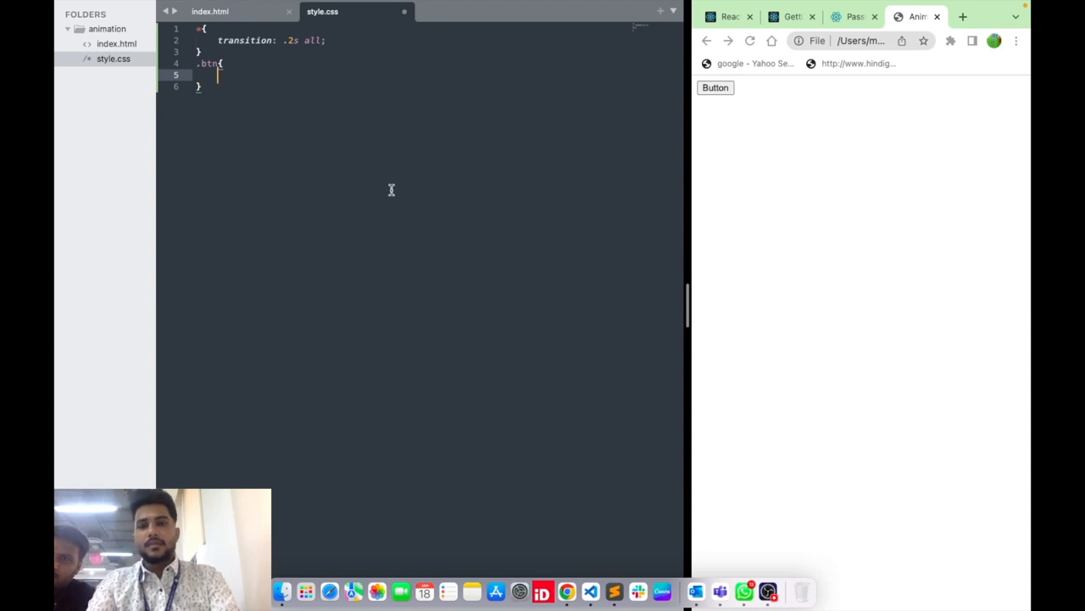
Step: Give .btn width: 300px and padding: 10px 0
type("width: ;")
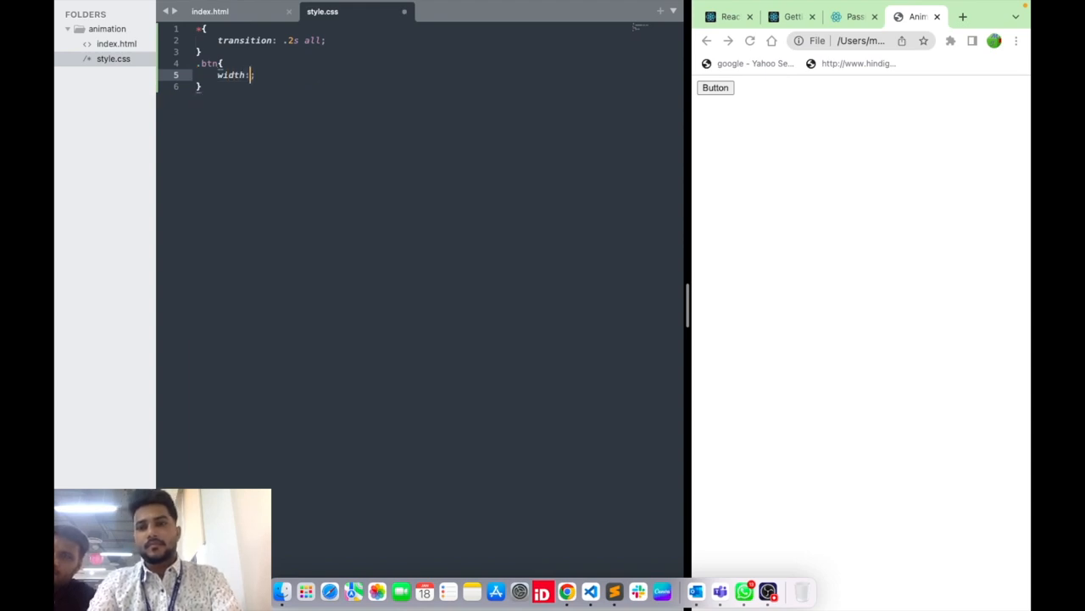
type("300p")
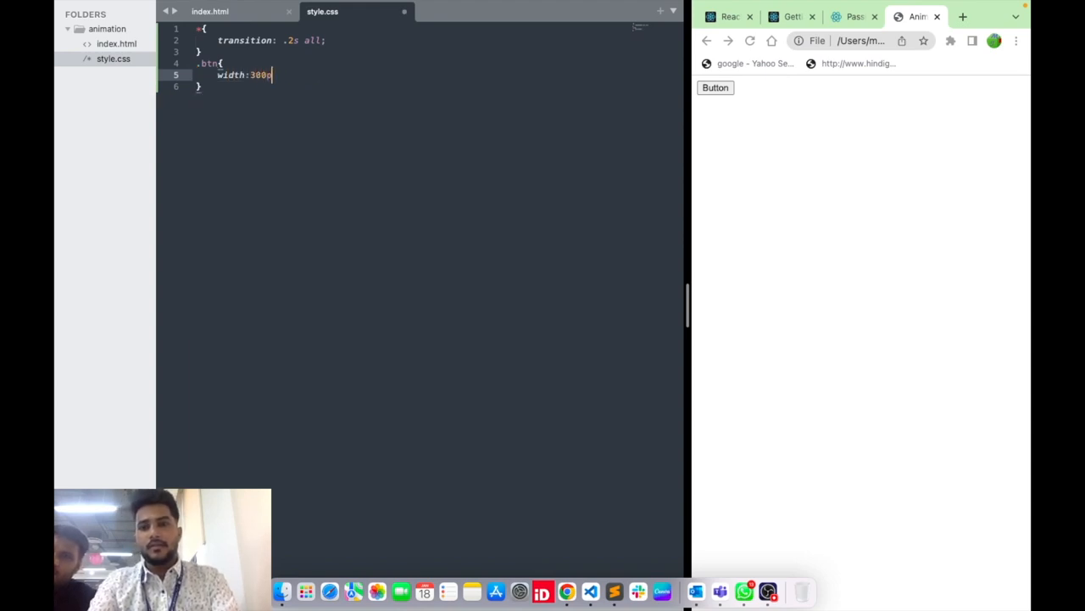
type("x")
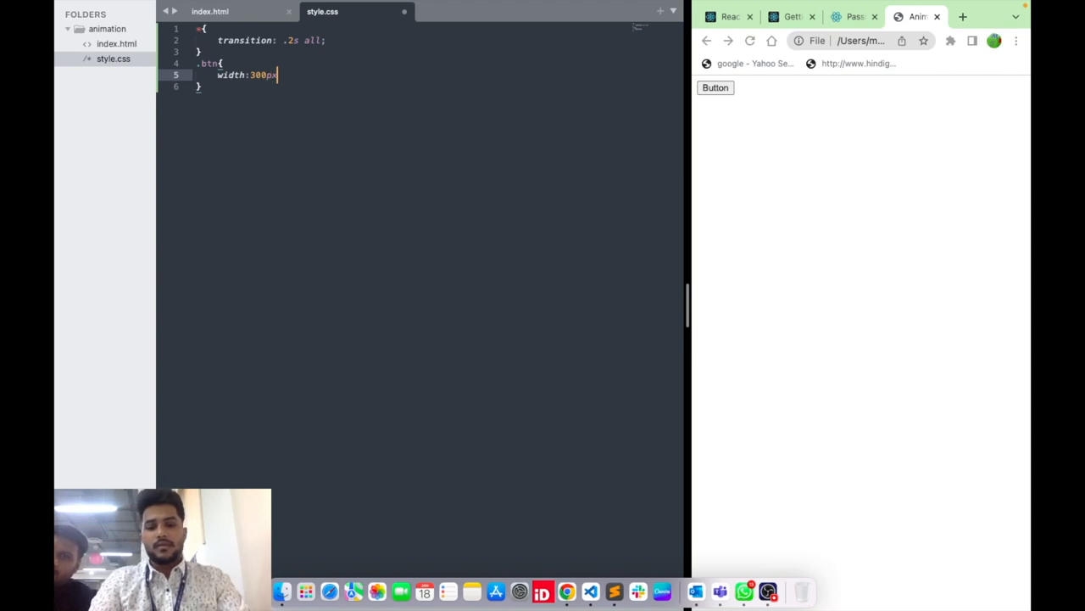
key("Return")
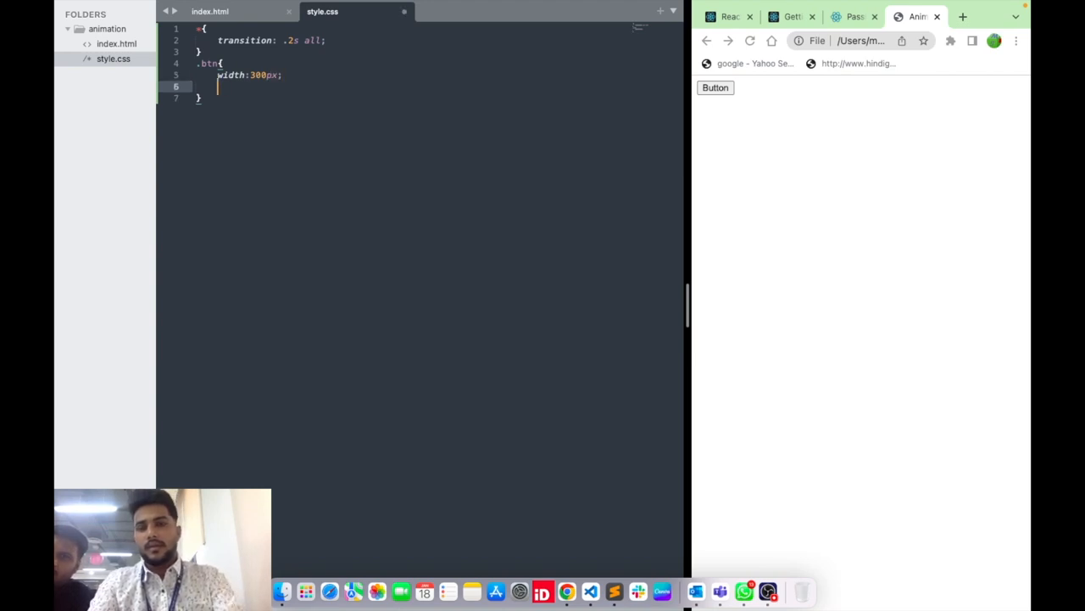
type("he")
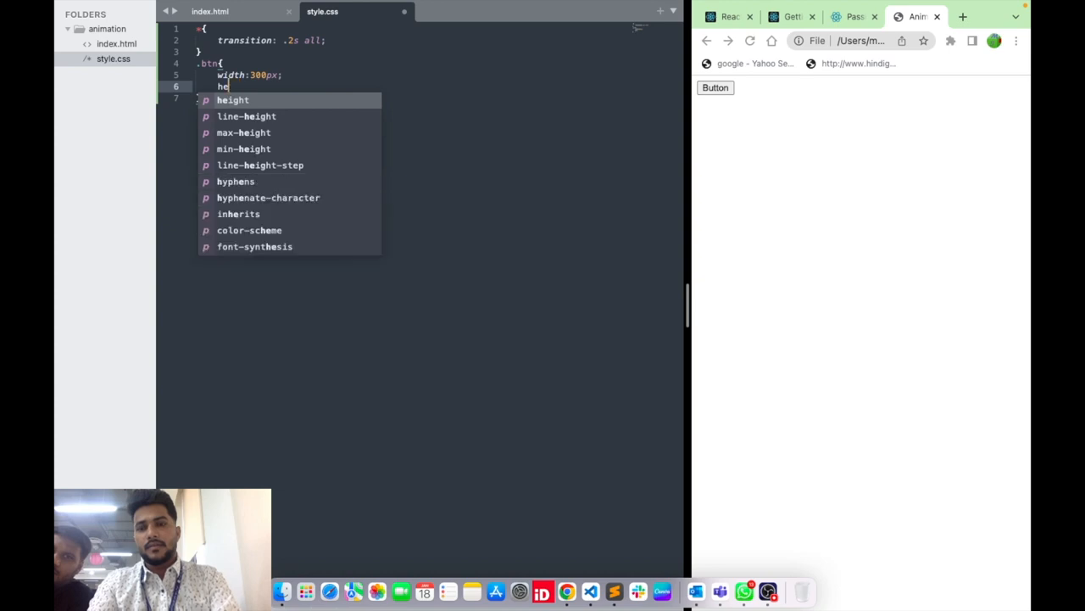
type("padding:;")
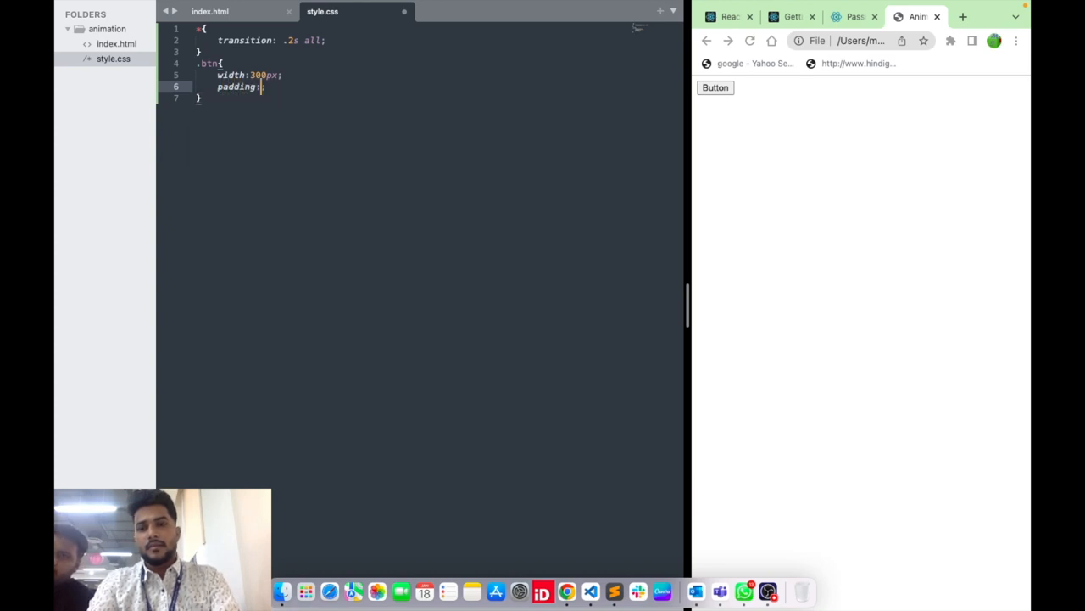
type("10px")
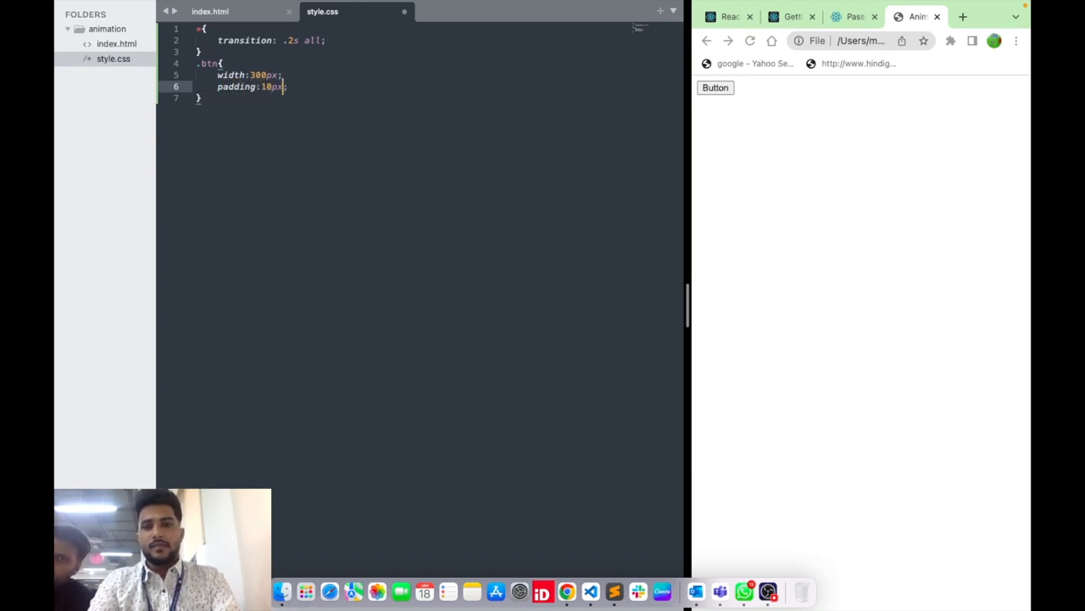
type("0")
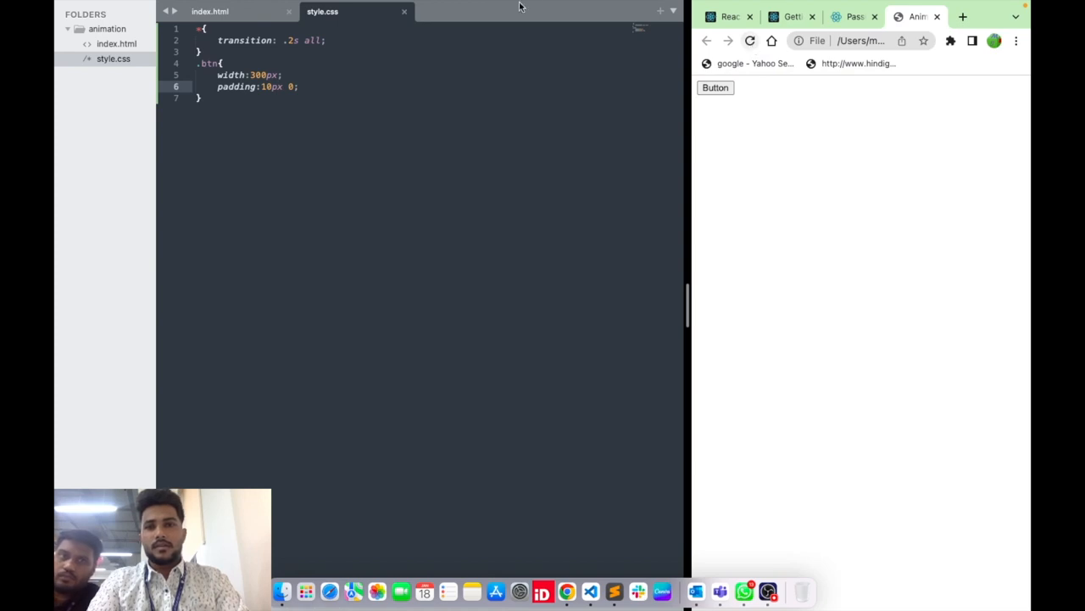
mouse_move(234, 77)
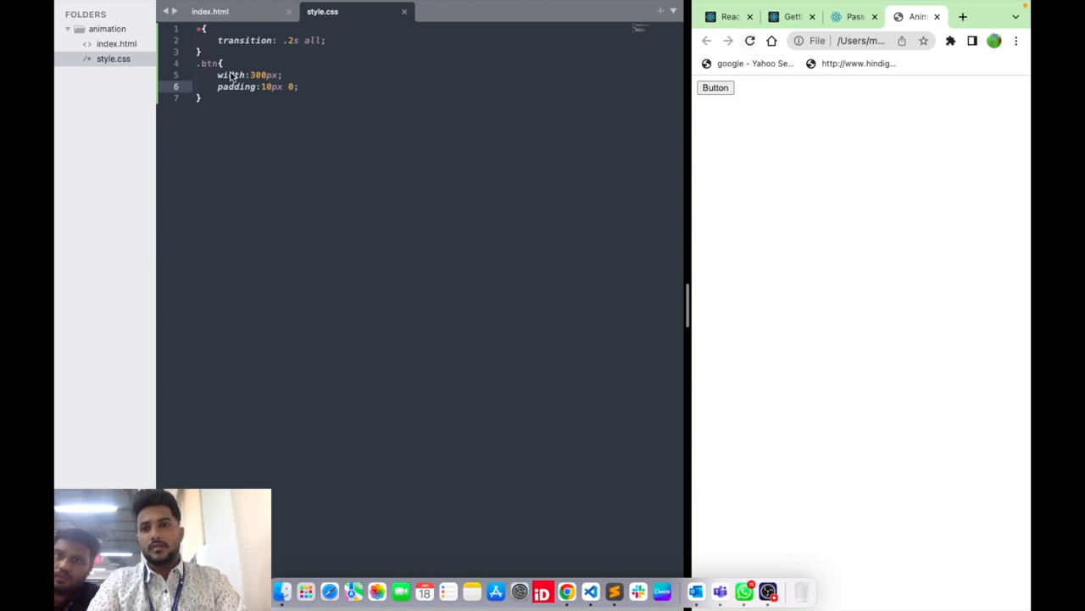
Step: Check index.html, reload the Chrome preview to see the wider button, and return to style.css
left_click(211, 10)
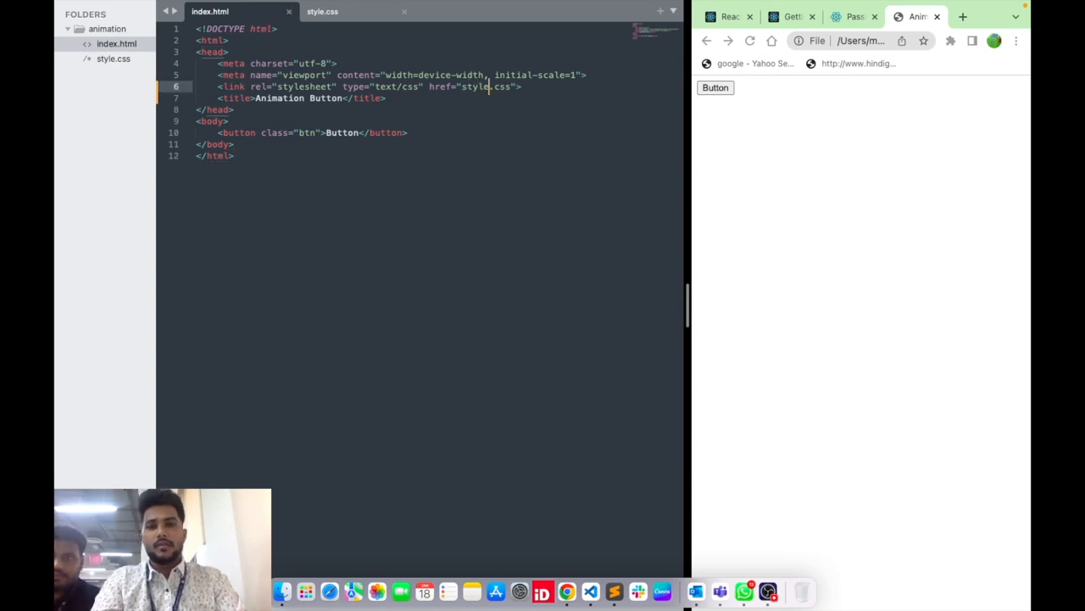
left_click(749, 41)
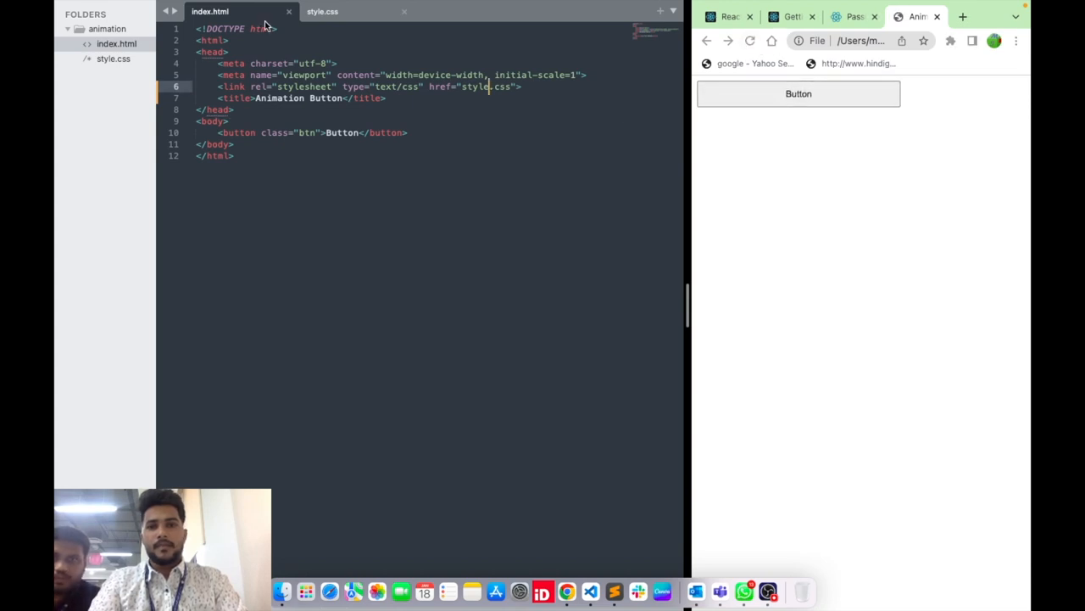
mouse_move(482, 167)
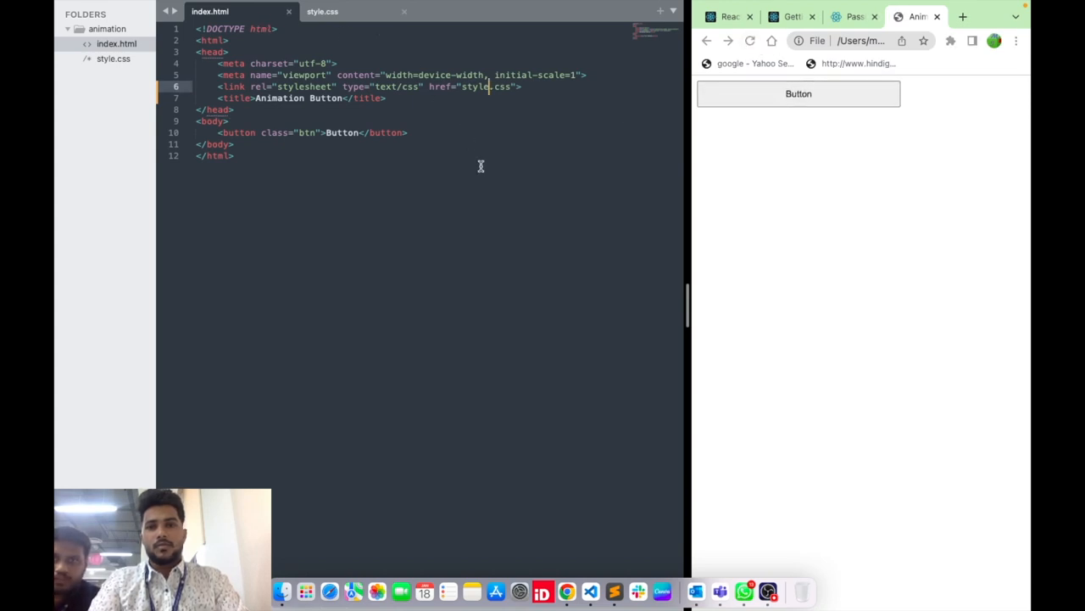
left_click(322, 10)
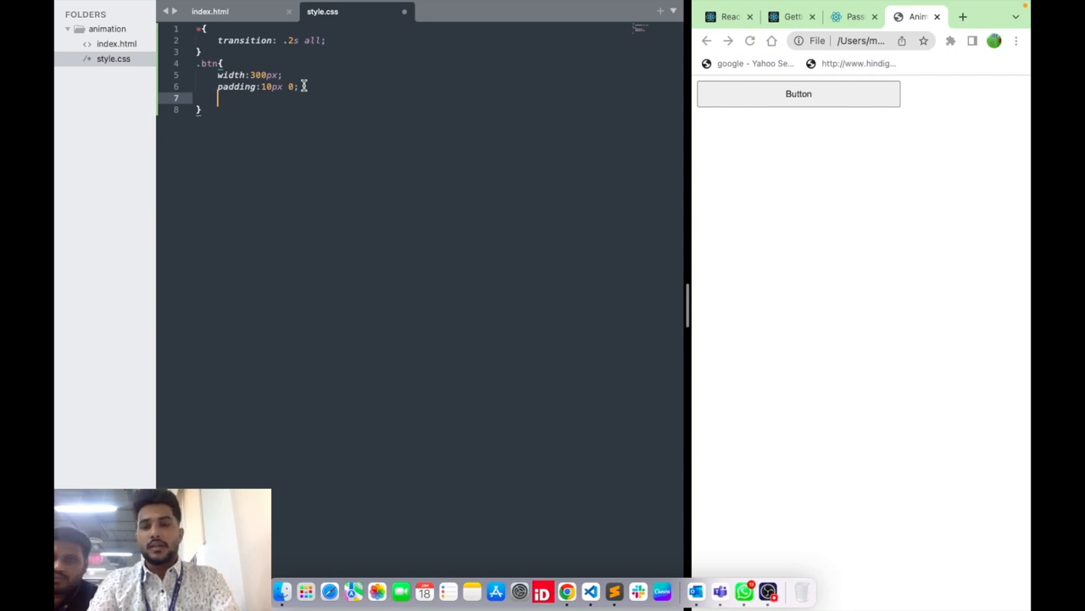
Step: Position .btn absolutely at top: 50% and left: 50%
type("position: absolute;")
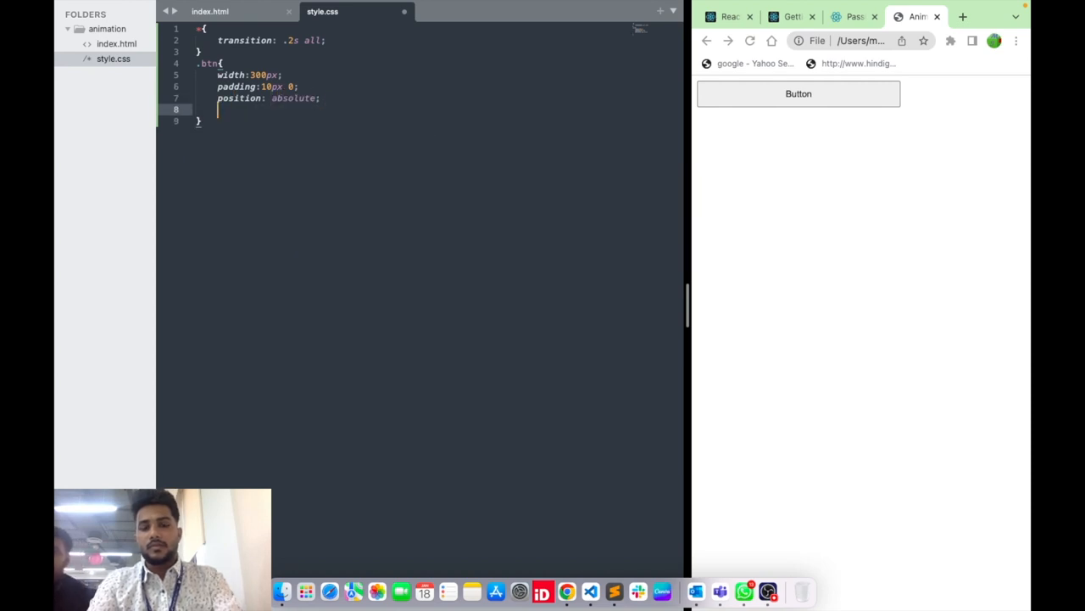
type("top:50;")
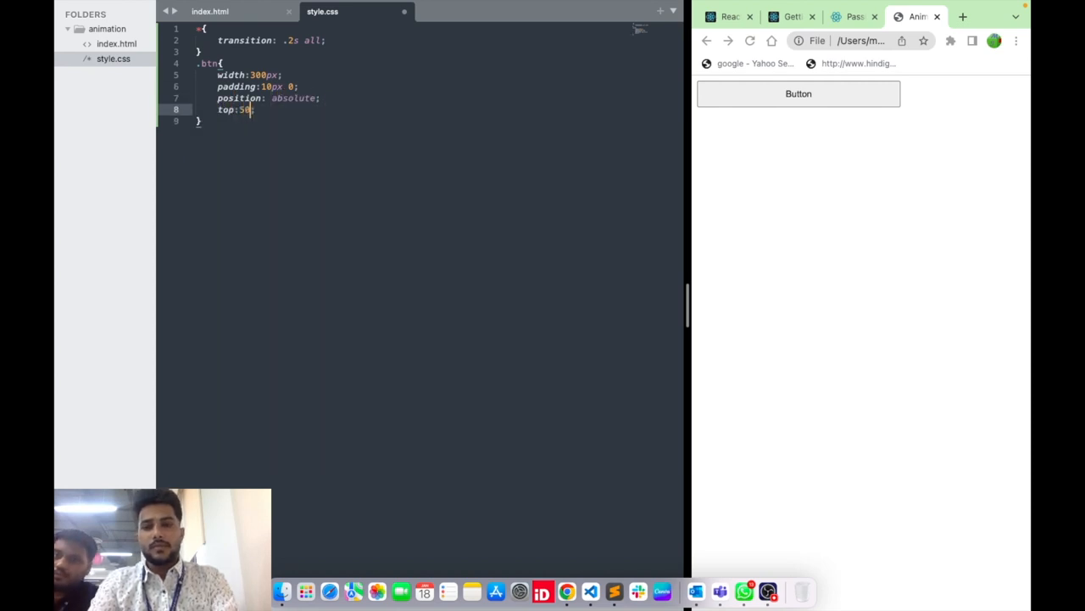
type("%;")
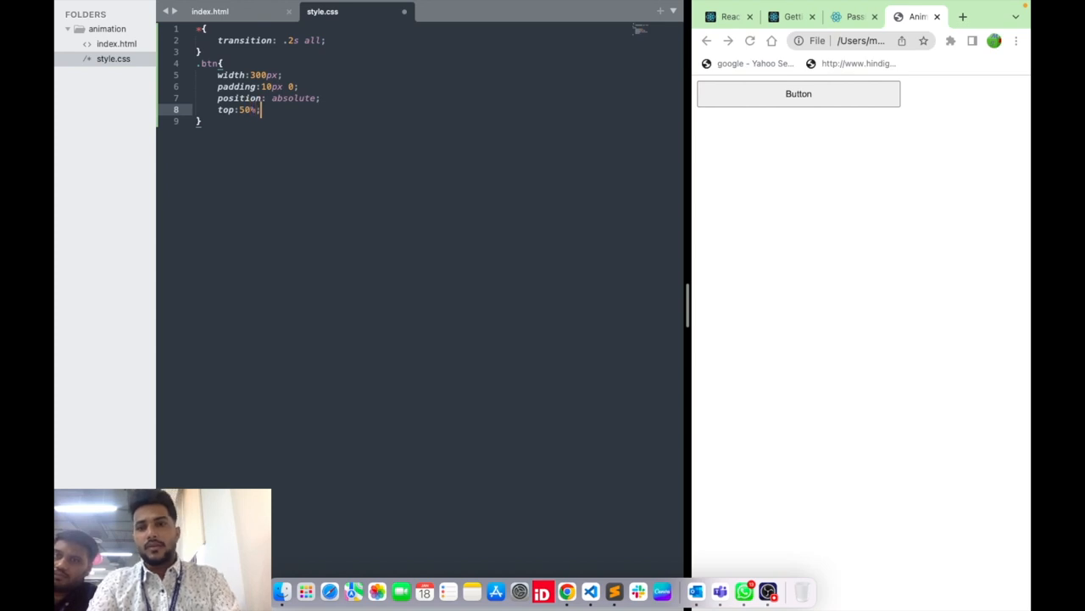
type("left:;")
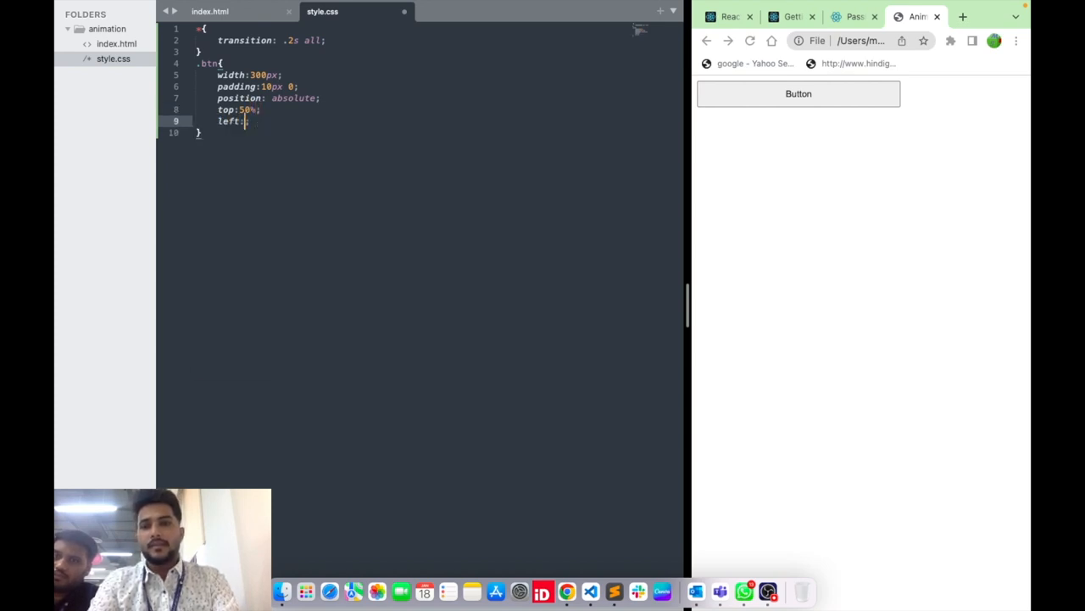
type("50%")
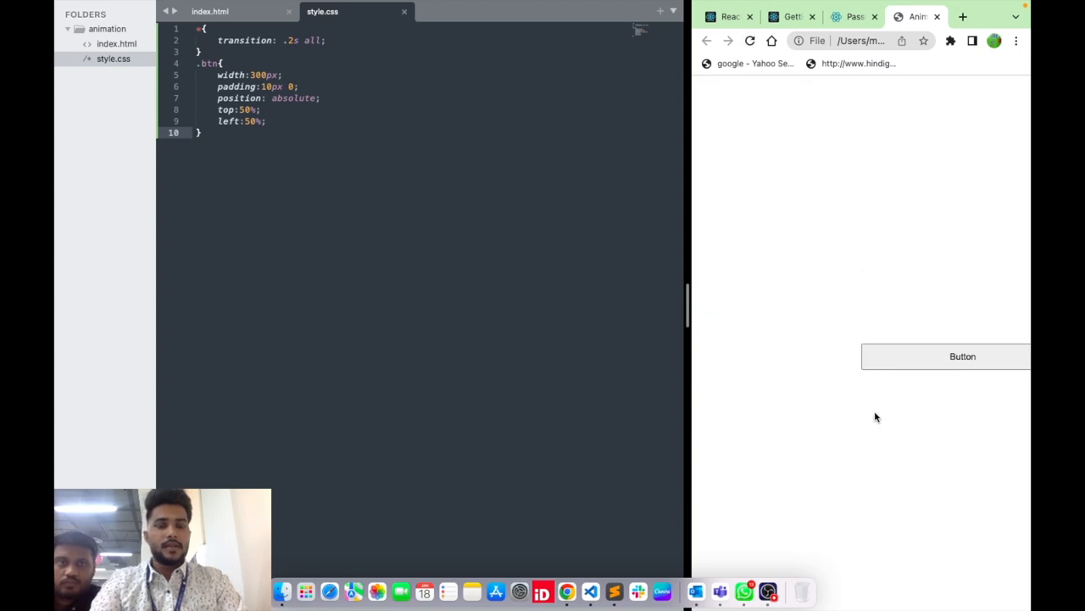
mouse_move(865, 349)
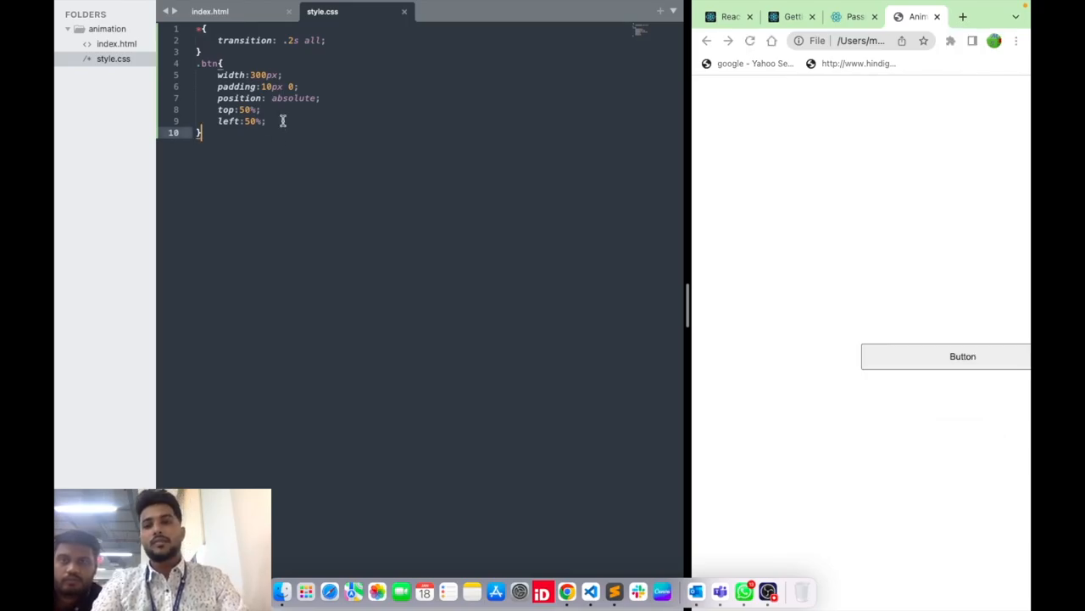
Step: Add transform: translate(-50%, -50%) to .btn to centre the button, dismissing the license prompt
key("Return")
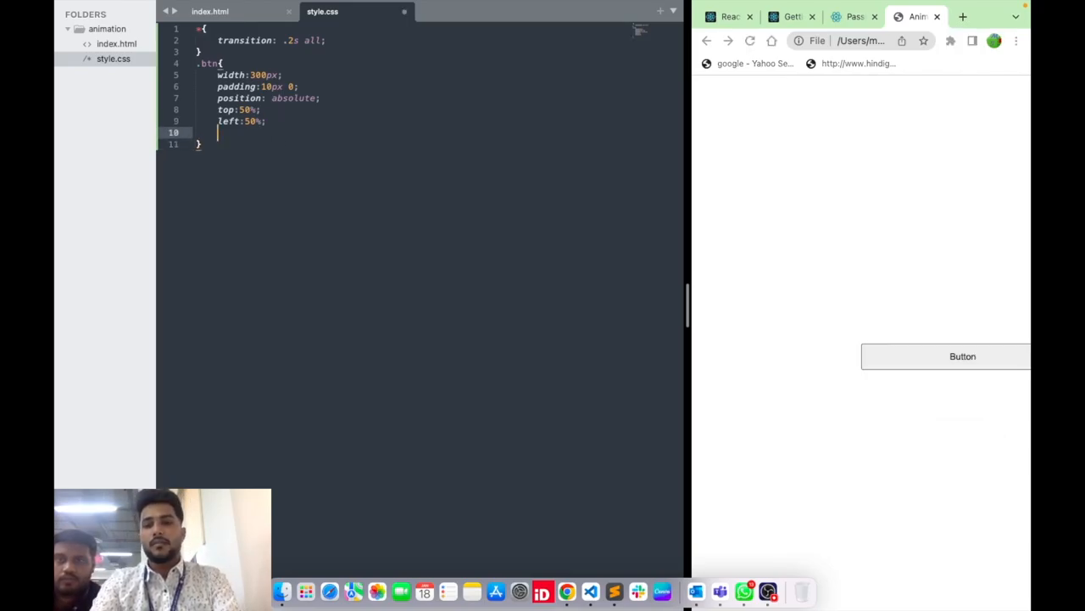
type("transition-timing-function: ;")
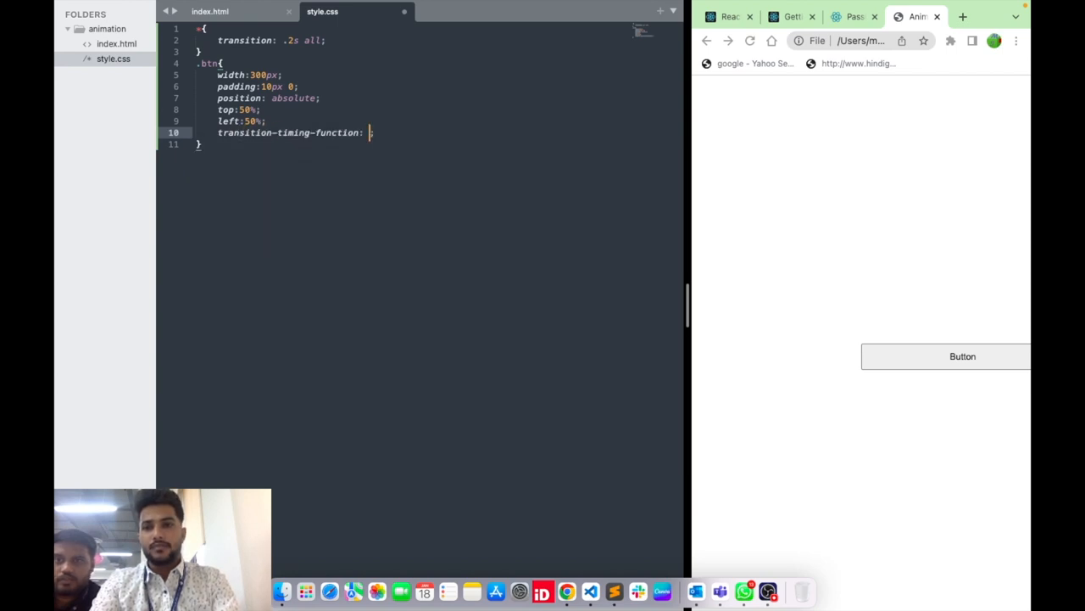
type("tranf")
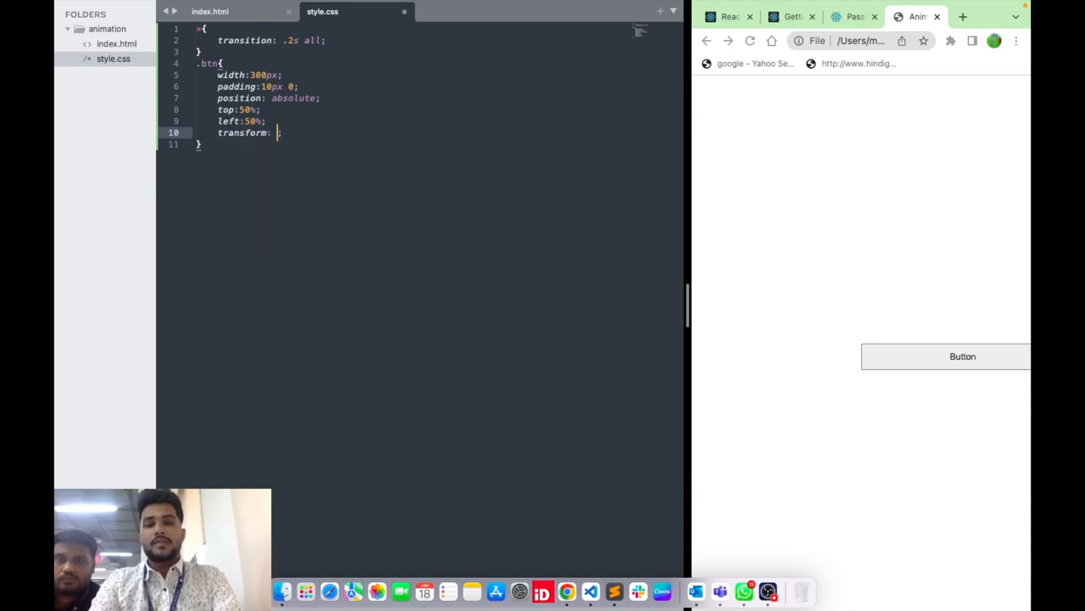
type("translate(")
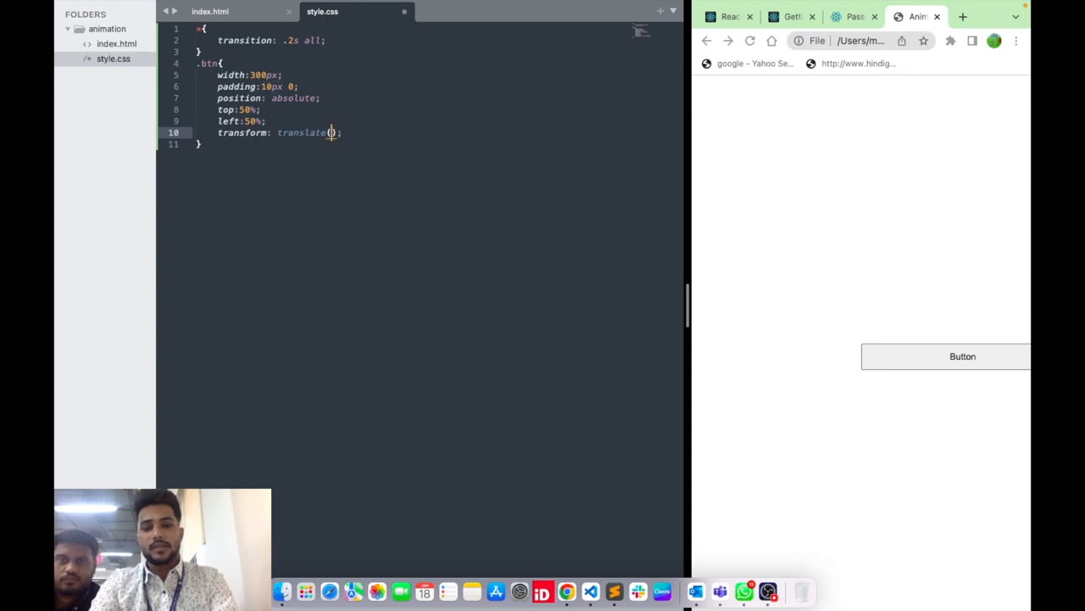
type("-5")
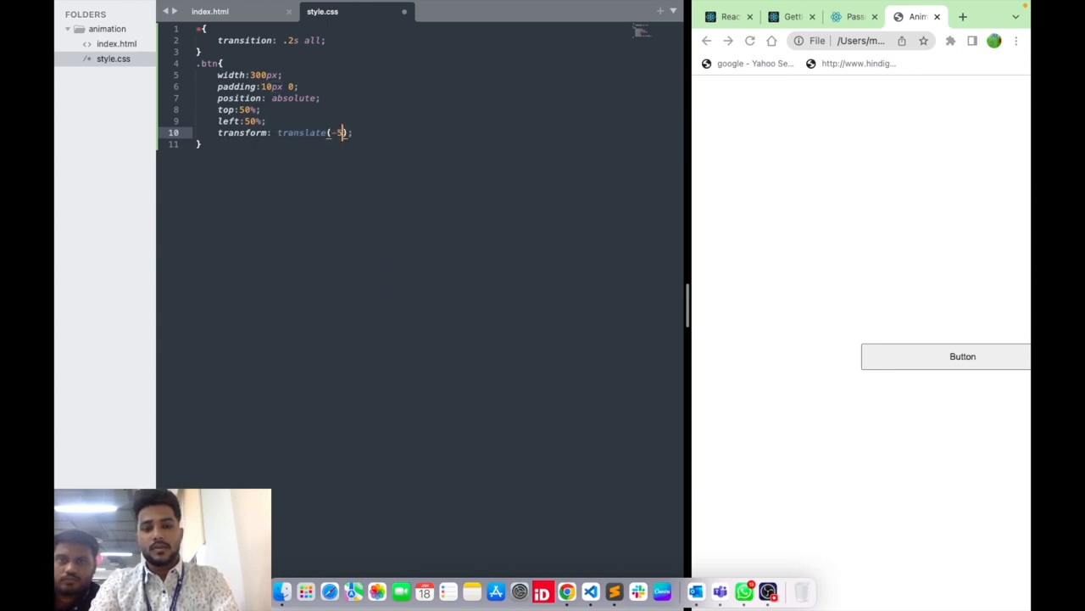
type("0%")
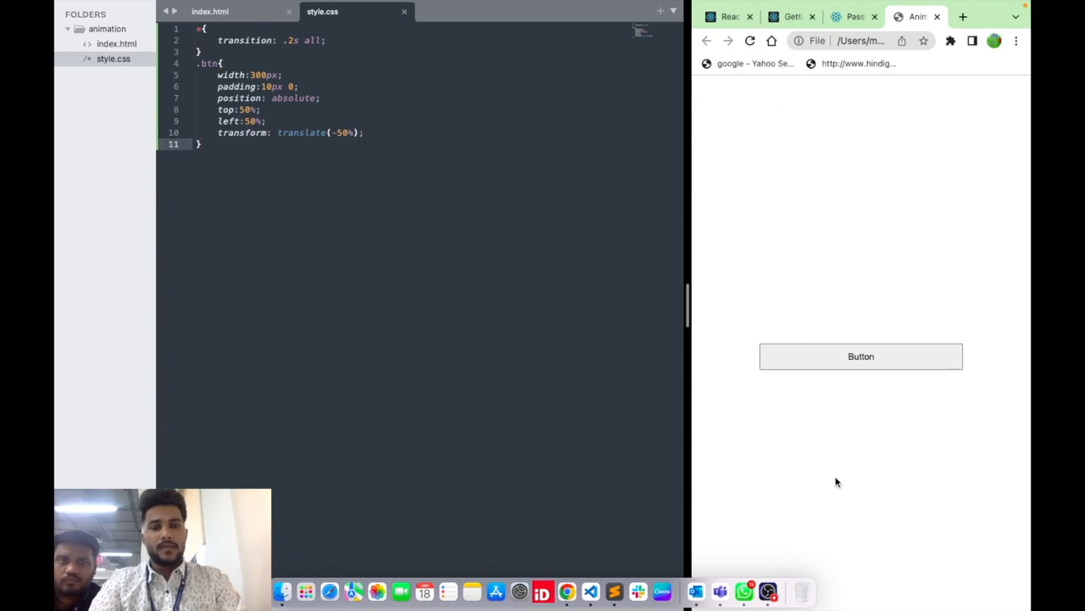
mouse_move(862, 356)
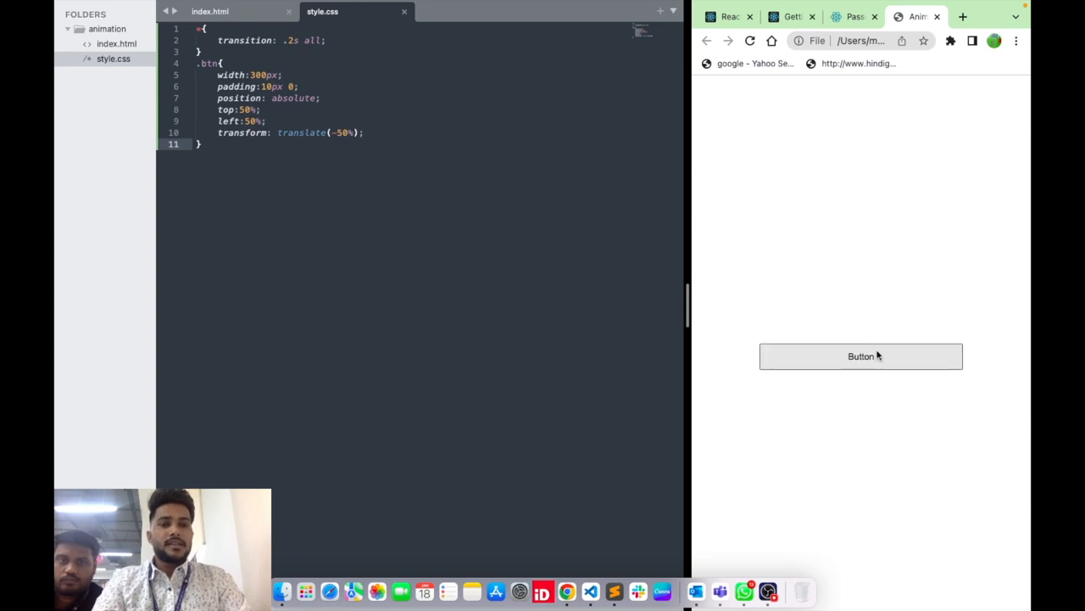
mouse_move(352, 129)
type(",")
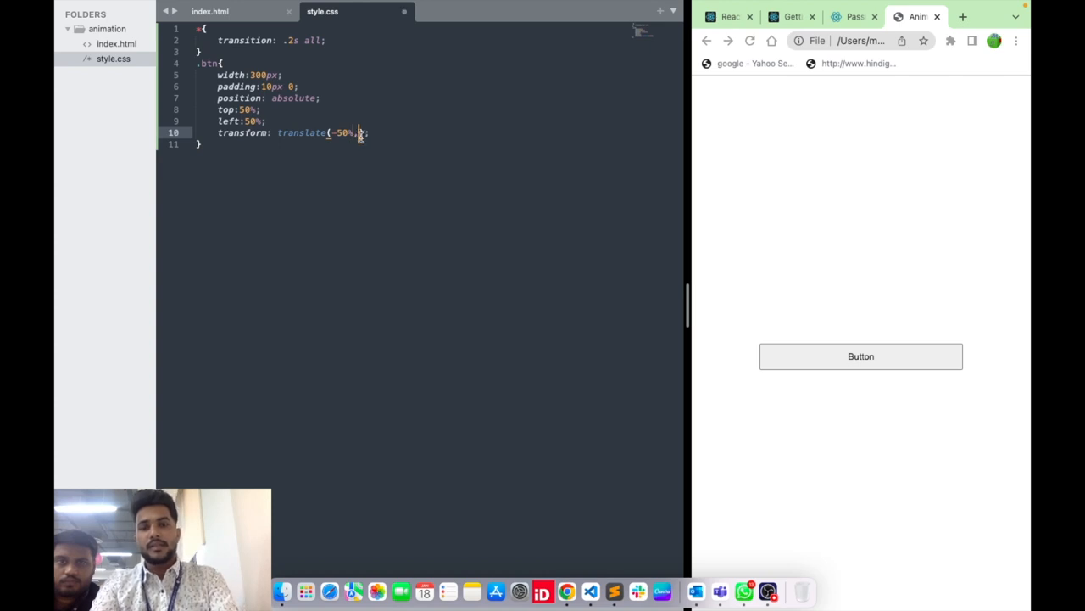
type("-50%")
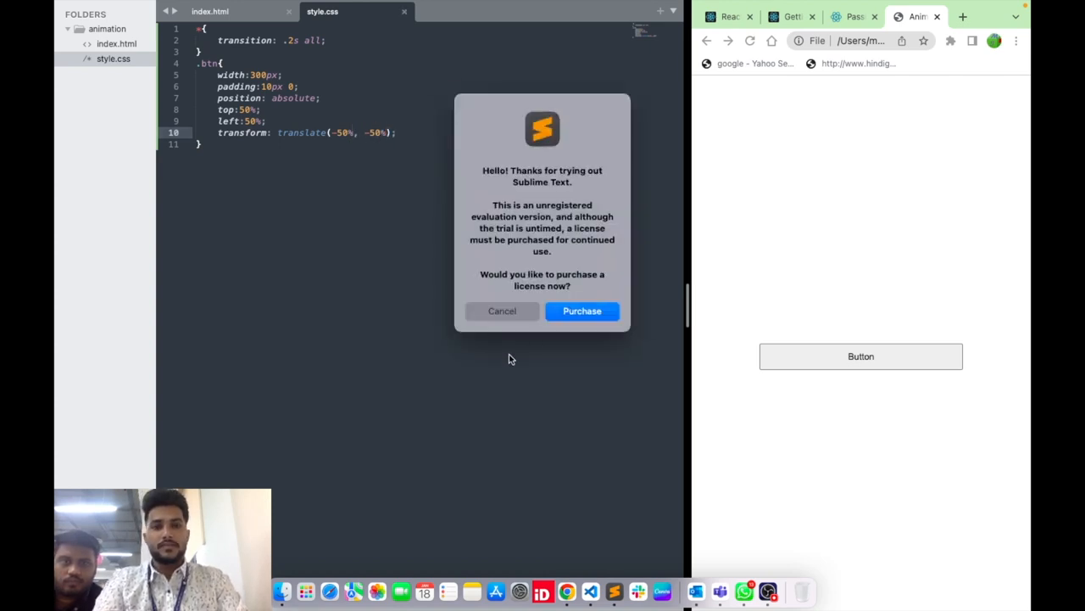
left_click(502, 310)
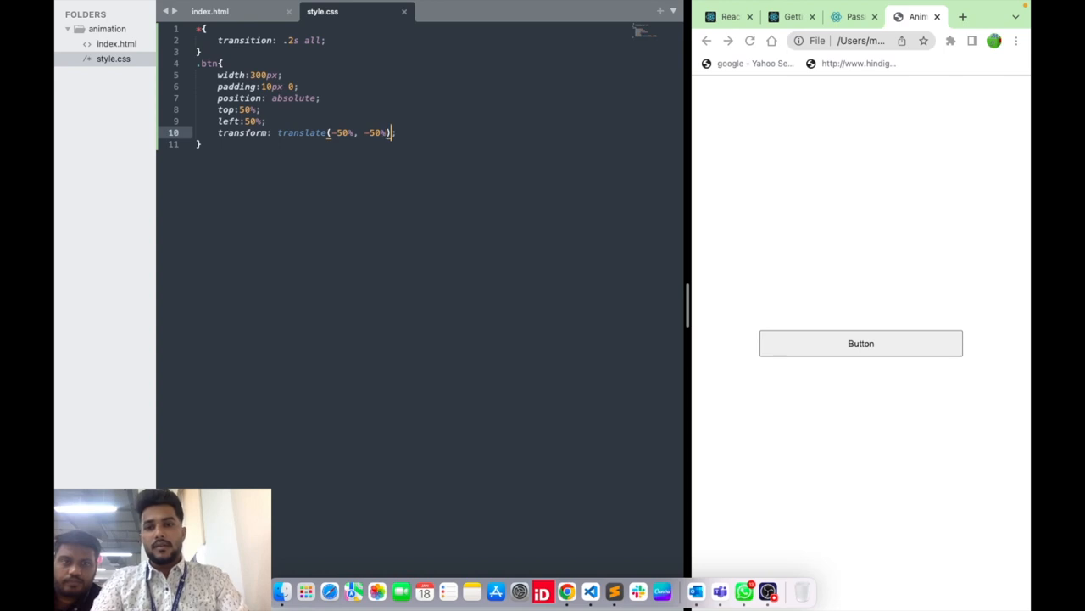
key("Return")
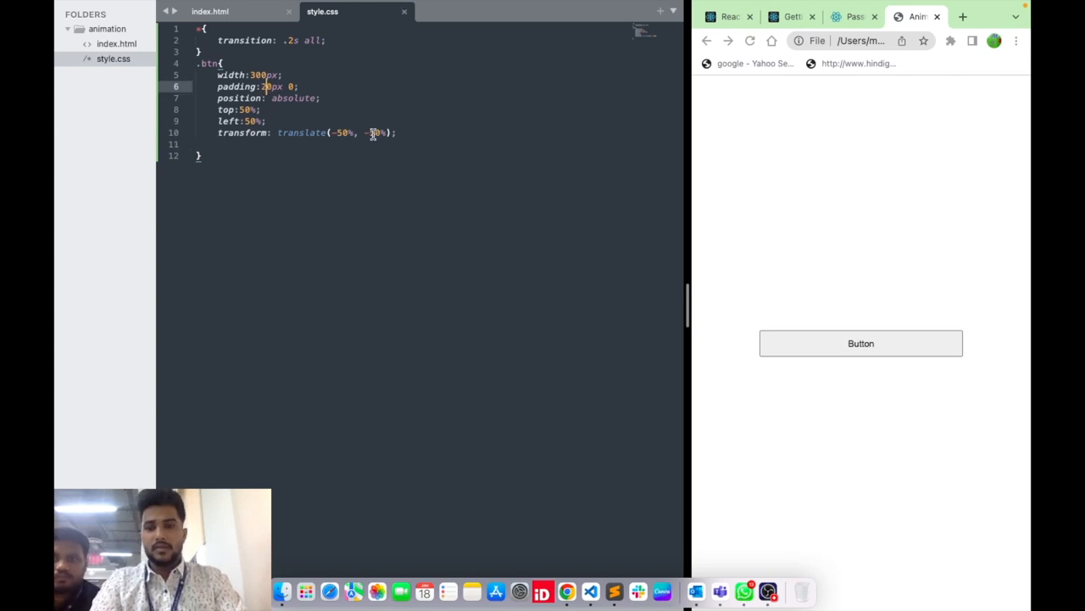
Step: Add border: none and begin a background declaration in .btn
type("b")
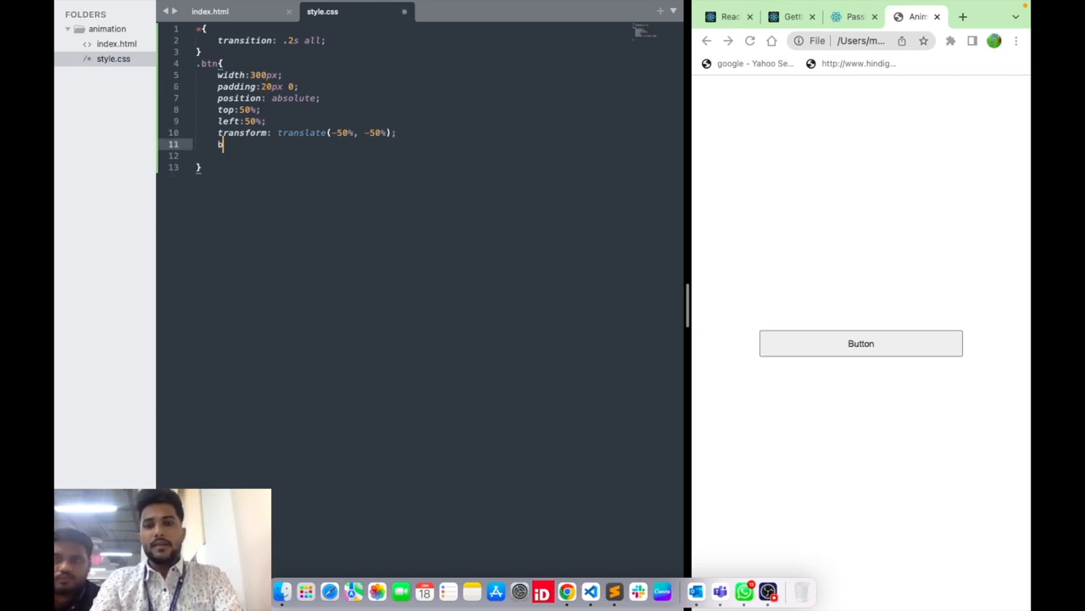
type("border: none;")
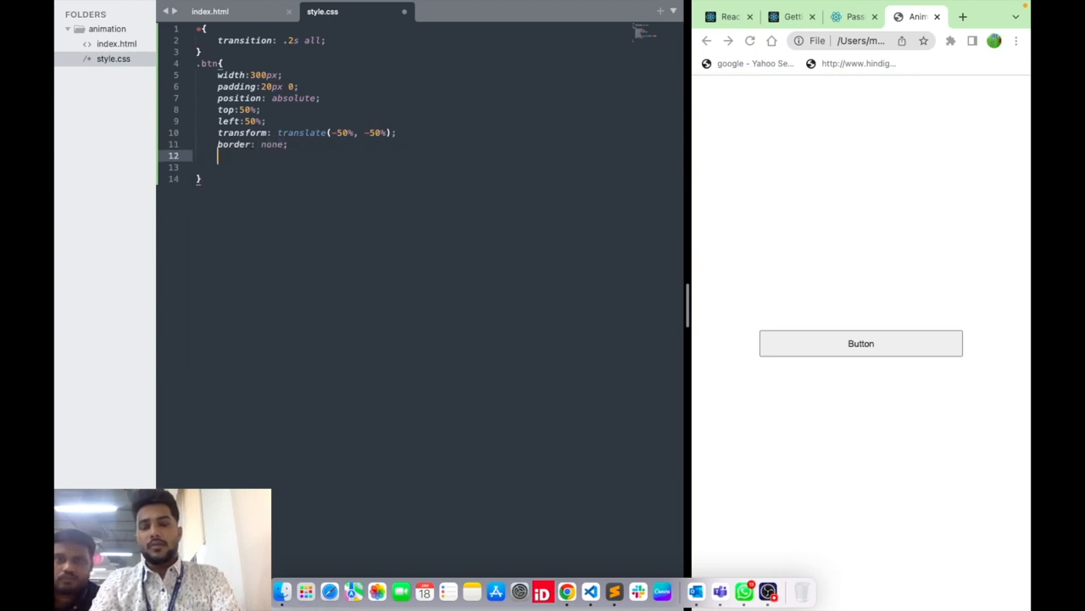
type("background: ;")
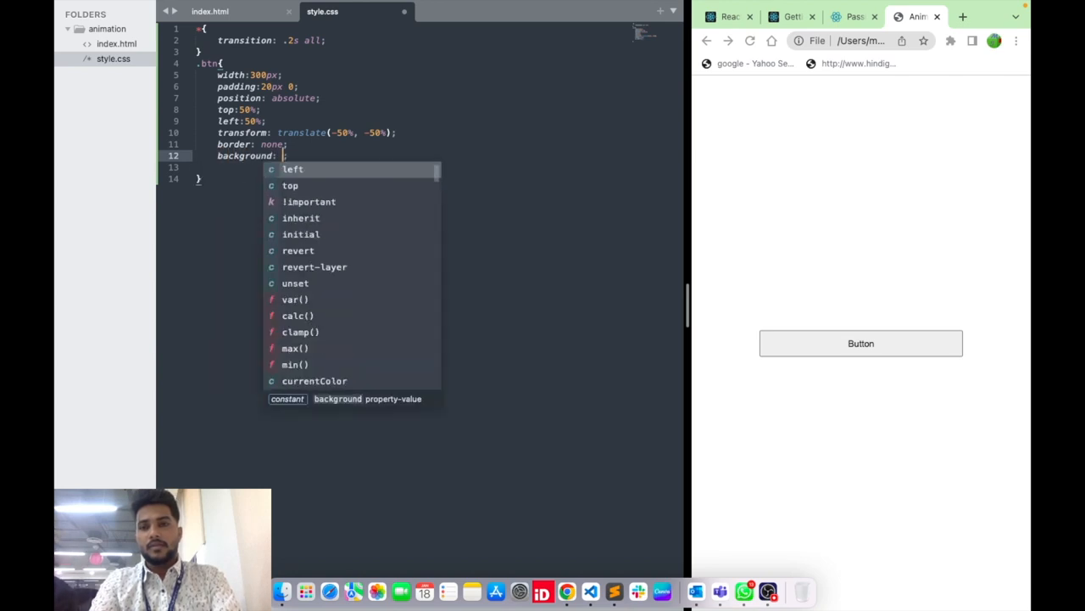
Step: Search 'color picker' in a new Chrome tab and drag the hue slider to a magenta purple
left_click(963, 17)
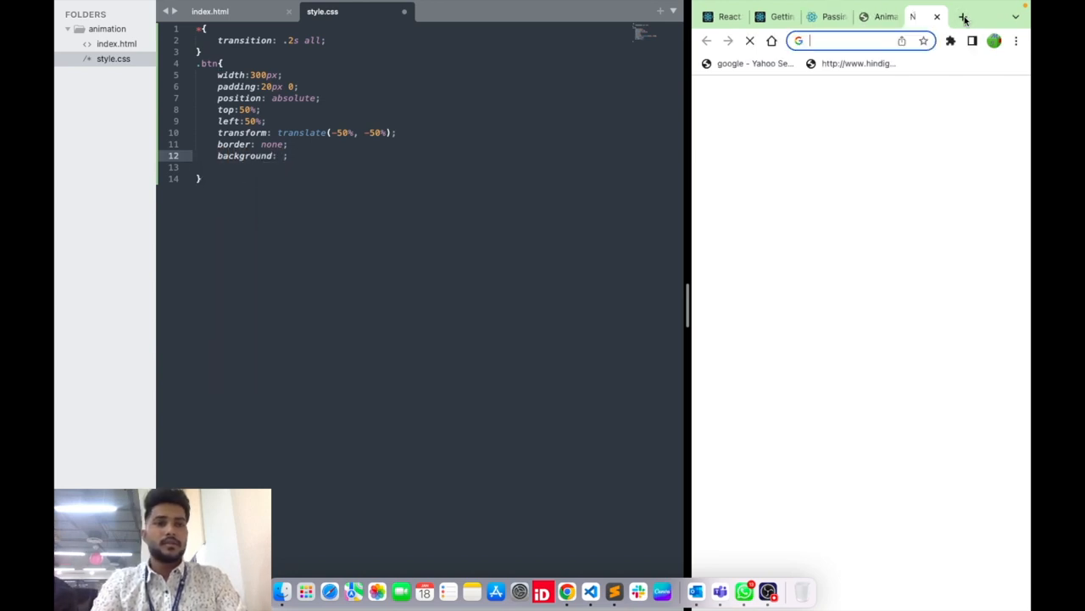
type("color picker")
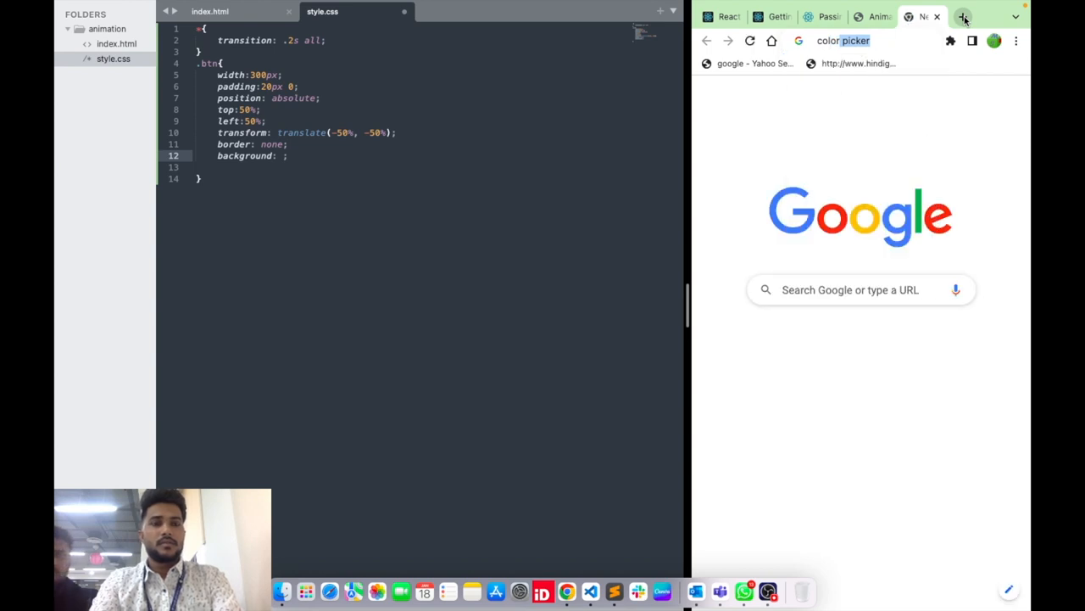
key("Return")
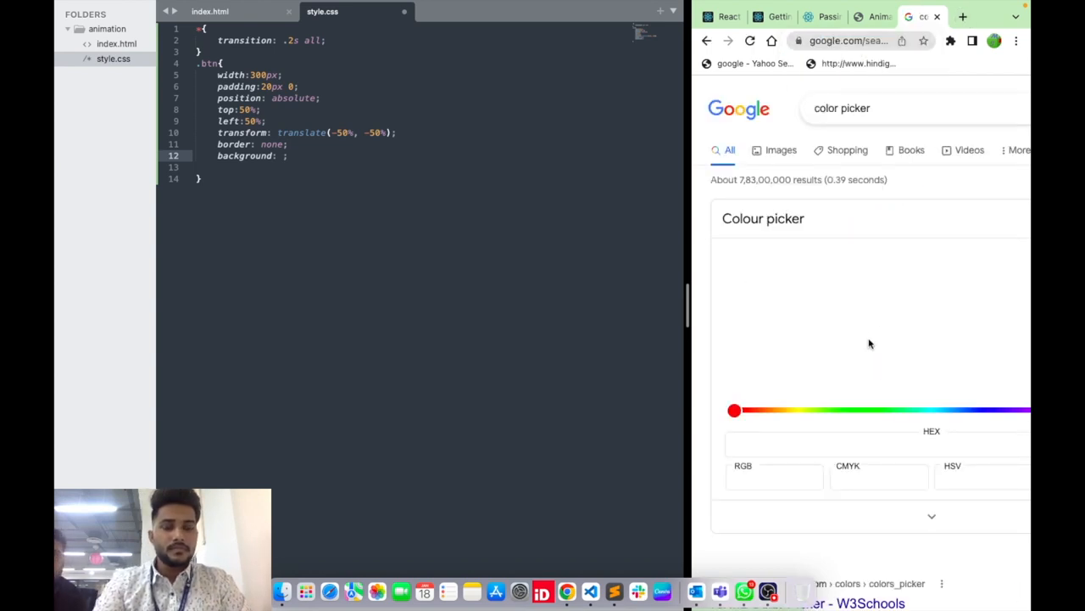
mouse_move(760, 409)
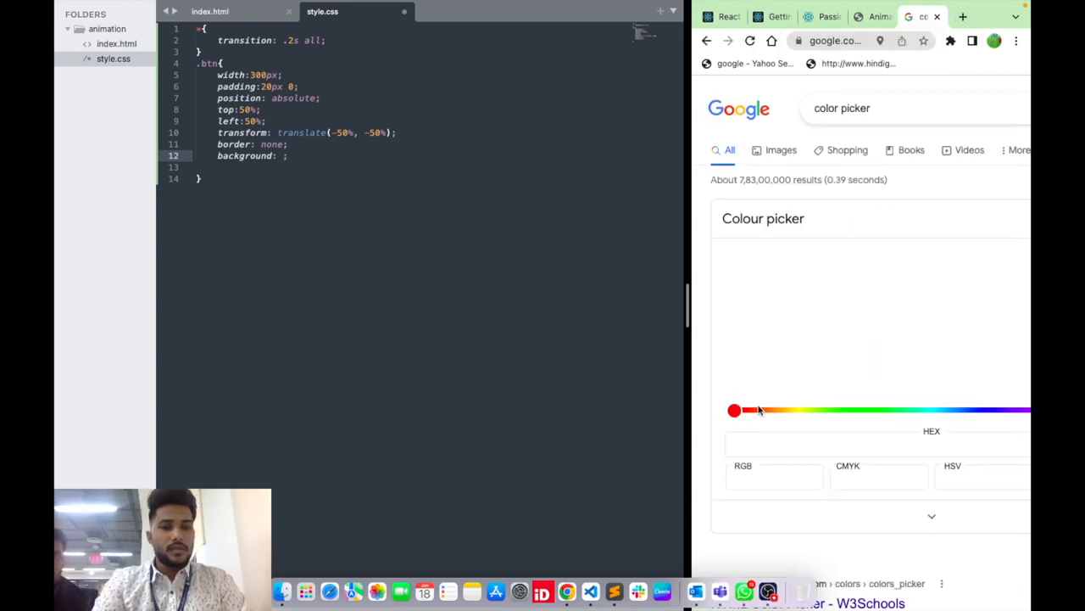
left_click_drag(734, 411, 958, 410)
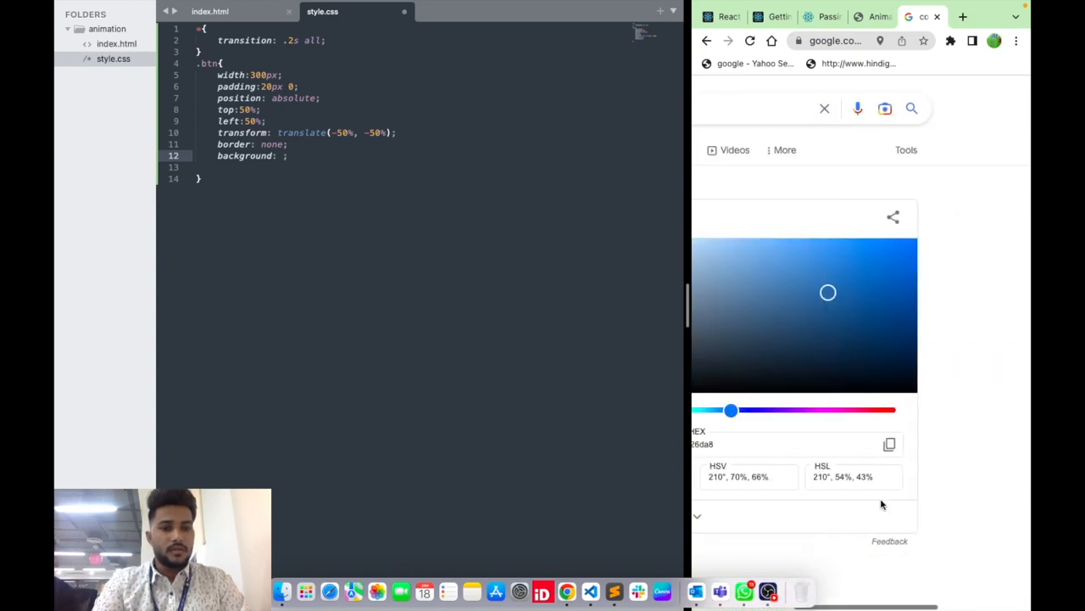
left_click_drag(731, 410, 766, 410)
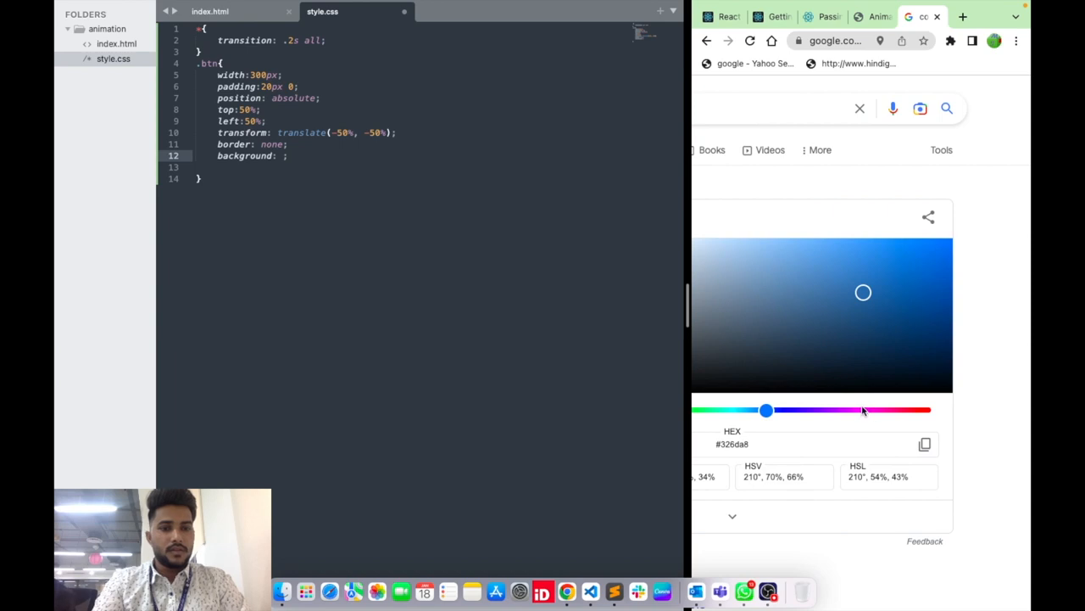
left_click_drag(766, 411, 863, 410)
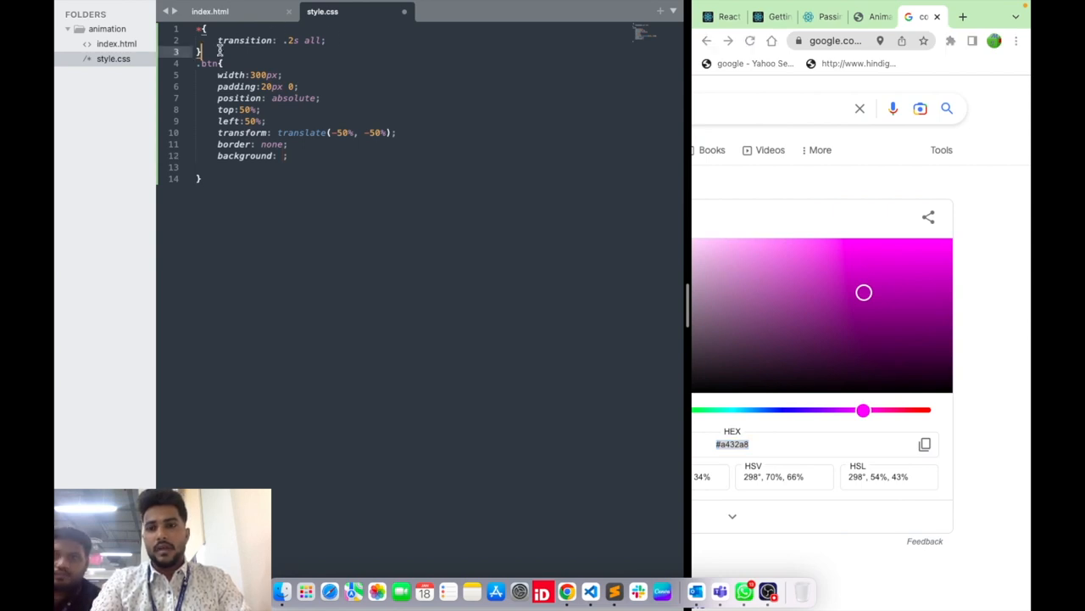
Step: Add a comment above .btn noting primary #a432a8 and secondary #7e1582, then return to the preview page
key("enter")
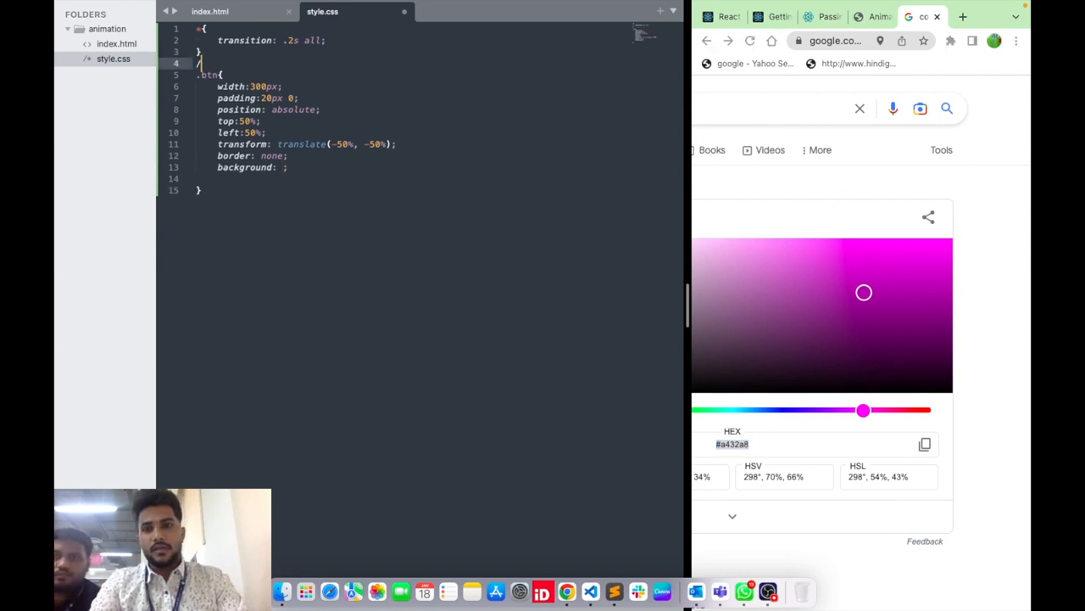
type("//prin")
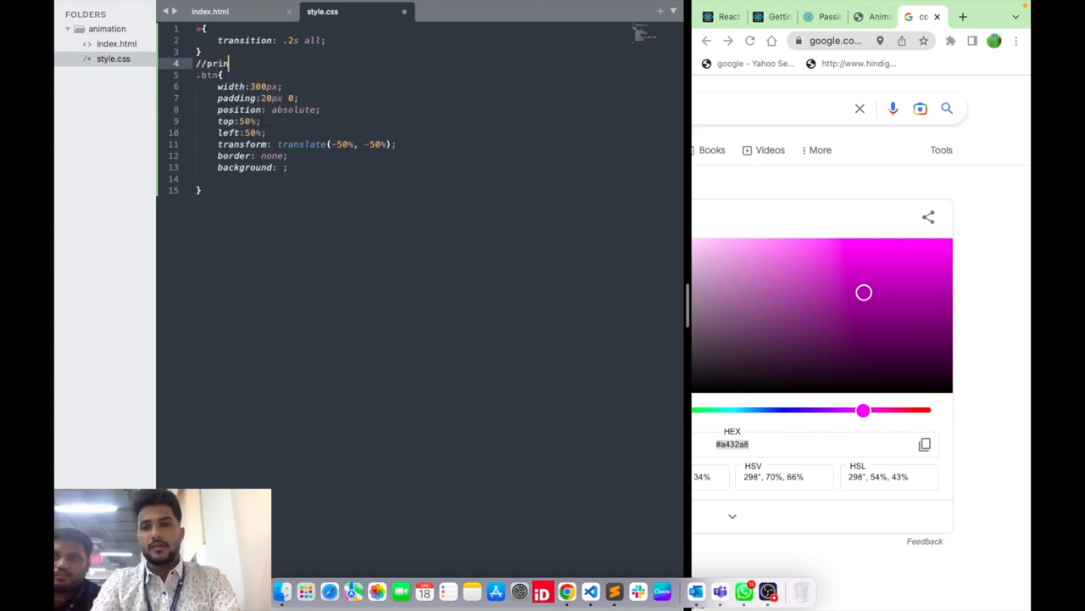
type("mary color :")
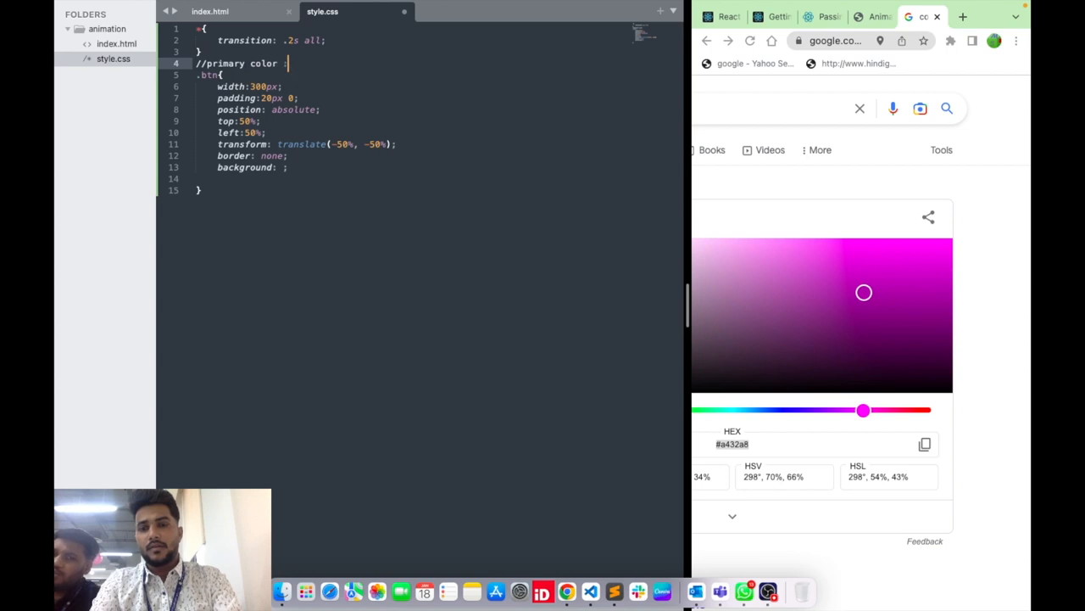
type("#a432a8;")
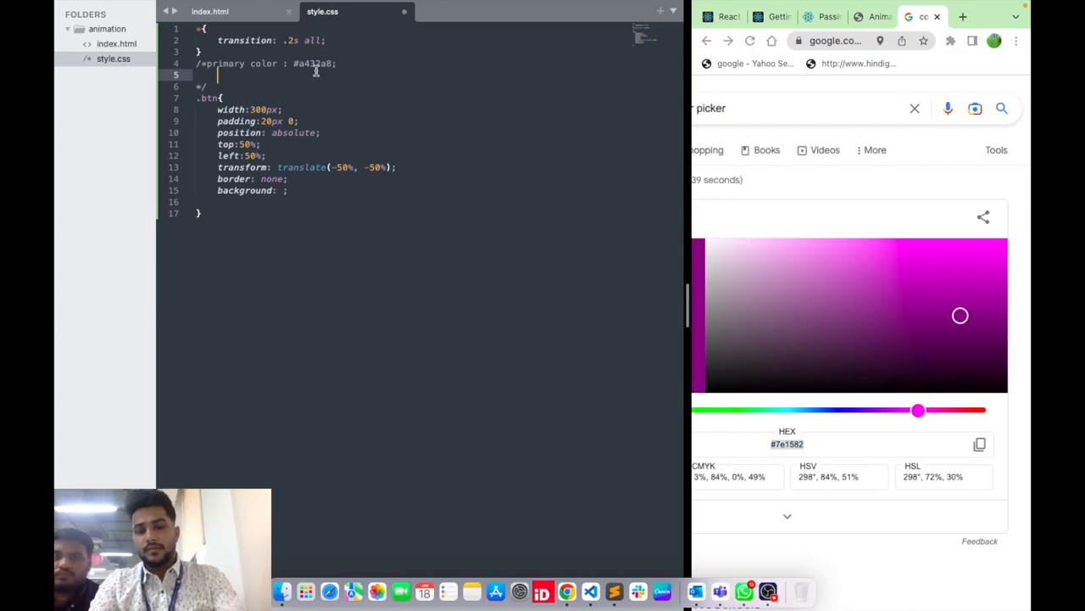
type("second")
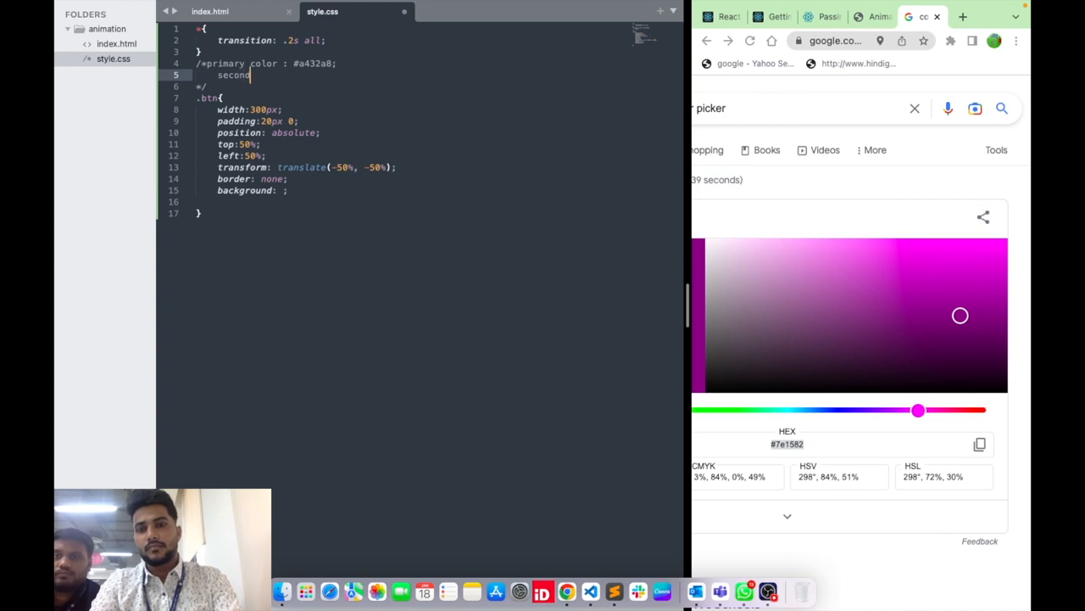
type("ary : #7e1582")
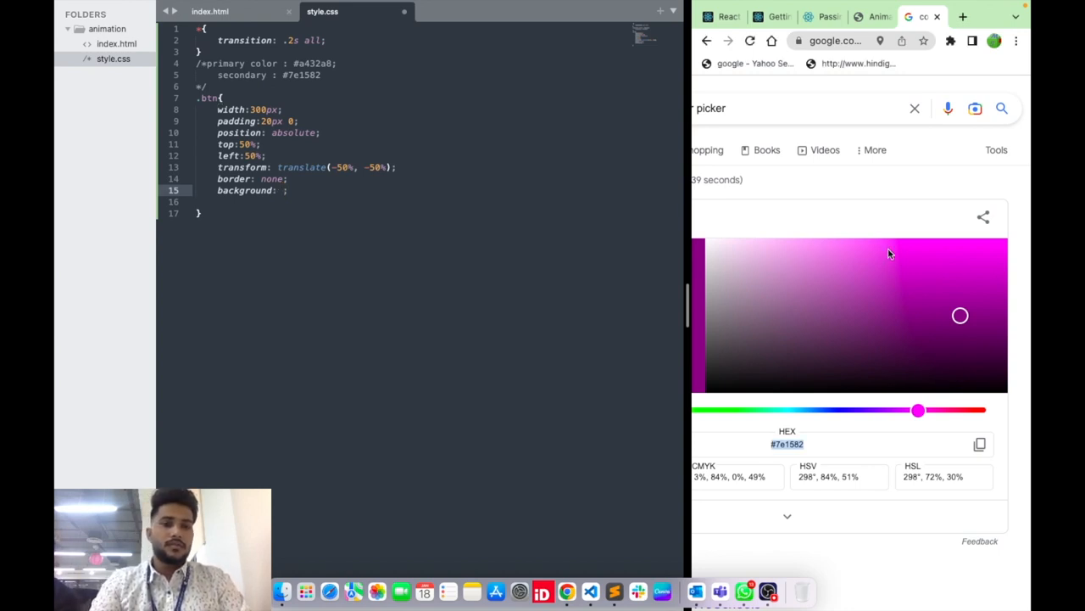
left_click(889, 251)
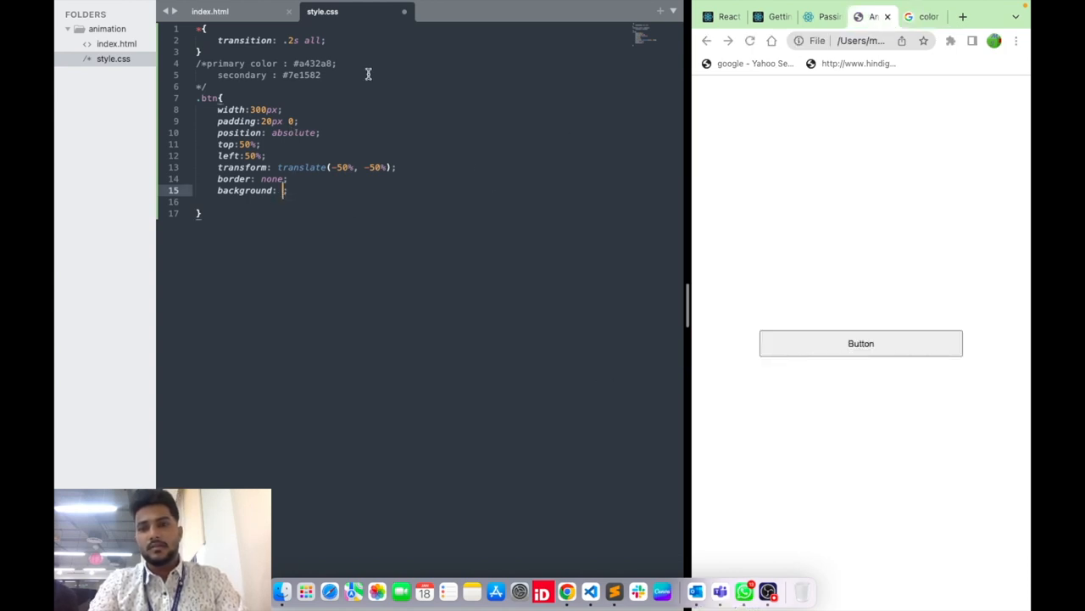
Step: Set .btn background to #7e1582 and reload the preview to see the purple button
type("#7e1582")
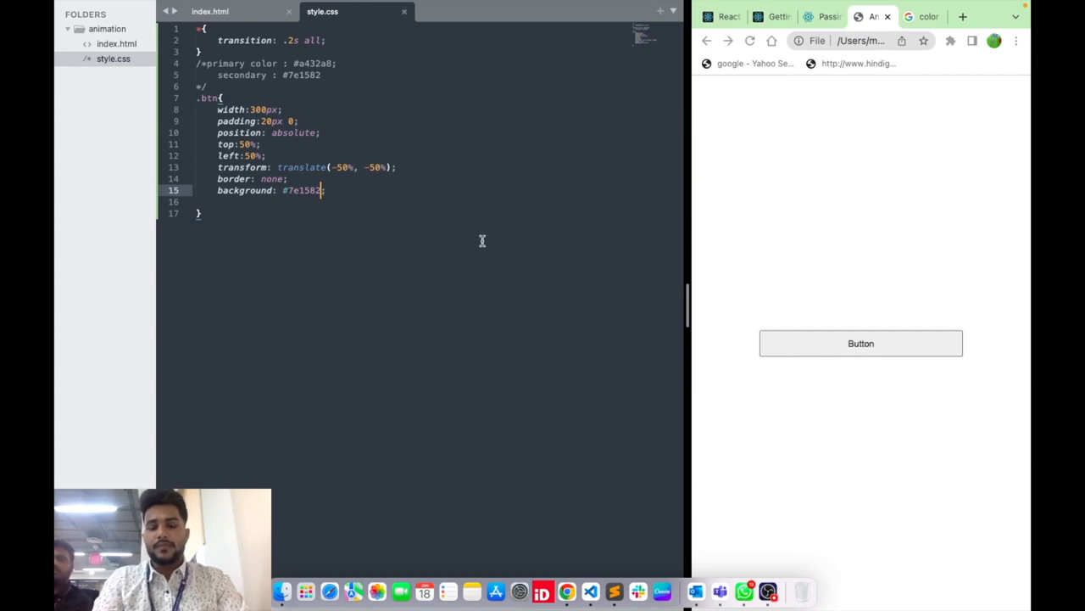
left_click(749, 40)
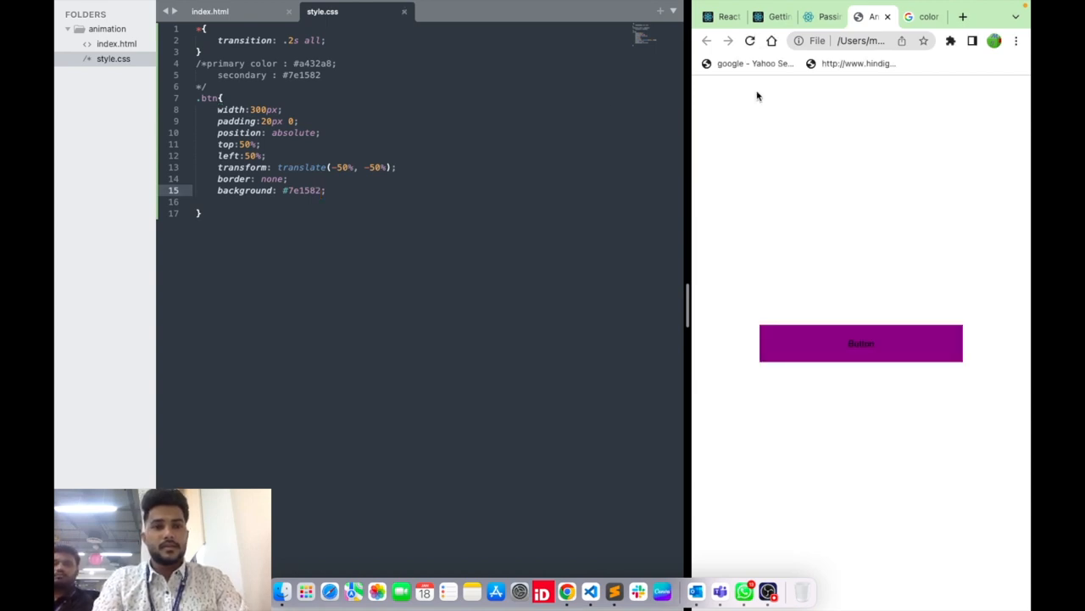
mouse_move(342, 197)
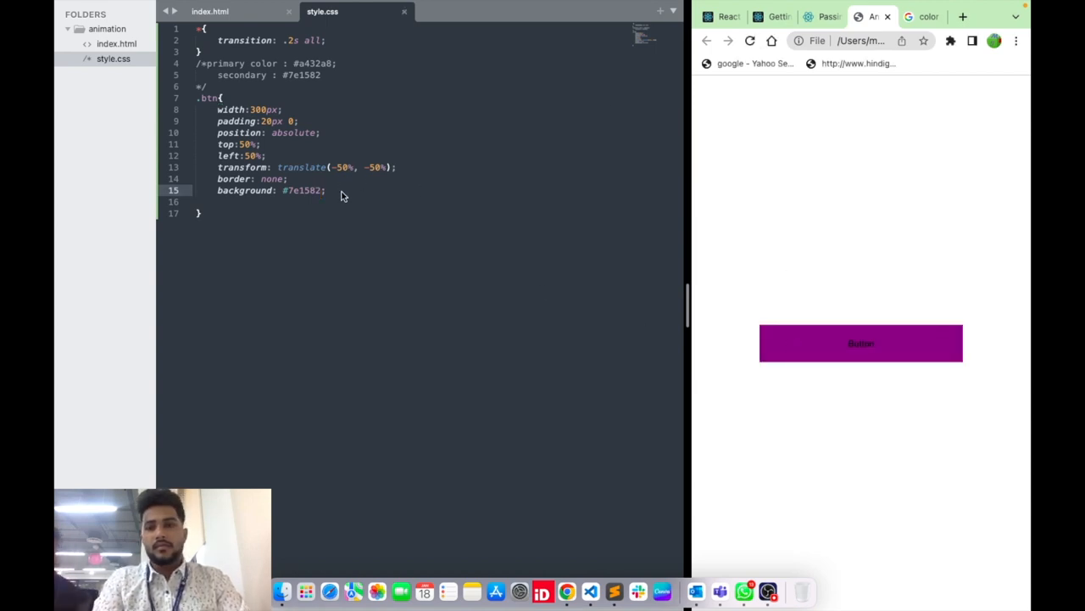
Step: Add color: white and font-size: 25px to .btn and reload the preview
left_click(395, 168)
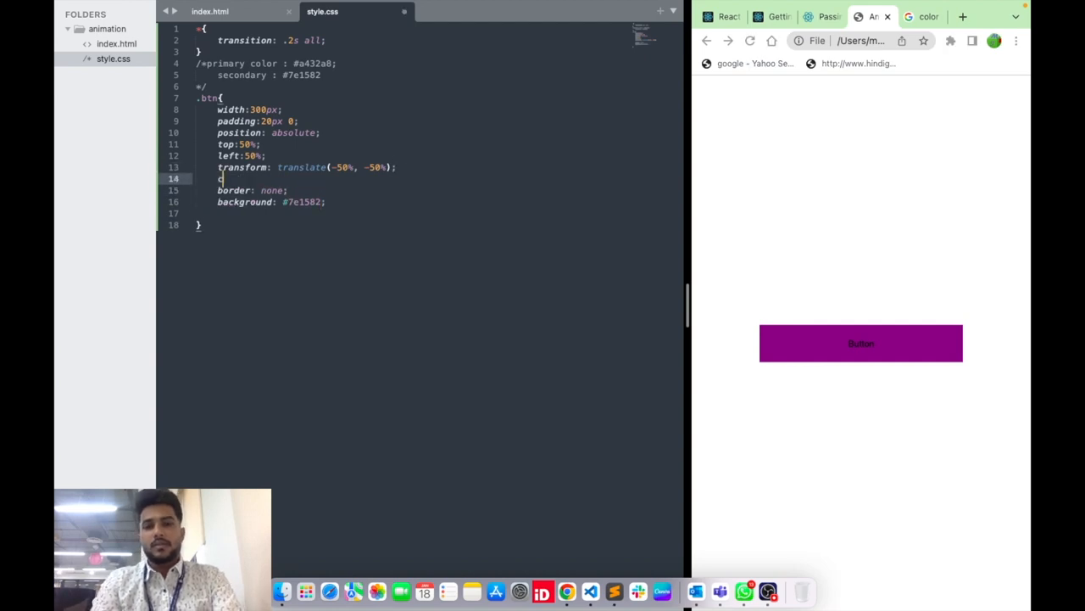
type("color:white;")
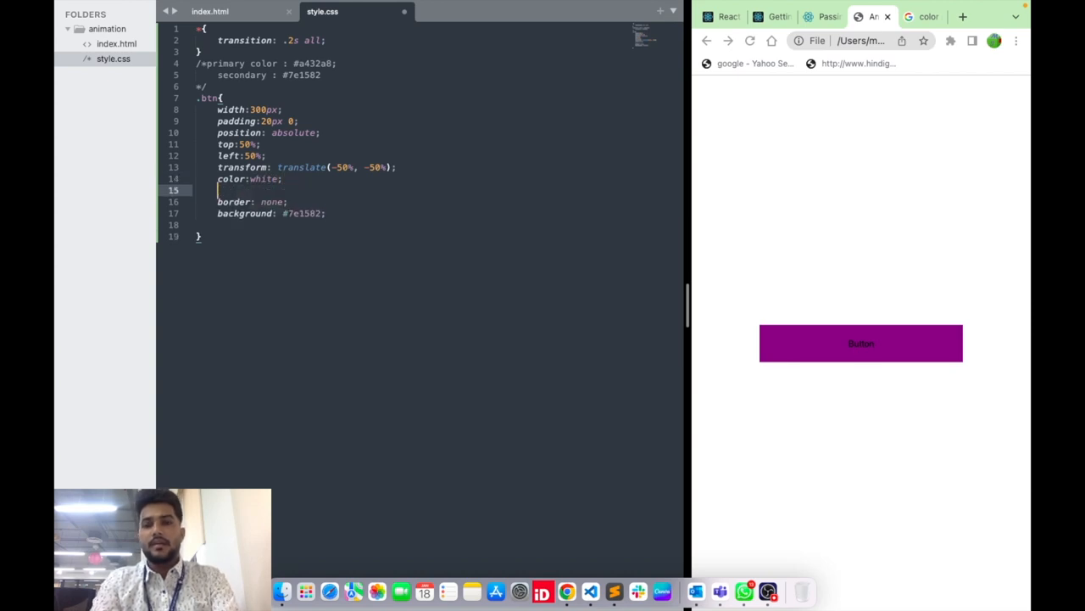
type("font-size: ;")
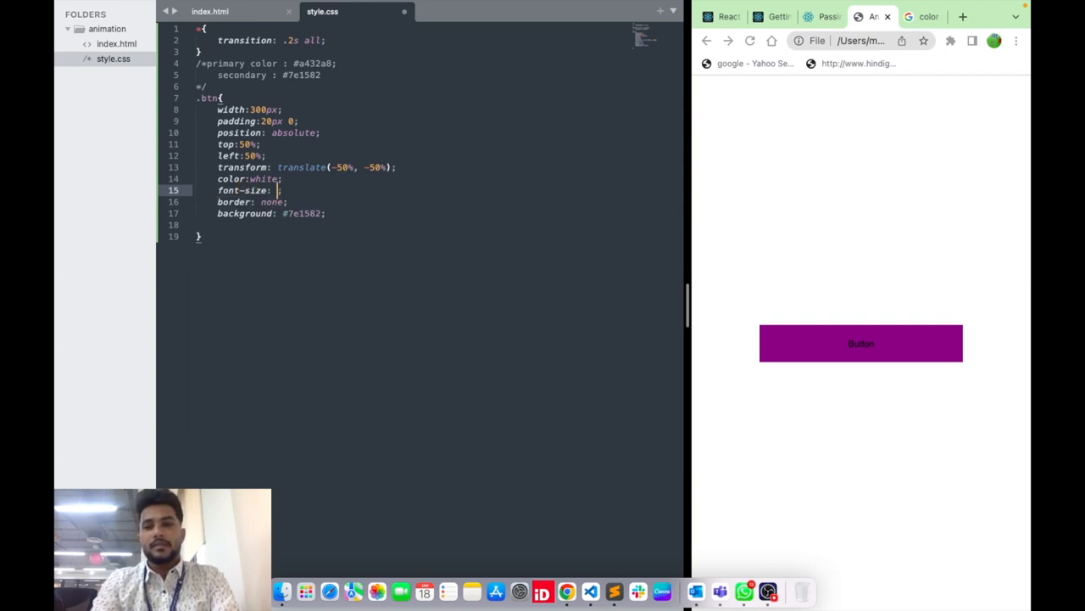
type("25px")
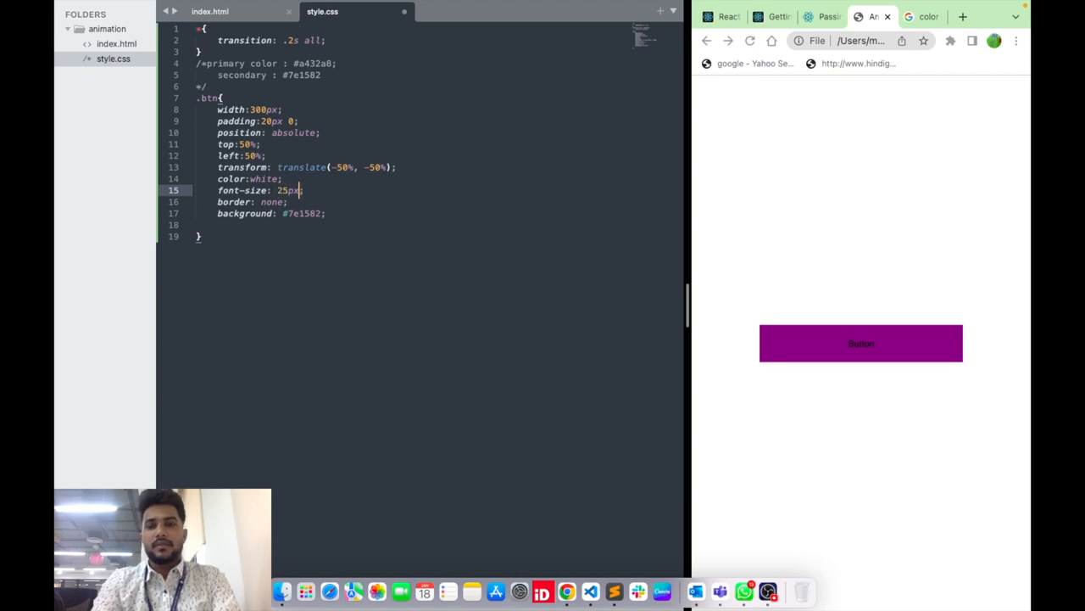
left_click(750, 41)
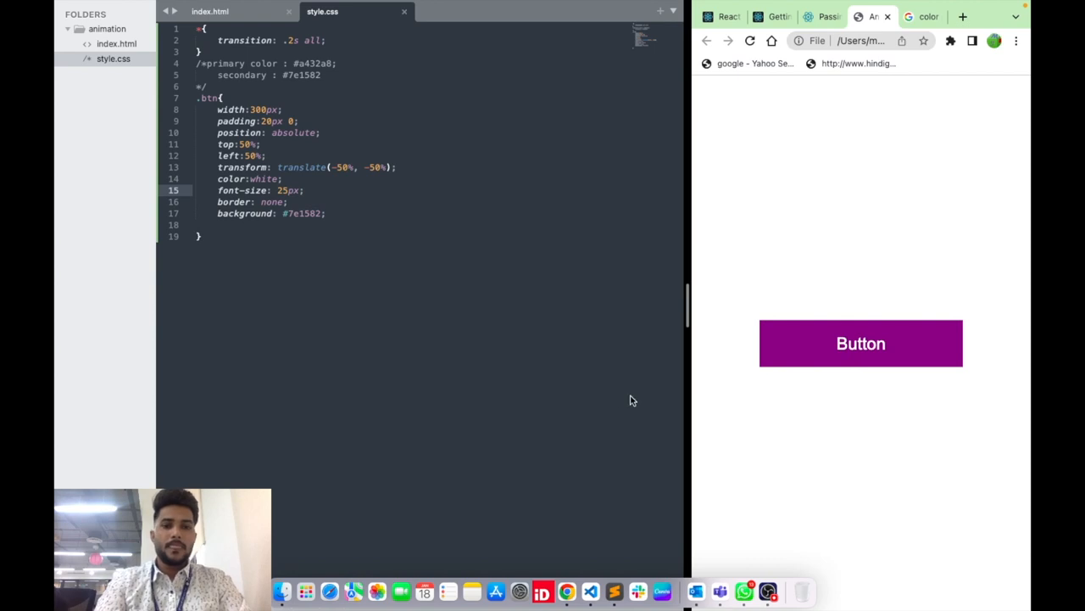
mouse_move(218, 232)
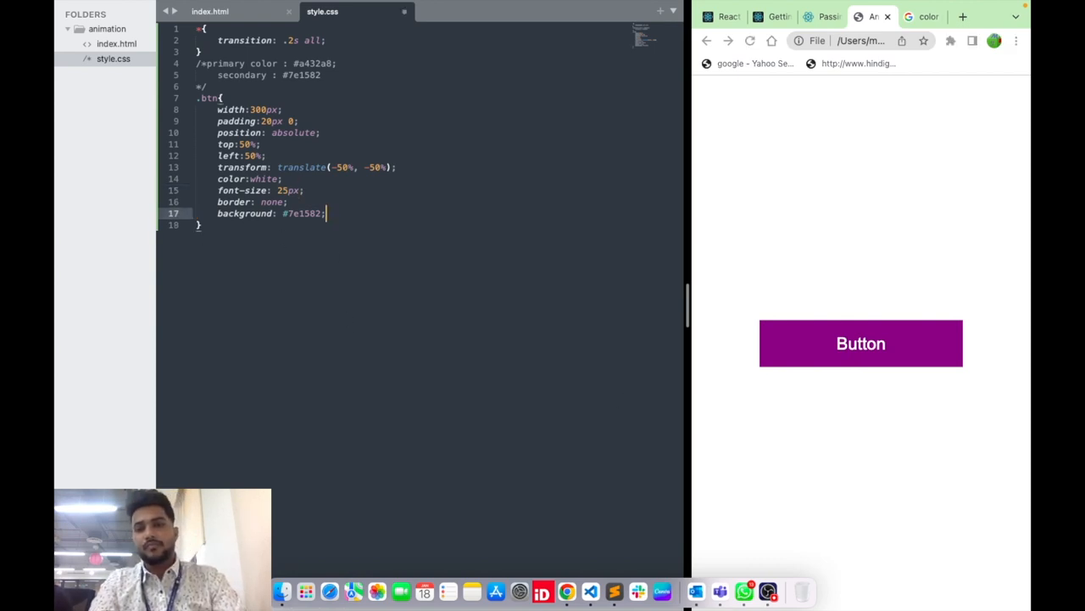
Step: Add a .btn::before rule with content 'MEssi' below .btn
key("Return")
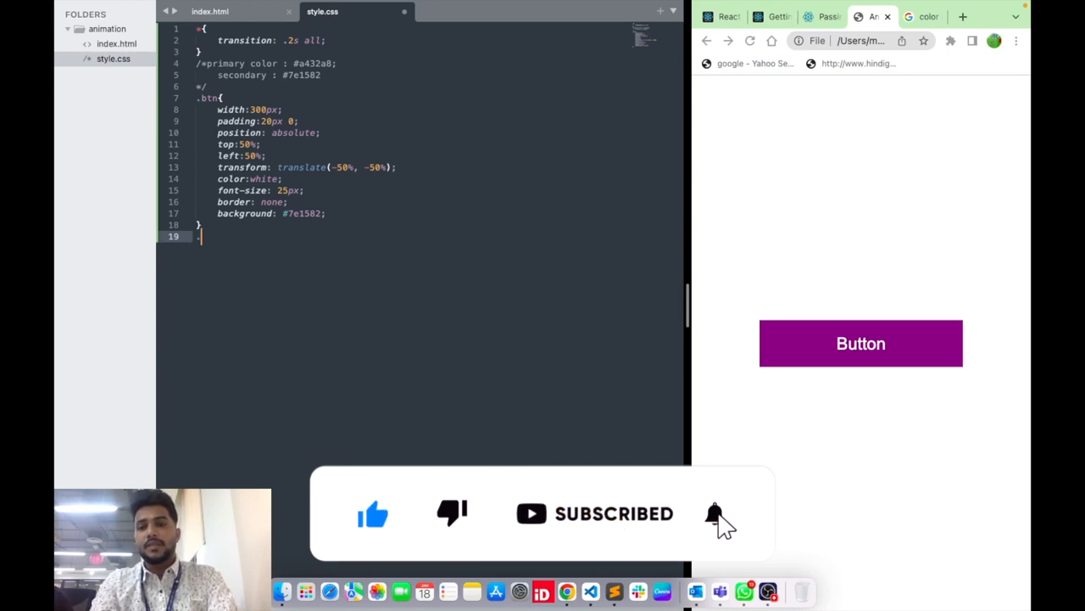
type(".btn::before{")
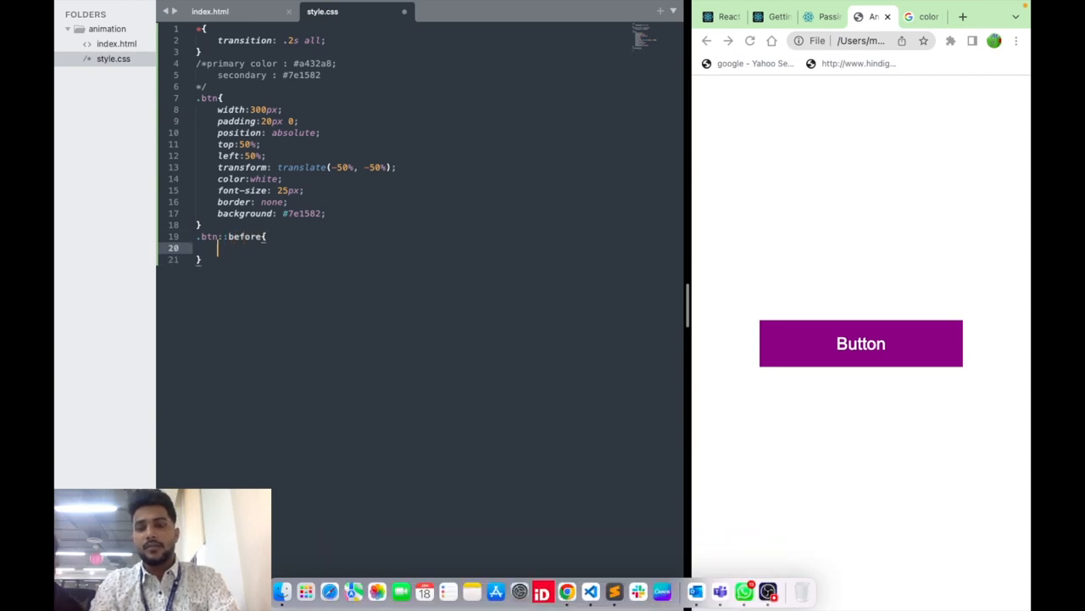
type("co")
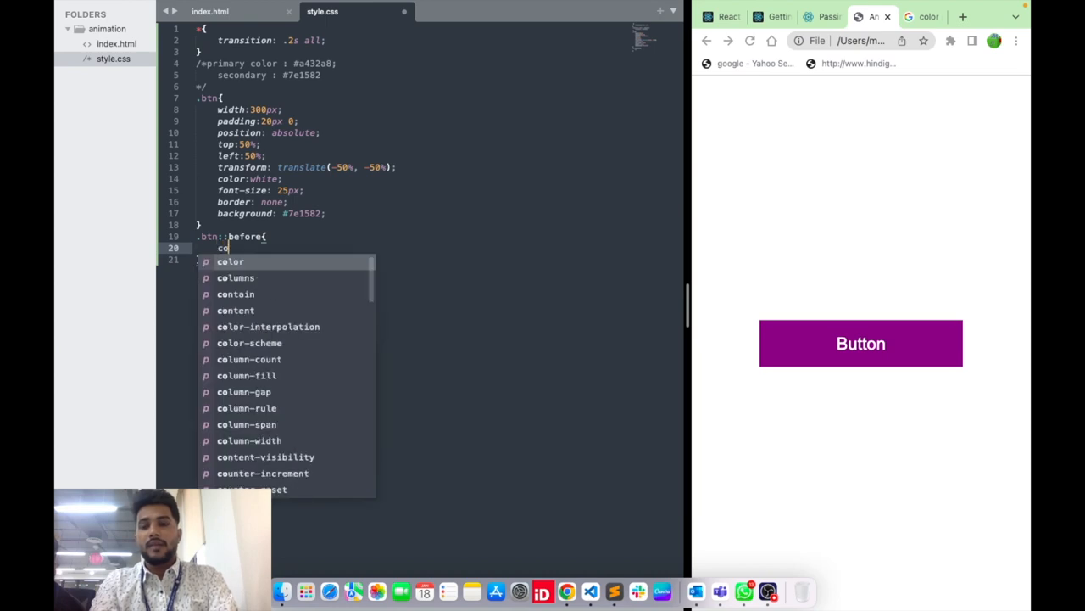
type("ntent: '';")
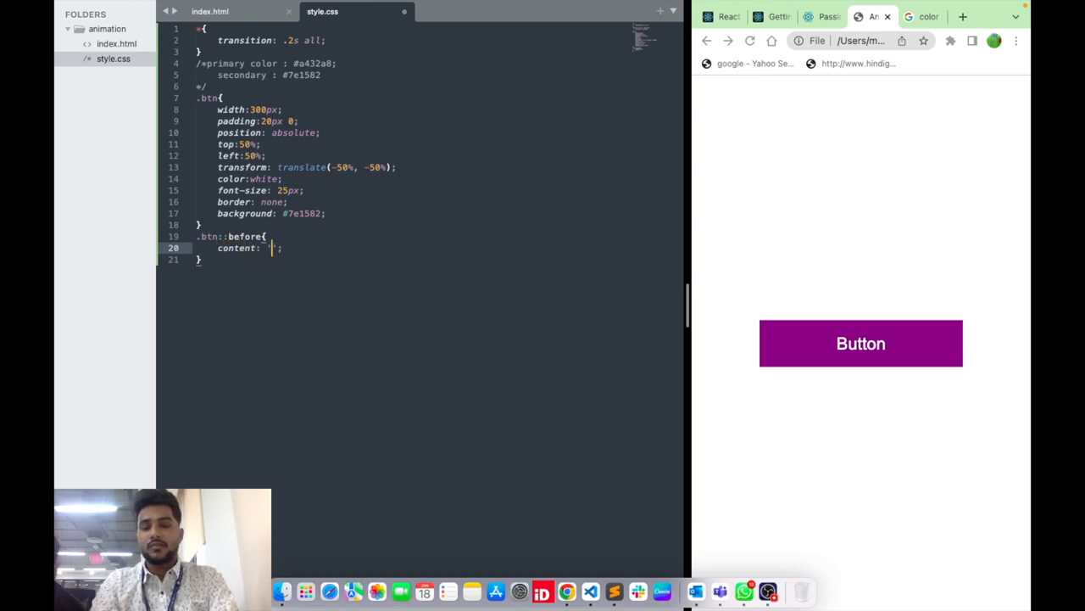
type("MEssi")
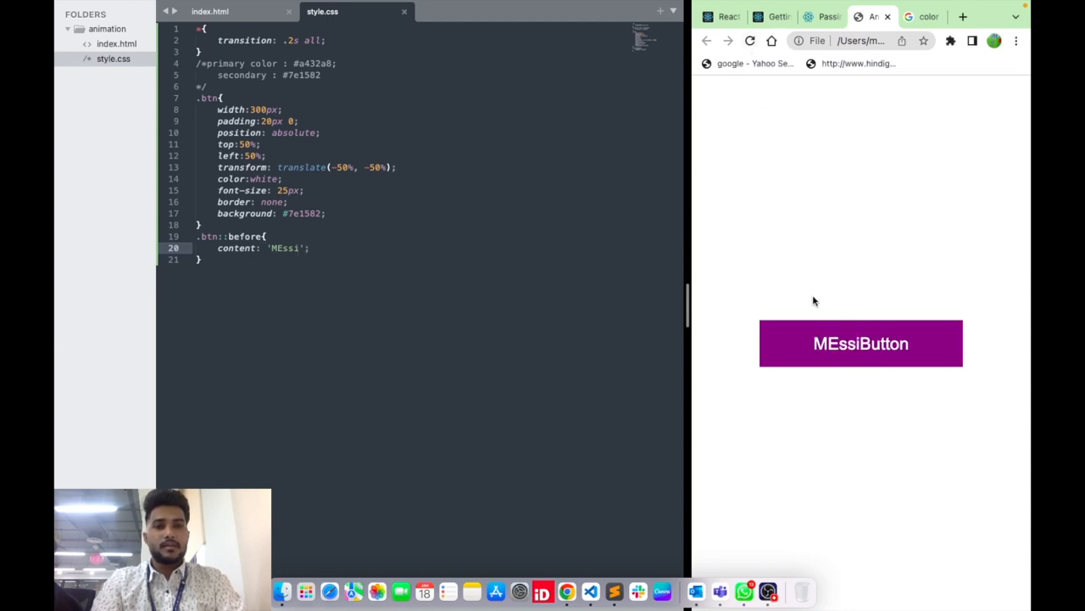
Step: Change the pseudo-element selector from ::before to ::after
double_click(285, 248)
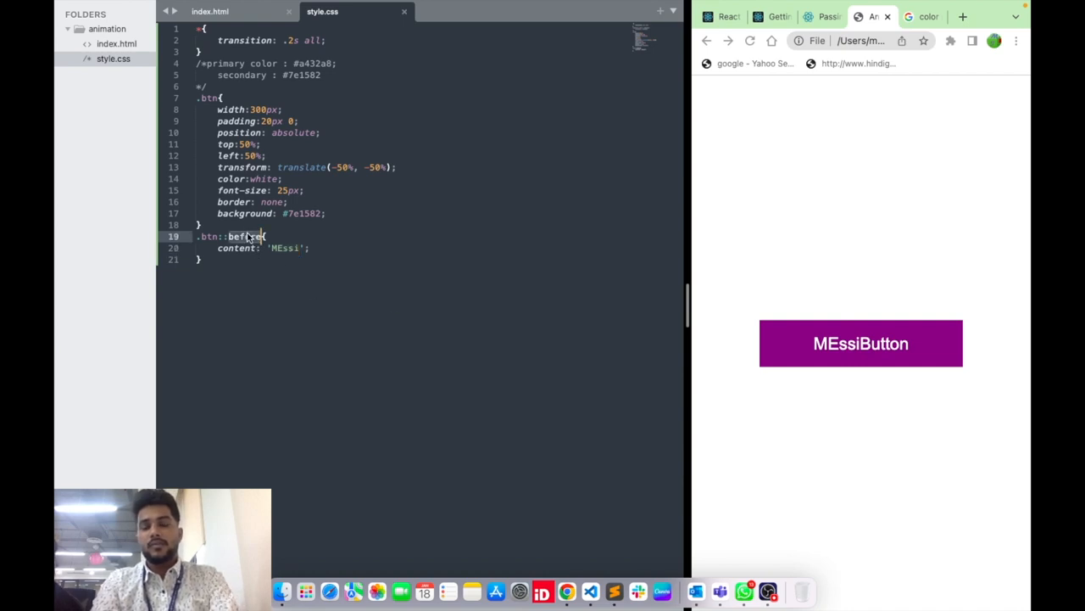
type("after")
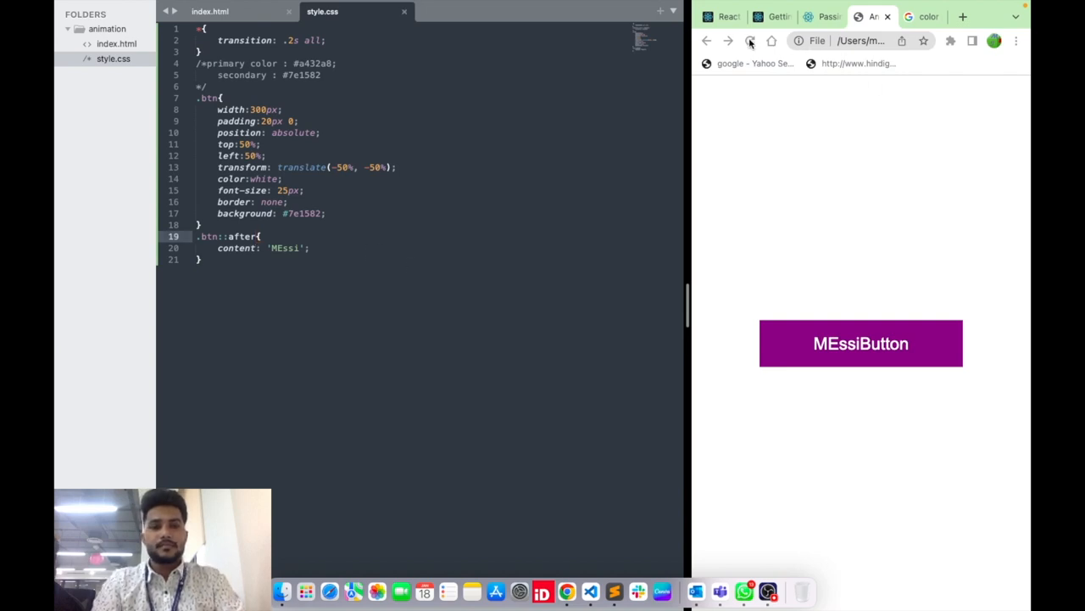
Step: After previewing ButtonMEssi, empty the content value and rename the rule back to .btn::before
left_click(750, 41)
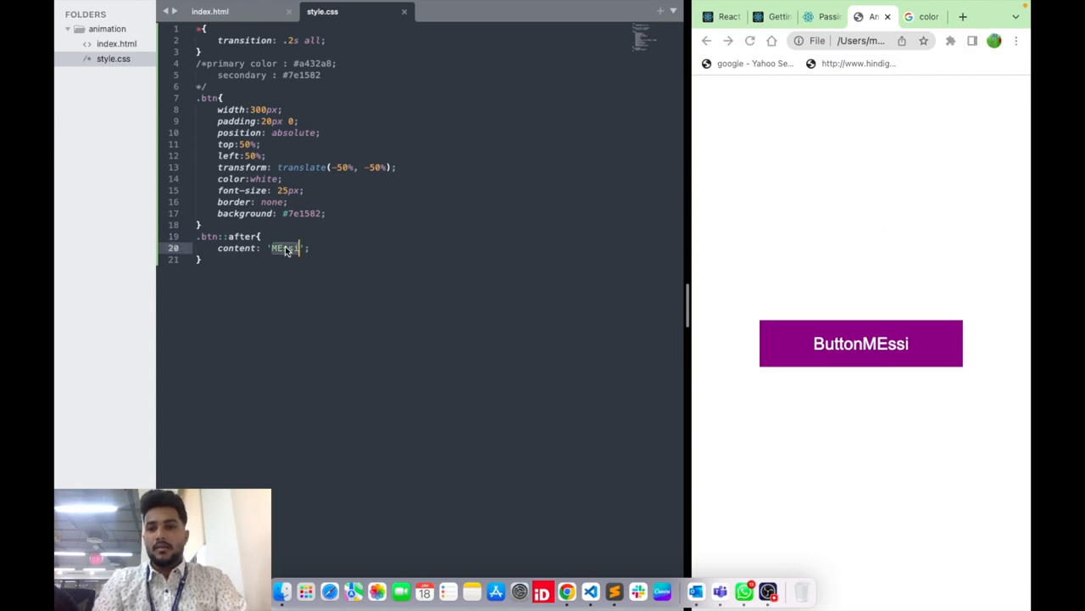
key("Backspace")
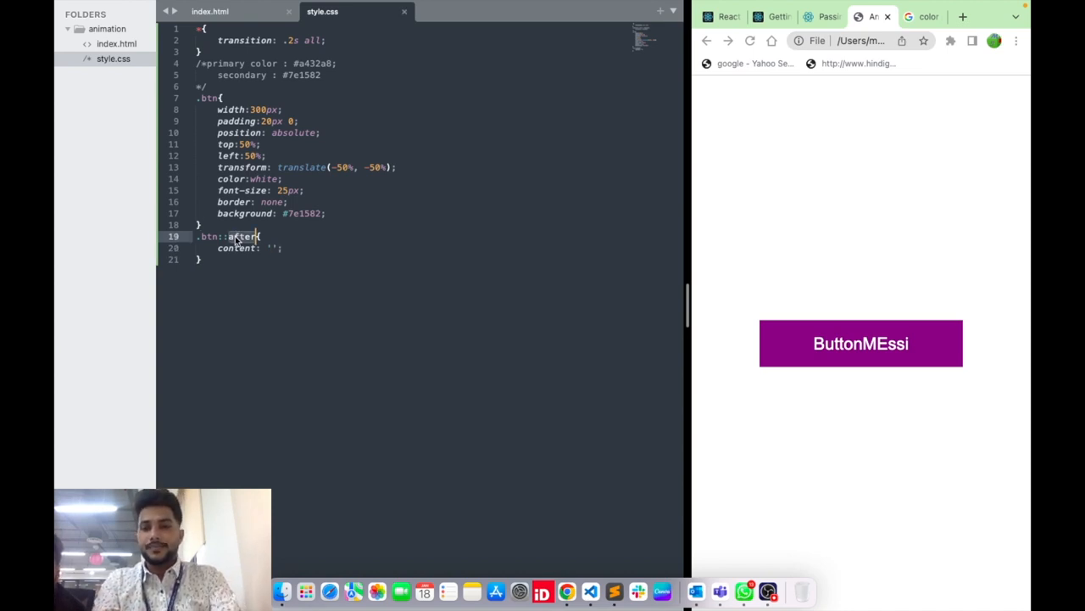
type("before")
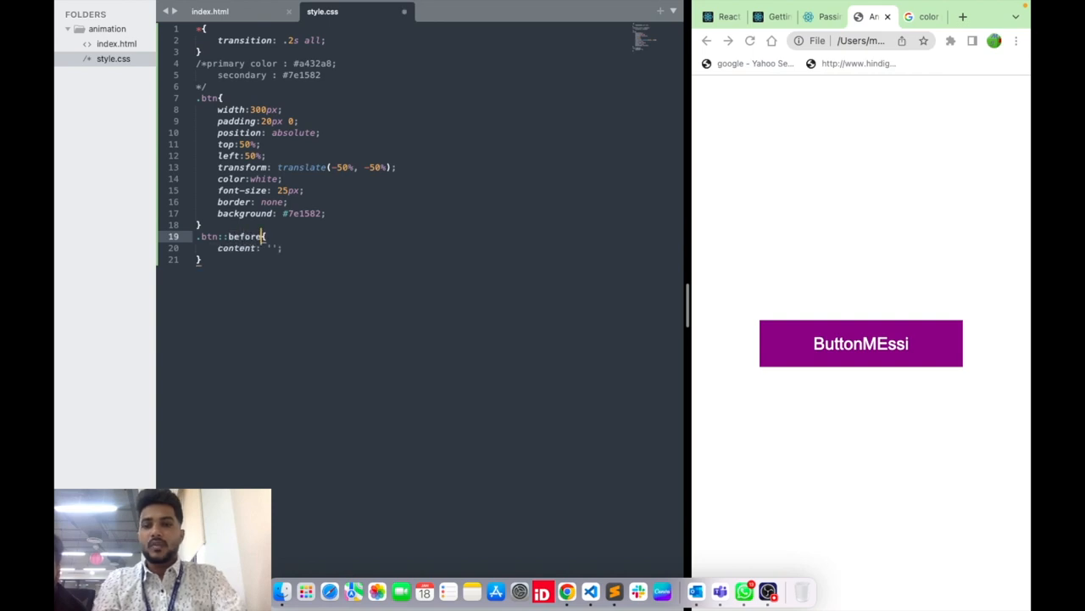
mouse_move(675, 295)
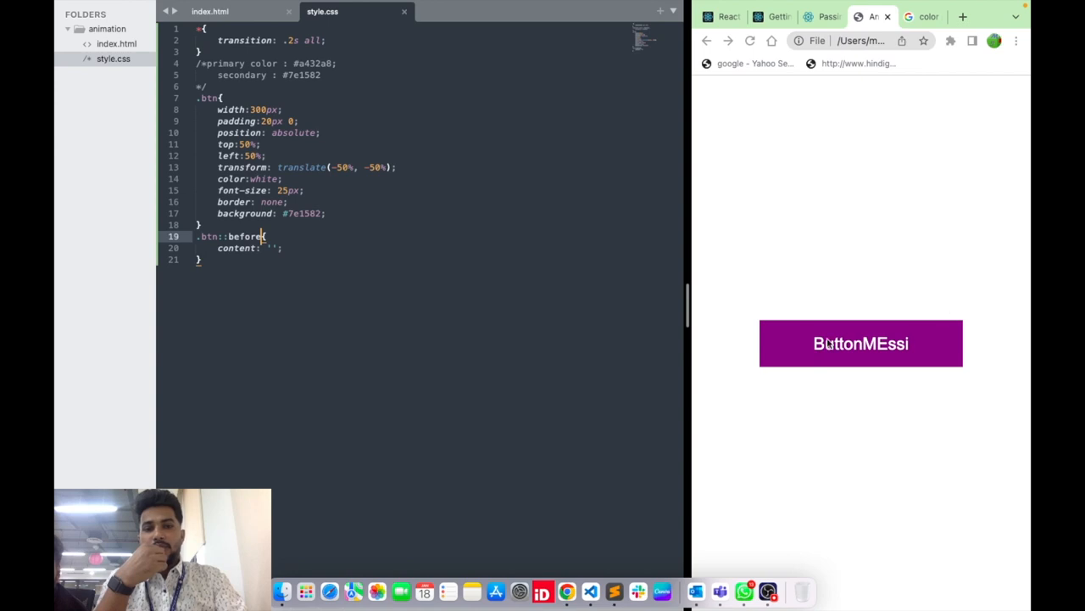
mouse_move(770, 388)
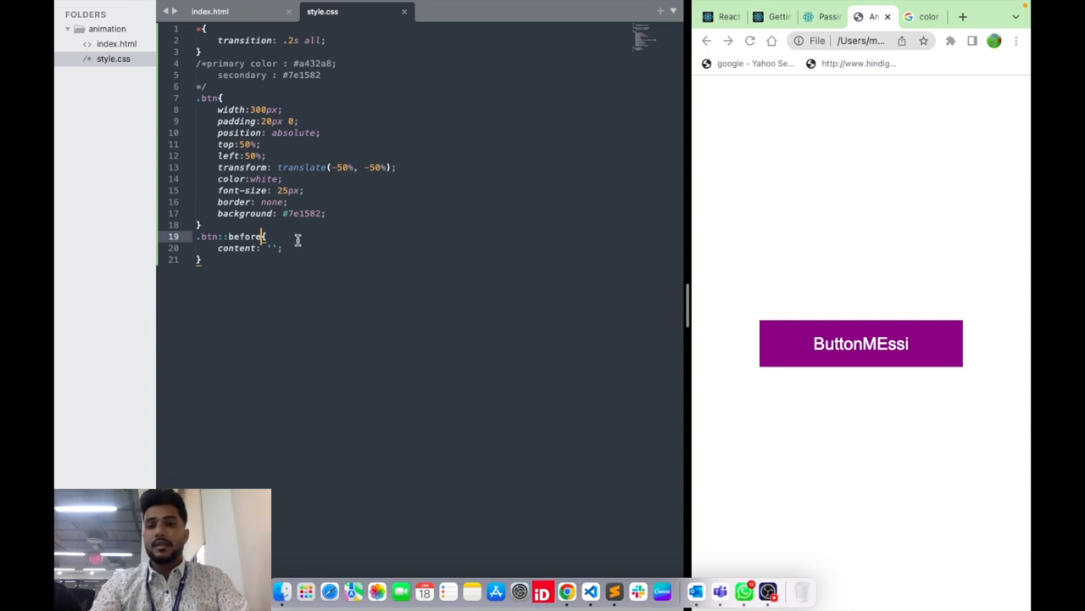
key("Return")
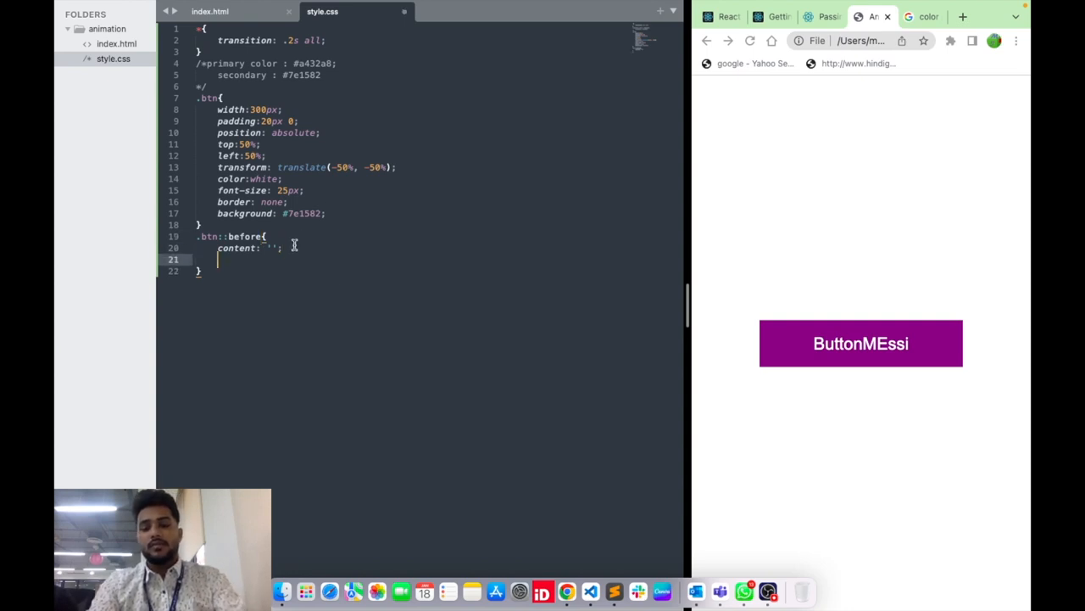
Step: Give .btn::before width 10px and background #a432a8
type("width:;")
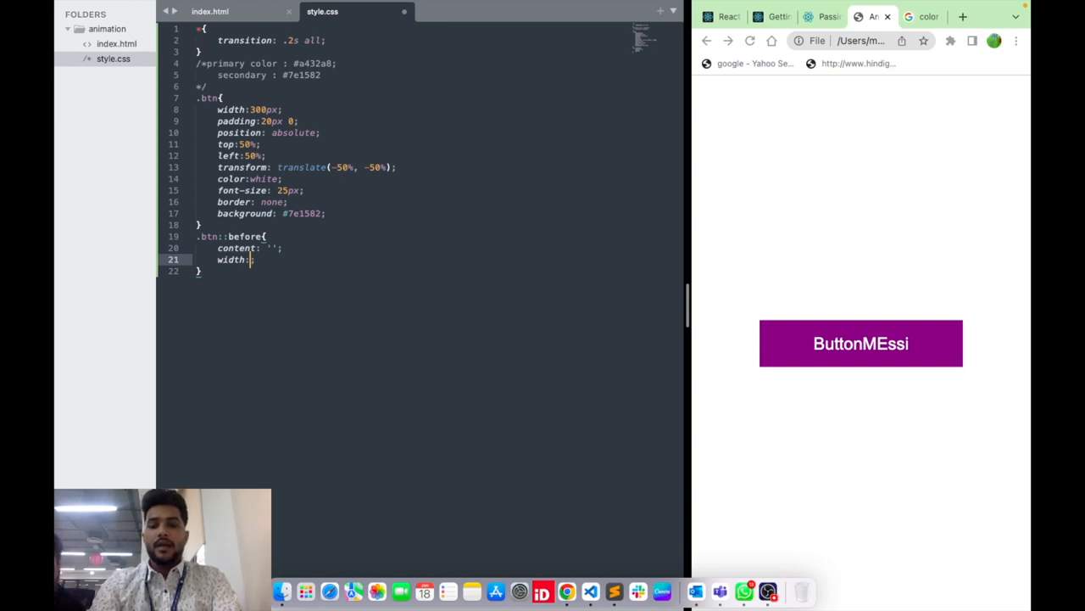
type("10px")
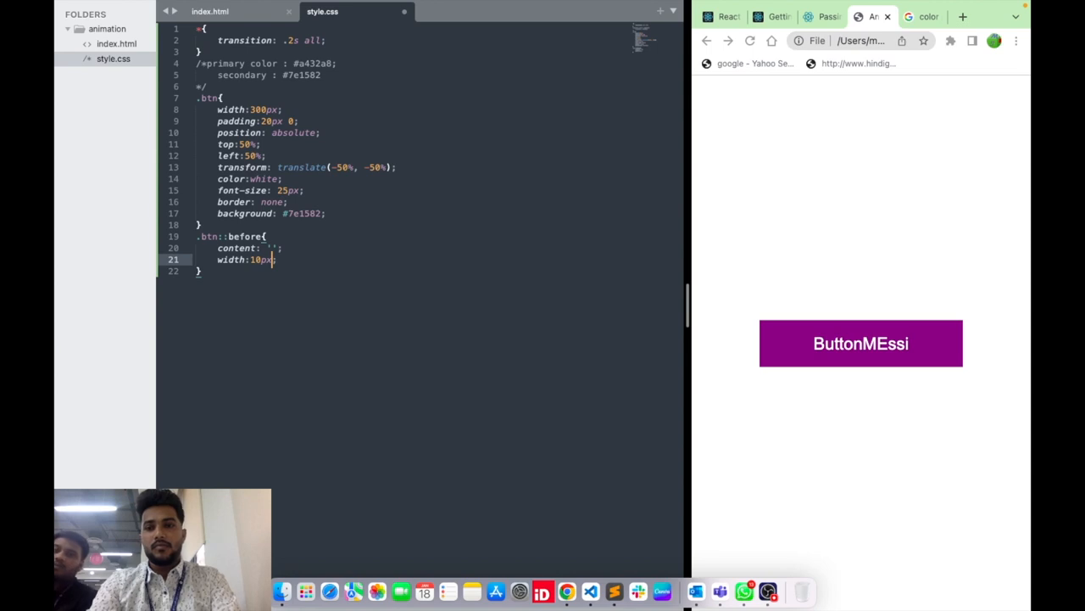
type("background:;")
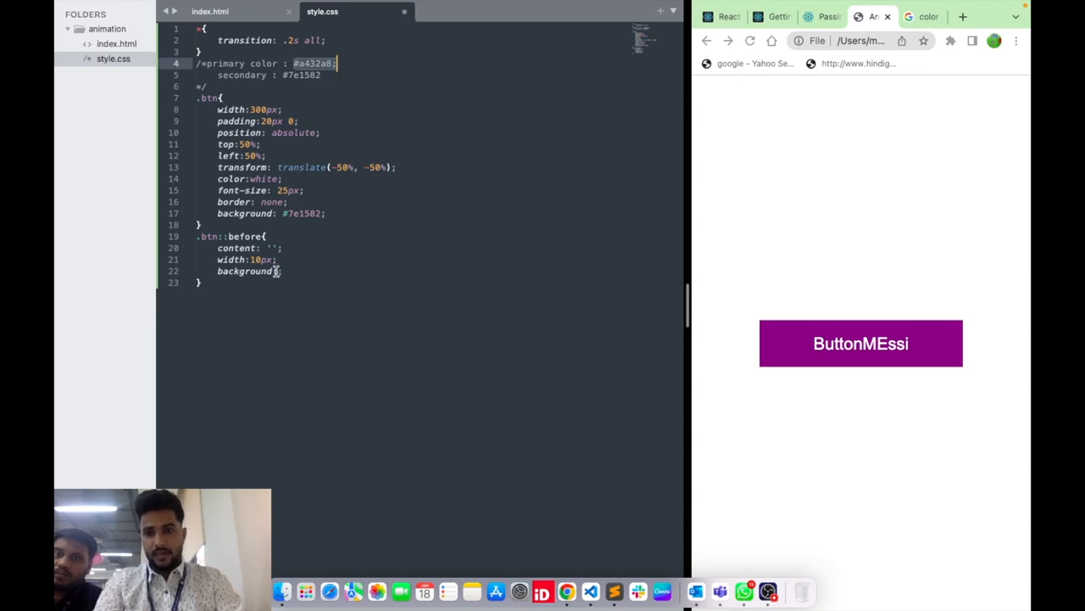
type("#a432a8")
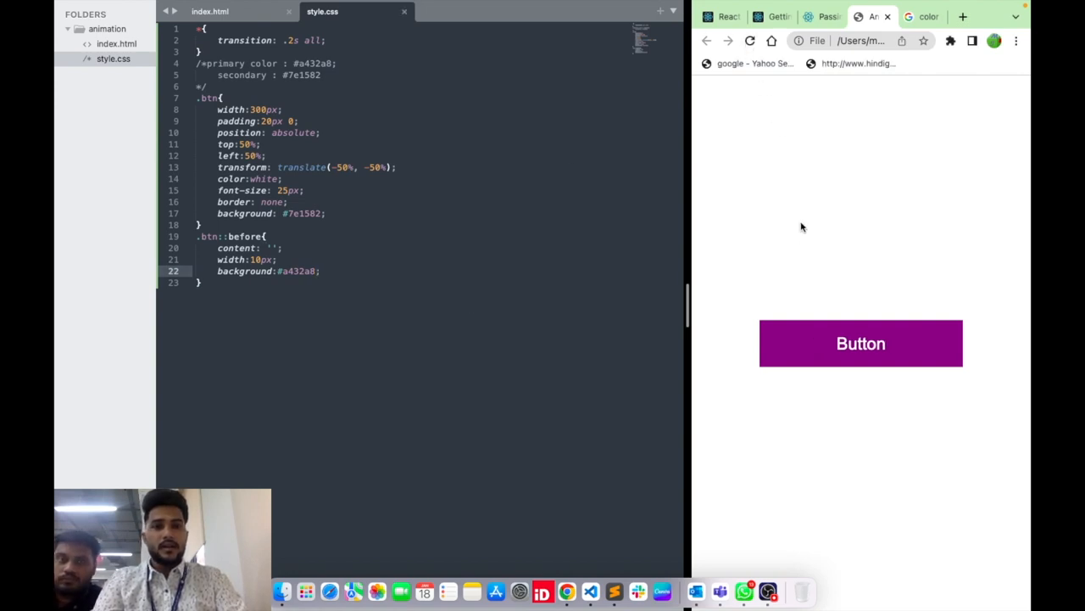
mouse_move(352, 271)
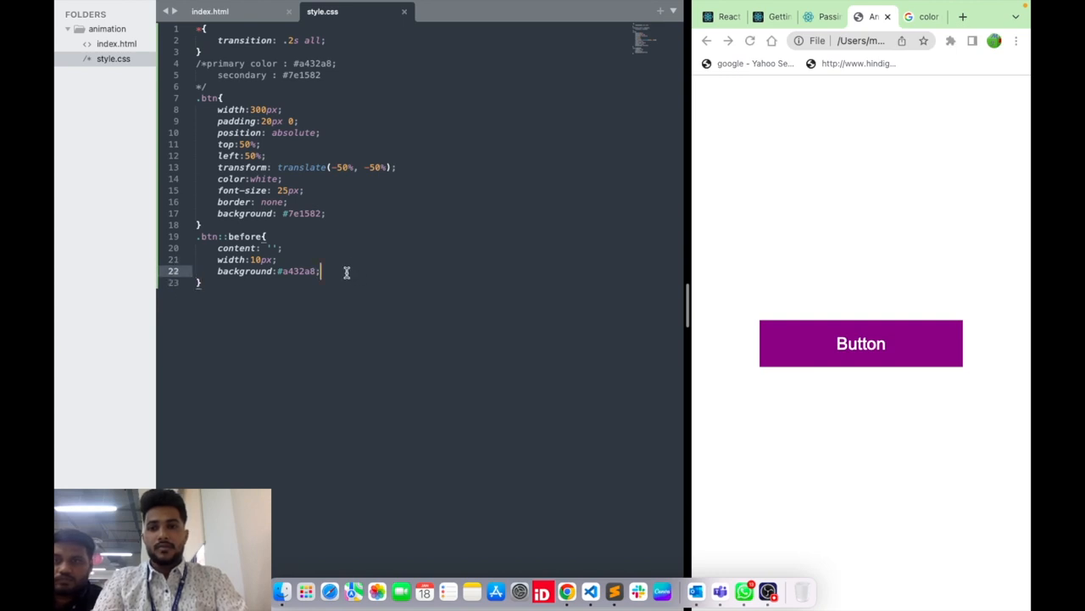
Step: Add left 0, a height value and position absolute to .btn::before
type("left:0;")
left_click(241, 248)
type("d")
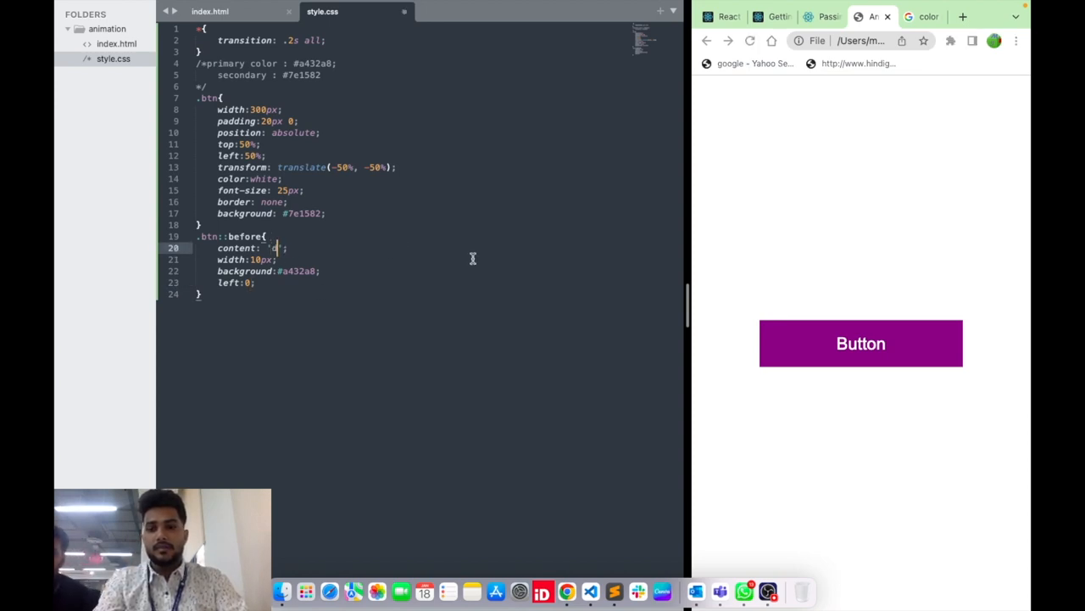
mouse_move(553, 258)
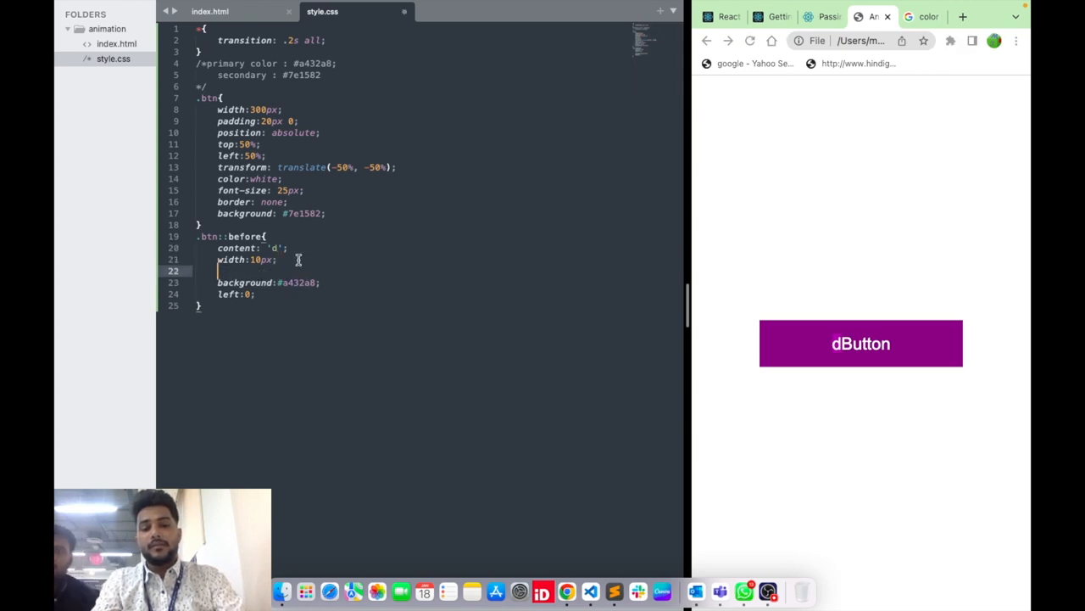
type("height:;")
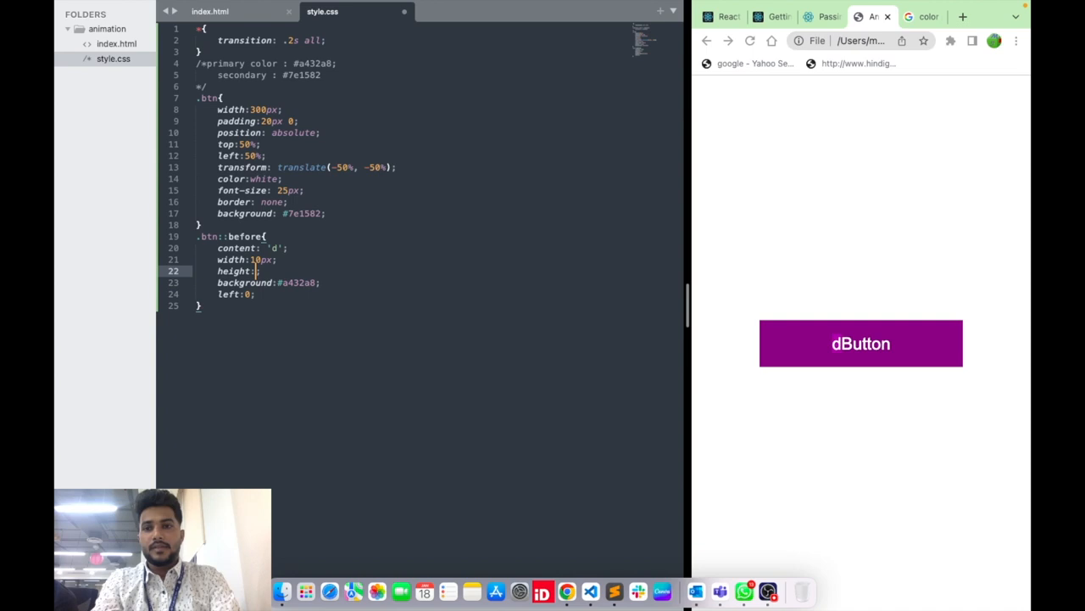
type("1")
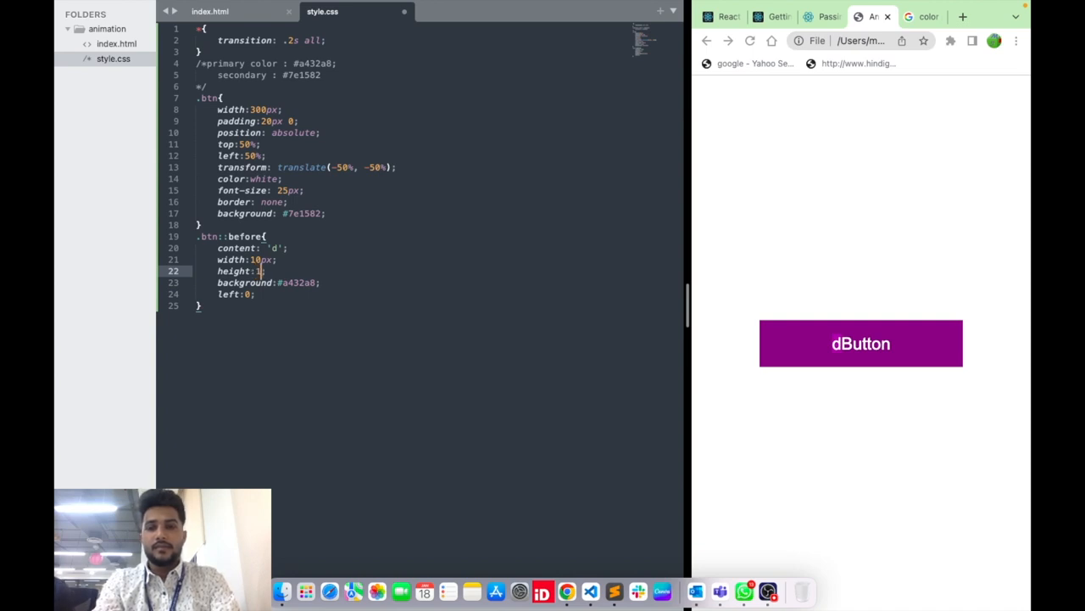
type("150px")
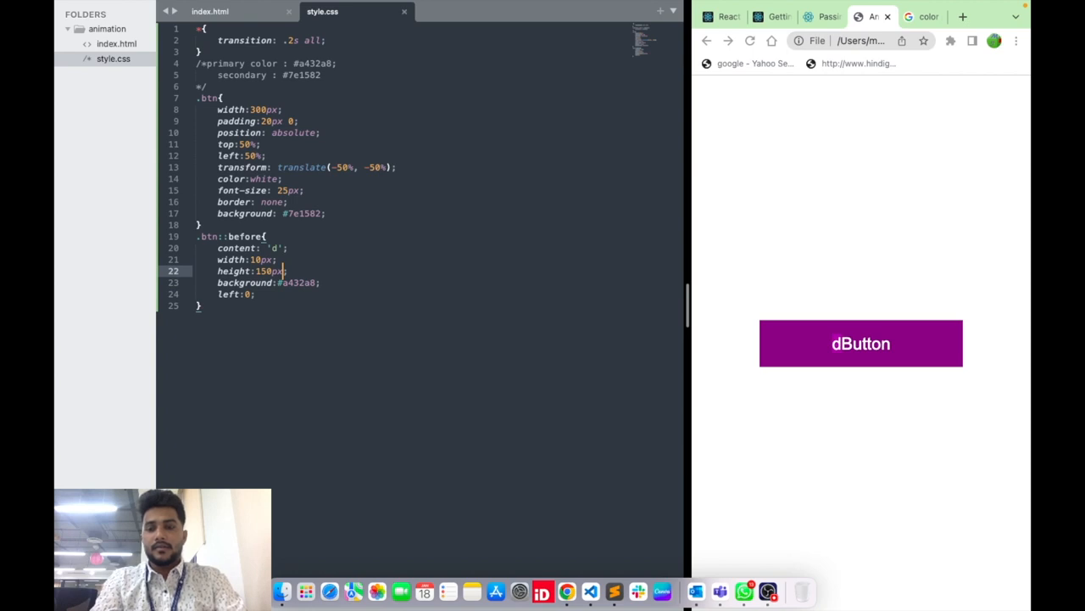
type("position: absolute;")
type("3")
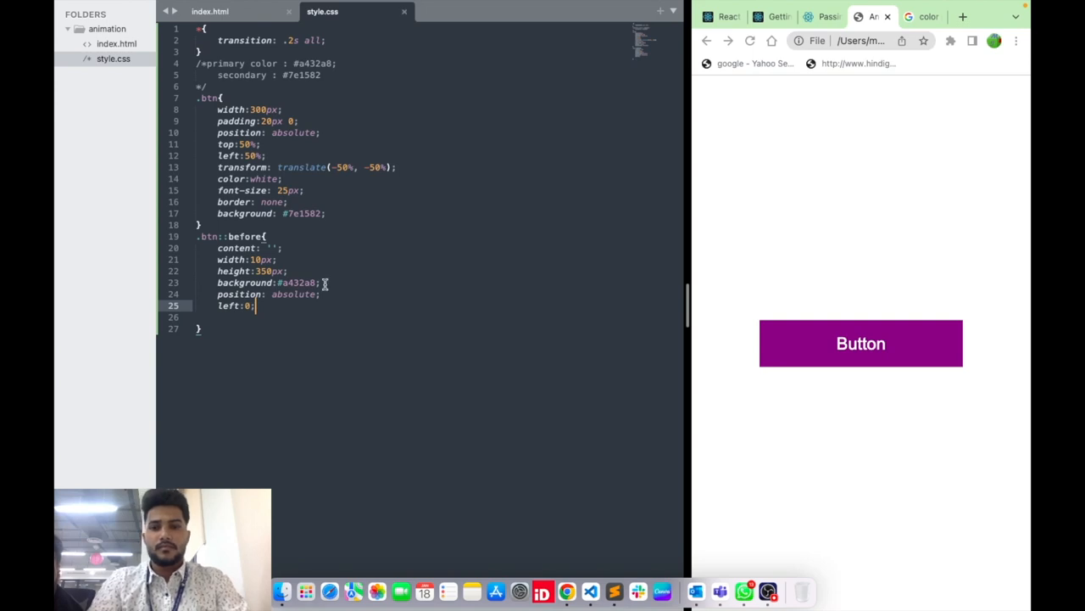
Step: Add top 0, set height to 100% and remove the width line from .btn::before
key("Return")
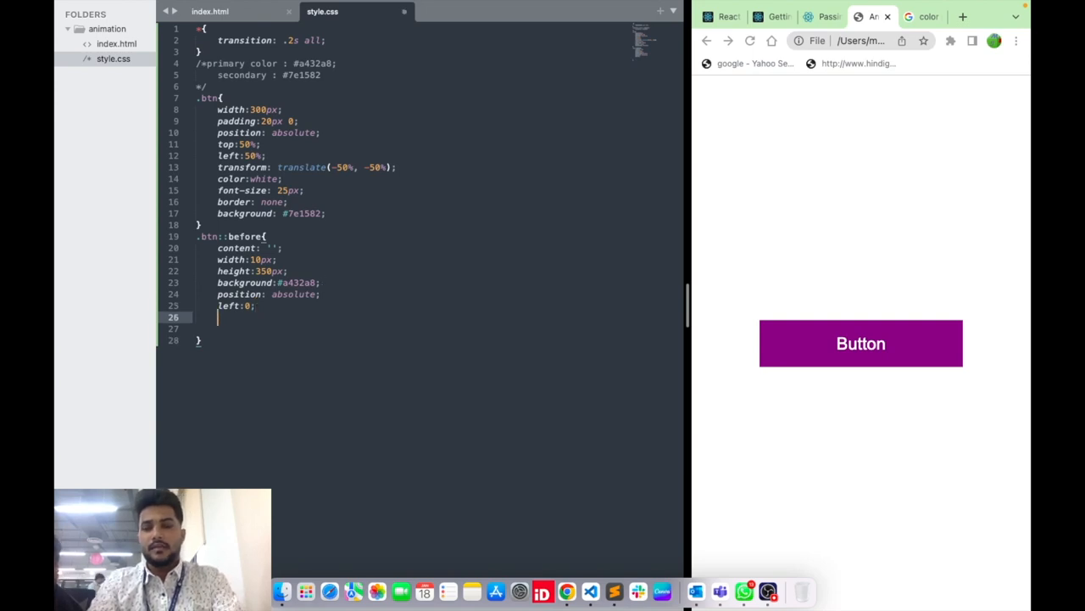
type("top:0;")
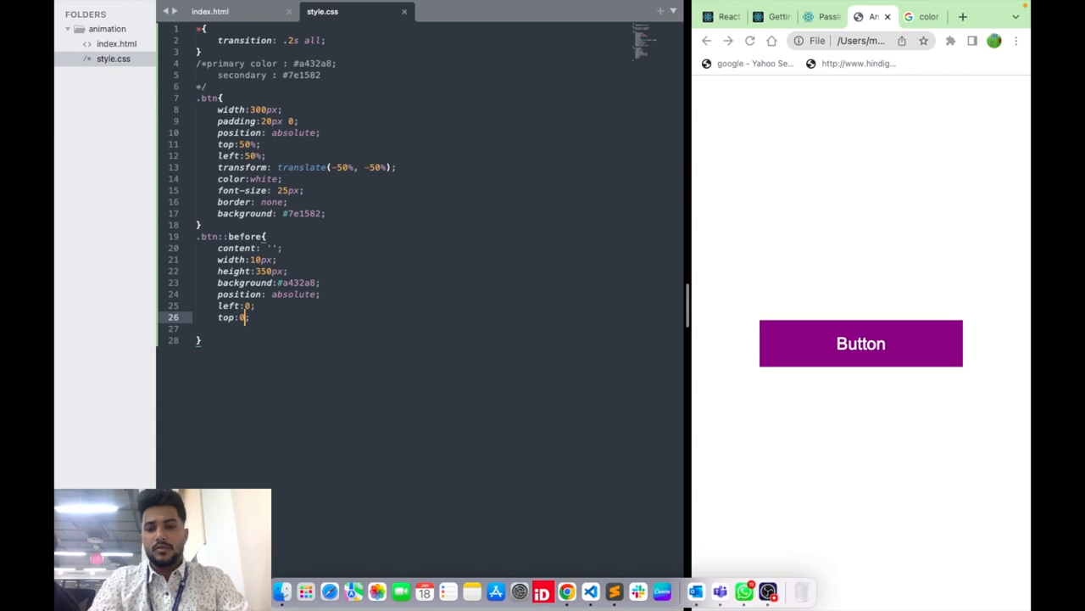
left_click(749, 41)
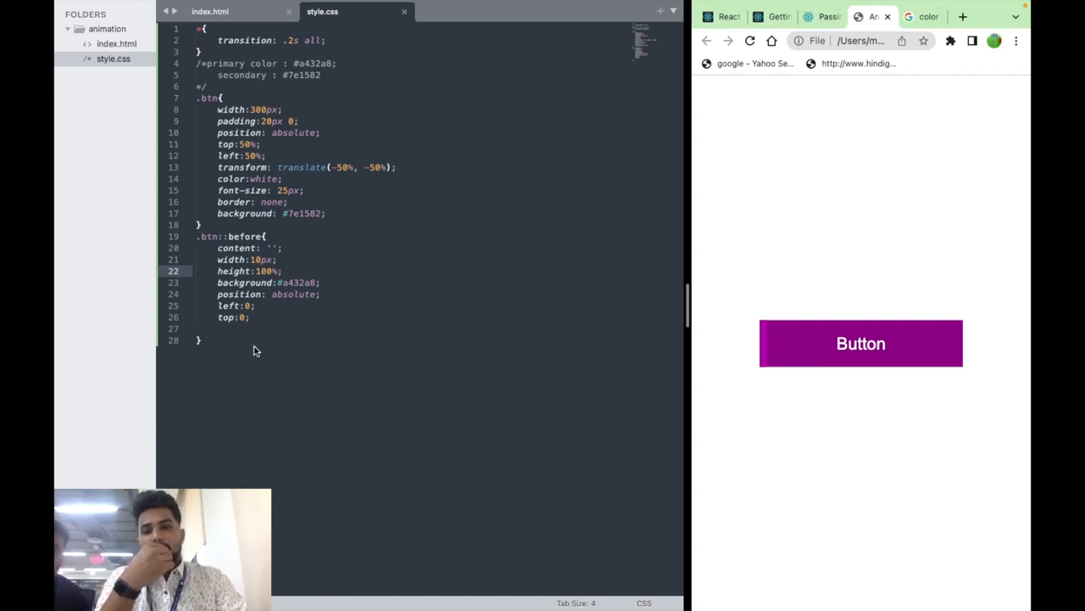
mouse_move(270, 311)
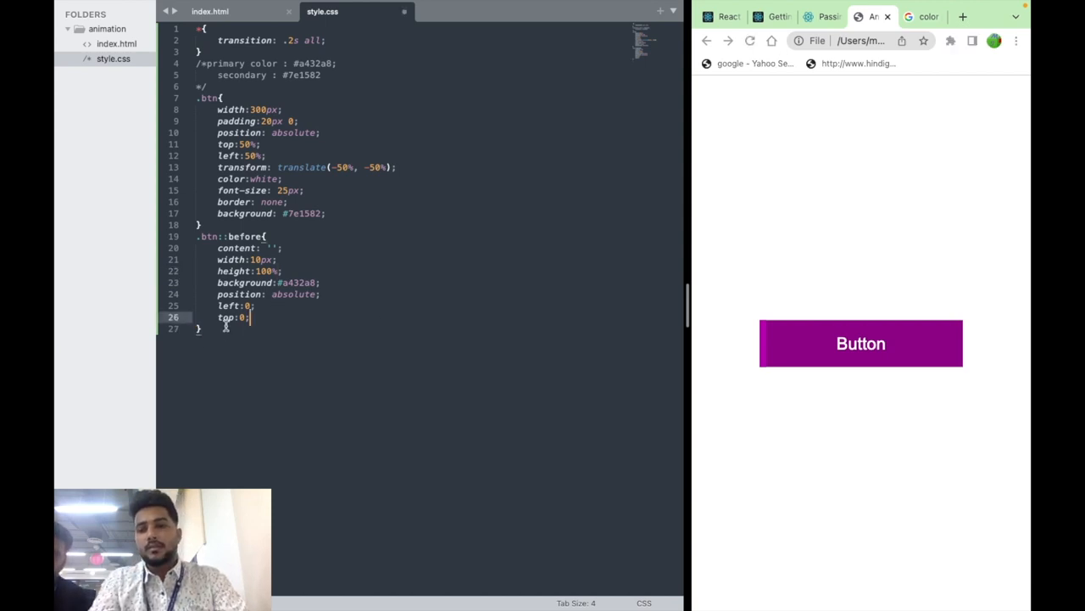
left_click(278, 258)
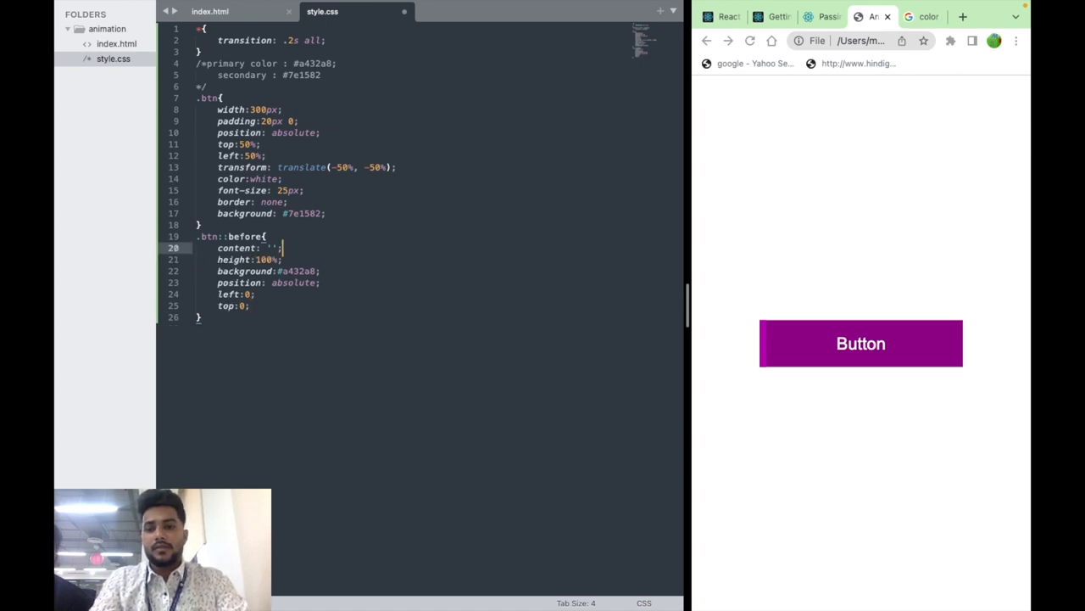
left_click(254, 317)
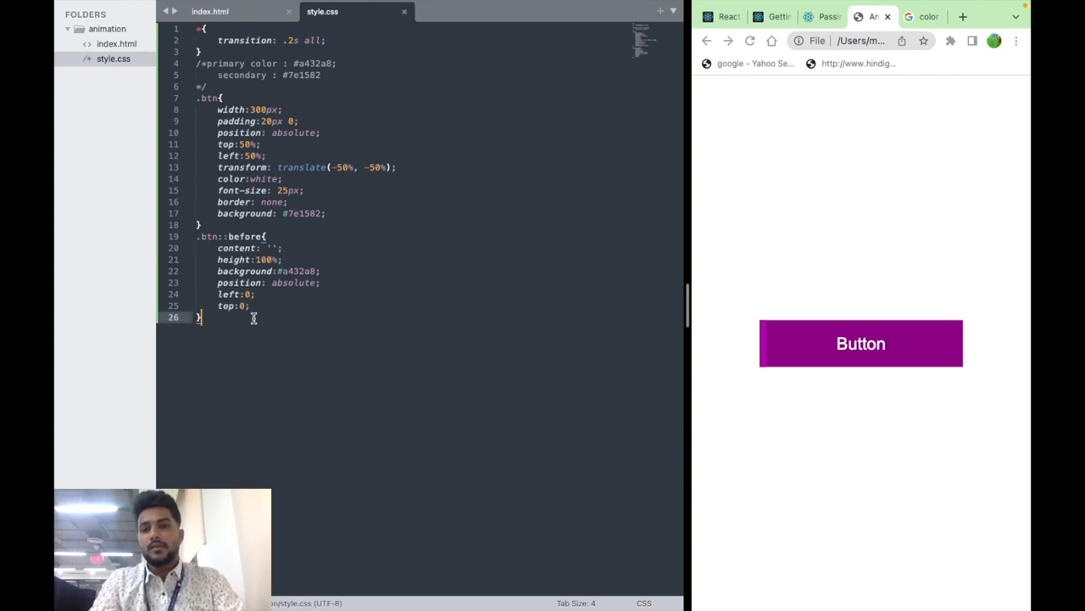
key("Return")
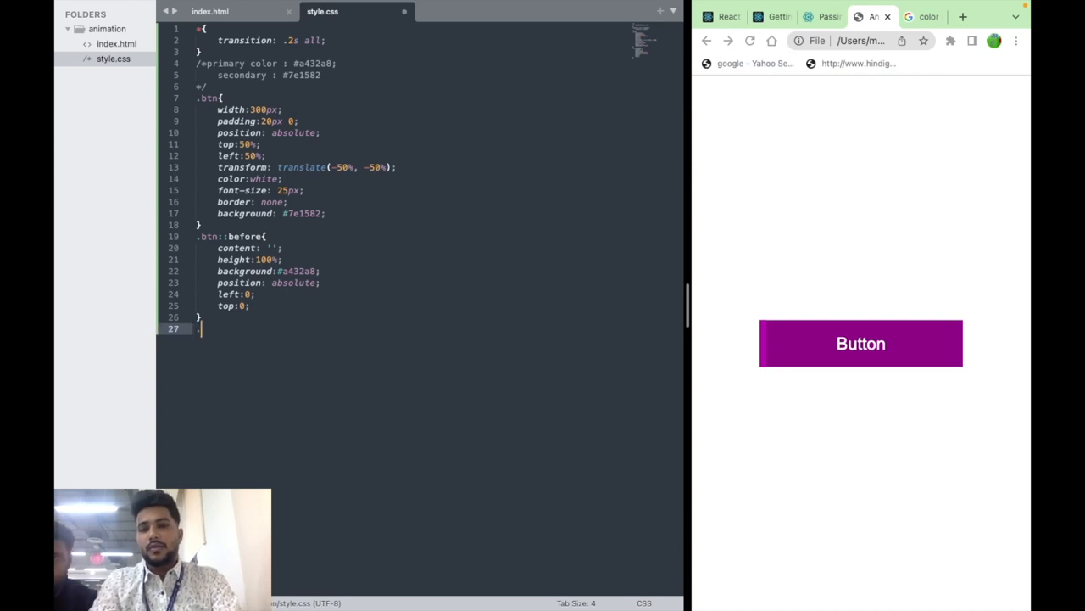
Step: Write a .btn:hover::before rule with width 100% and transition .5s all
type("btn:")
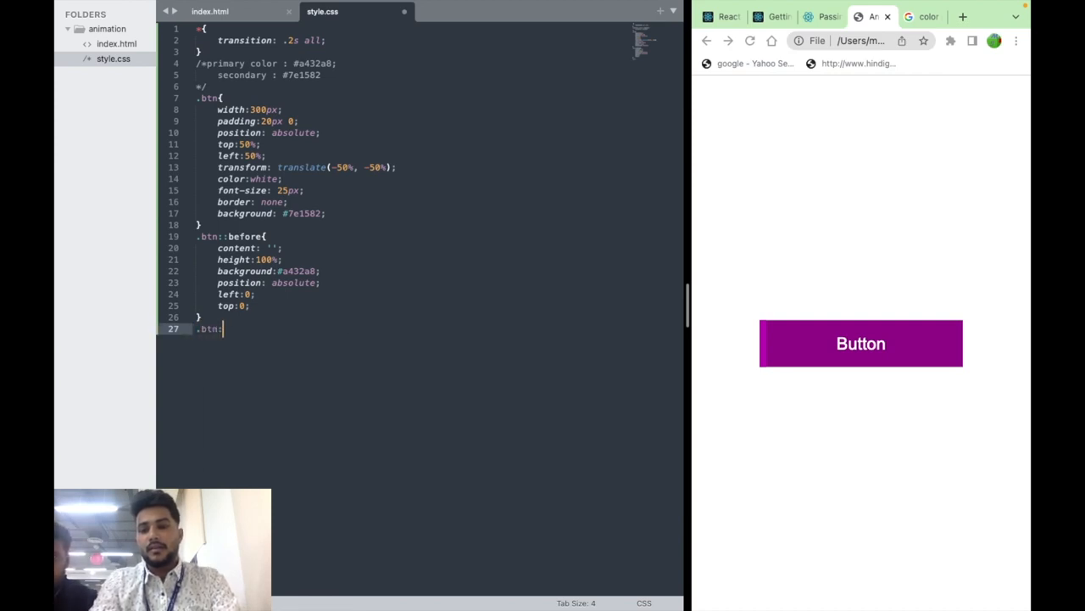
type("hover")
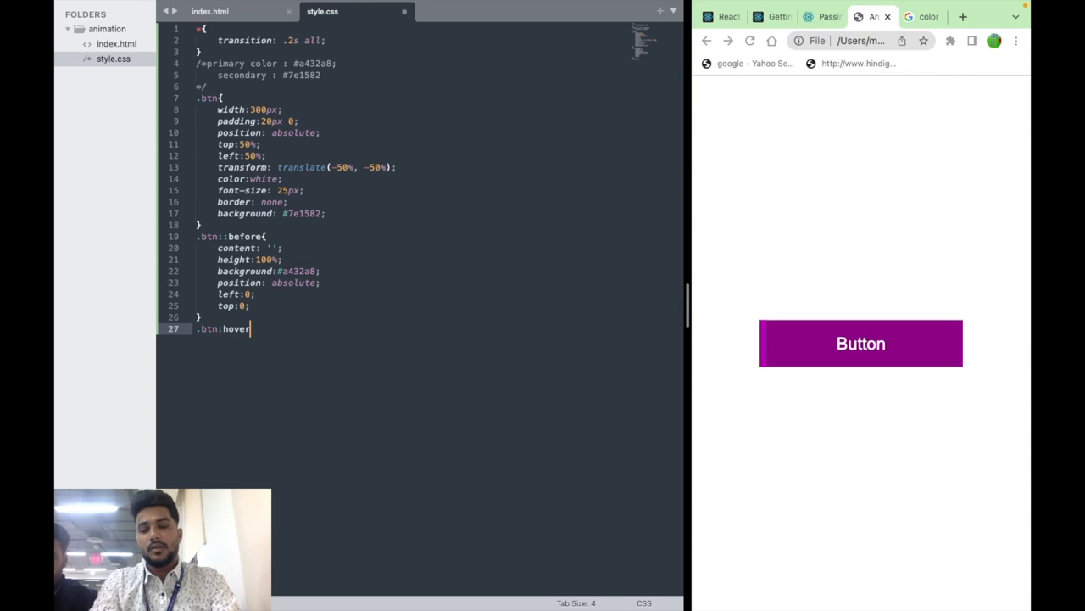
type("::before{")
type("width:;")
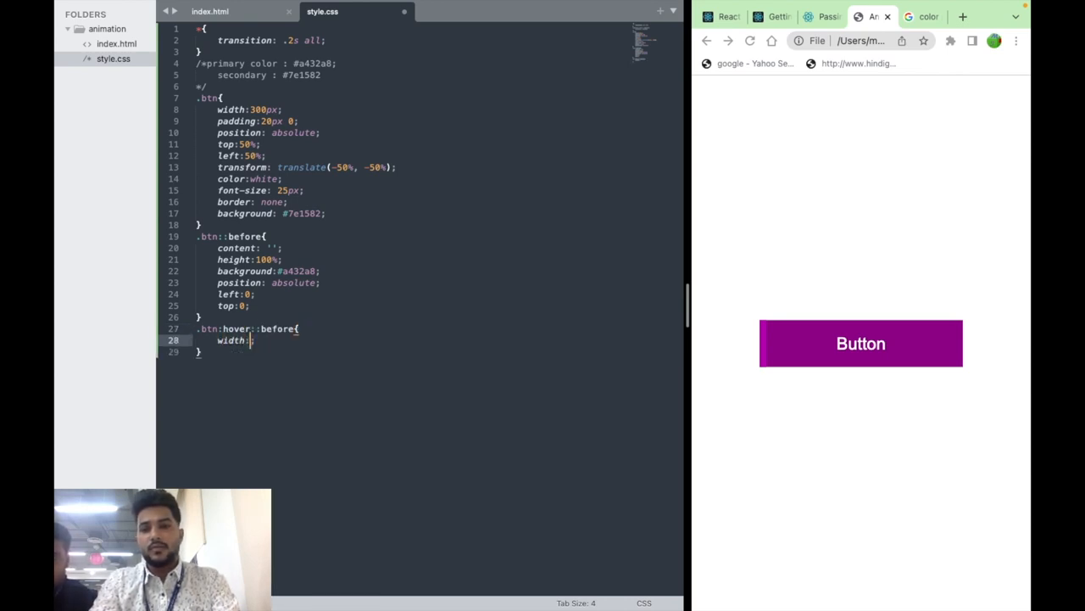
type("100%")
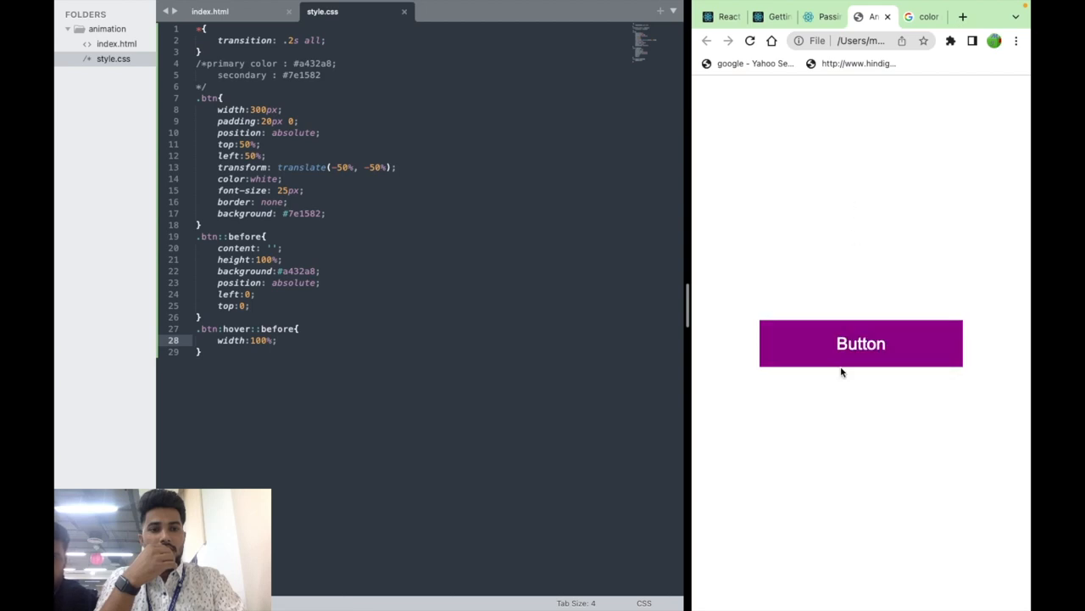
mouse_move(298, 351)
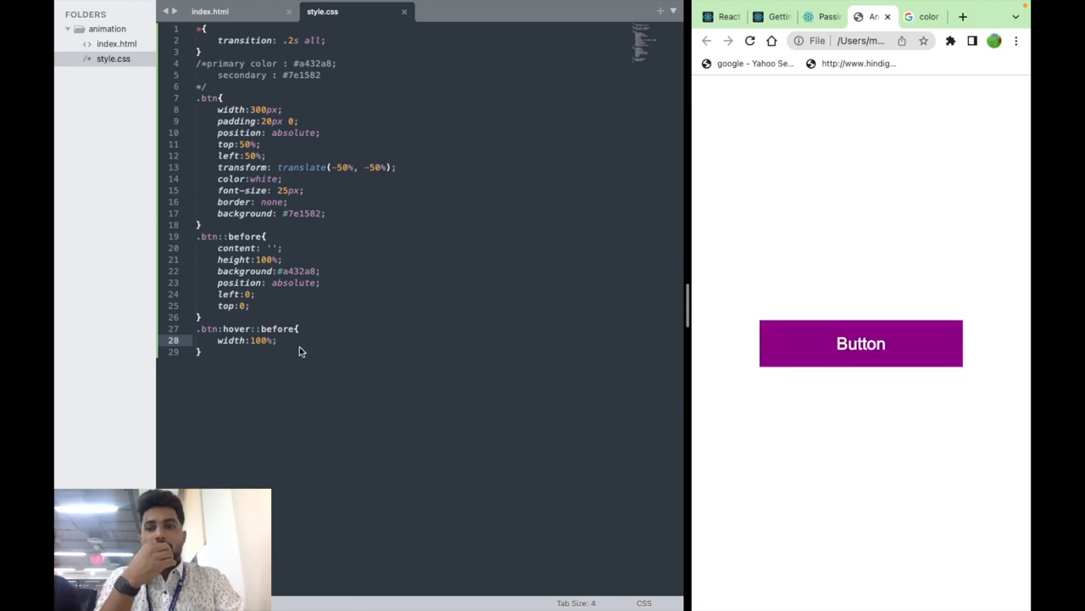
key("enter")
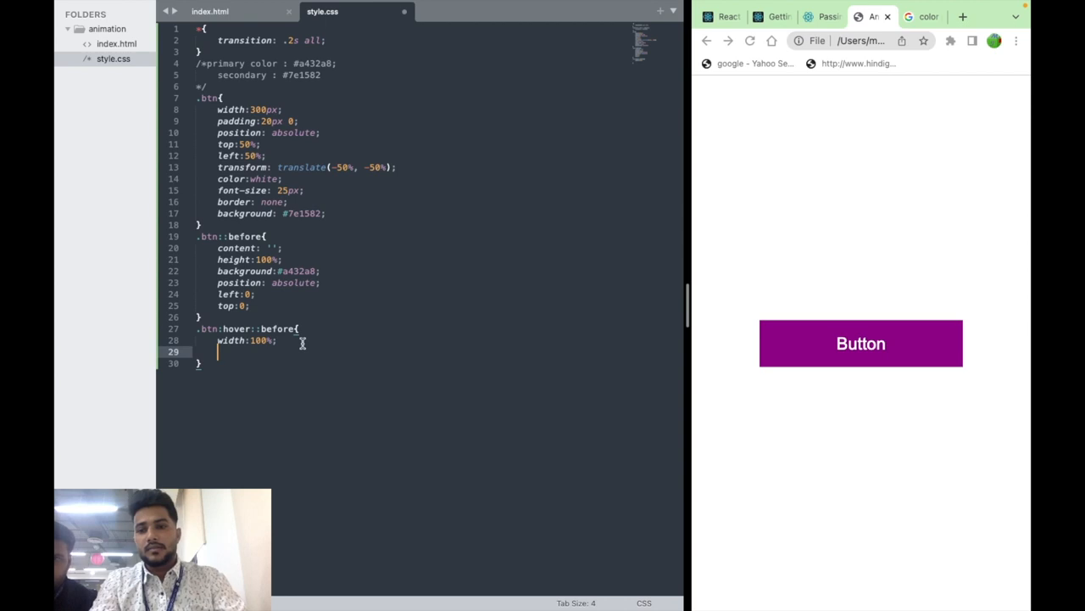
type("transition: .5s all;")
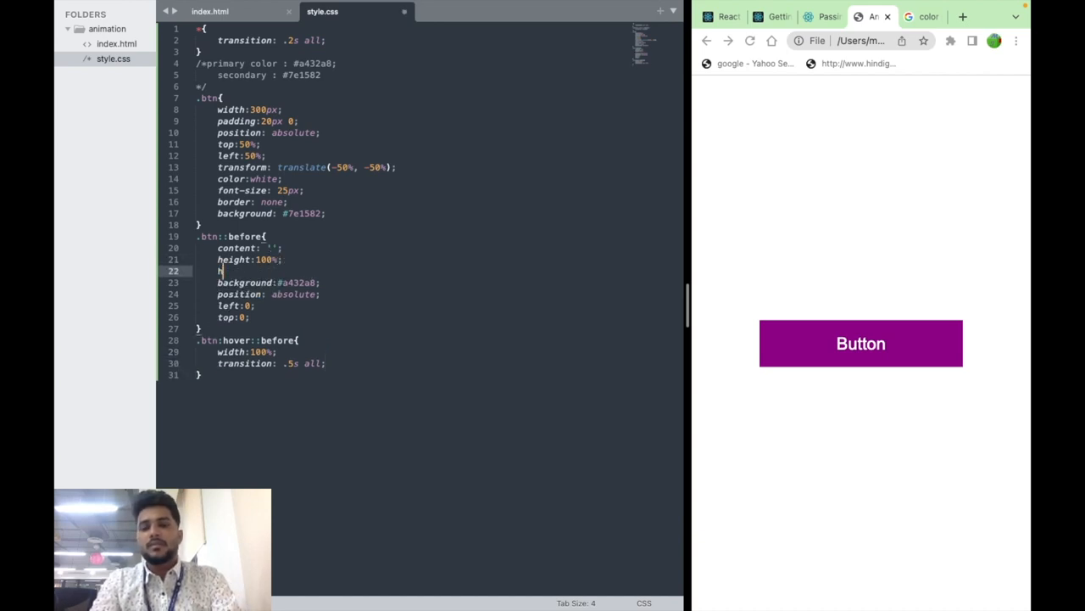
Step: Give .btn::before a starting width of 1px and its own .5s all transition
type("height:")
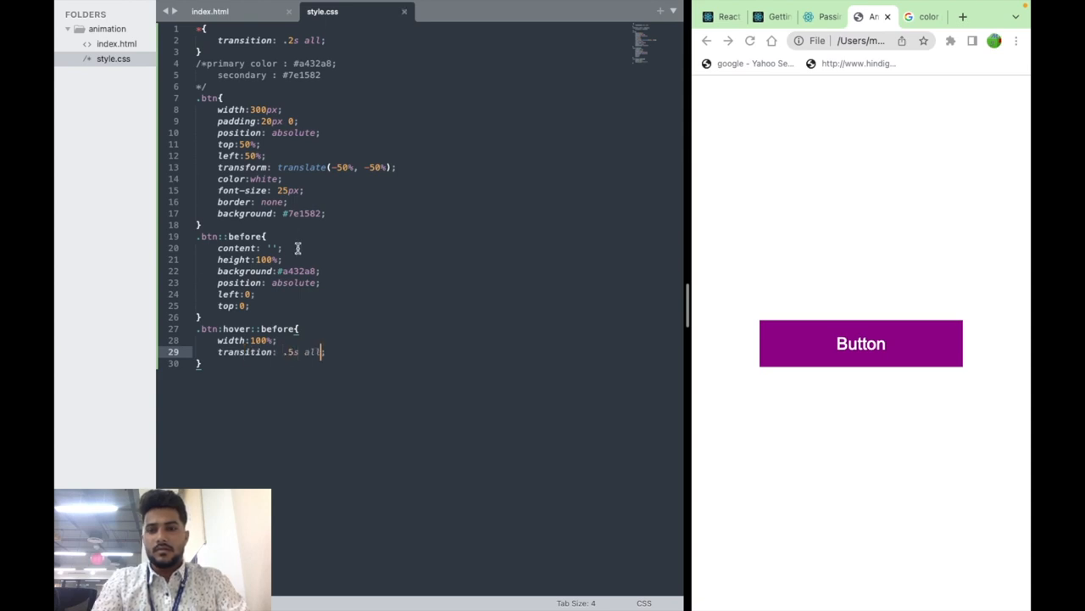
key("enter")
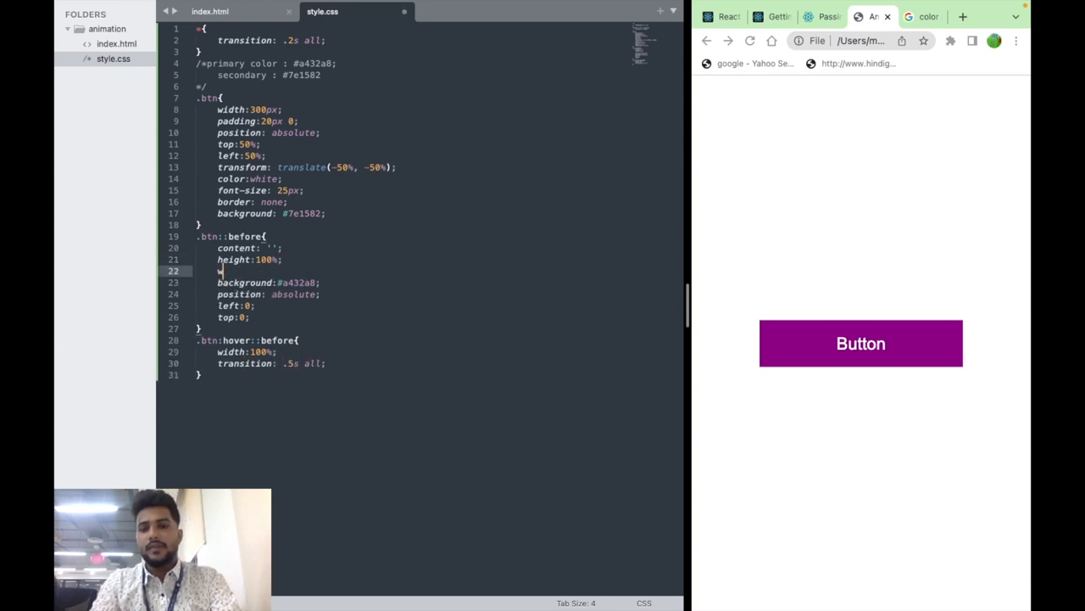
type("width: 1px;")
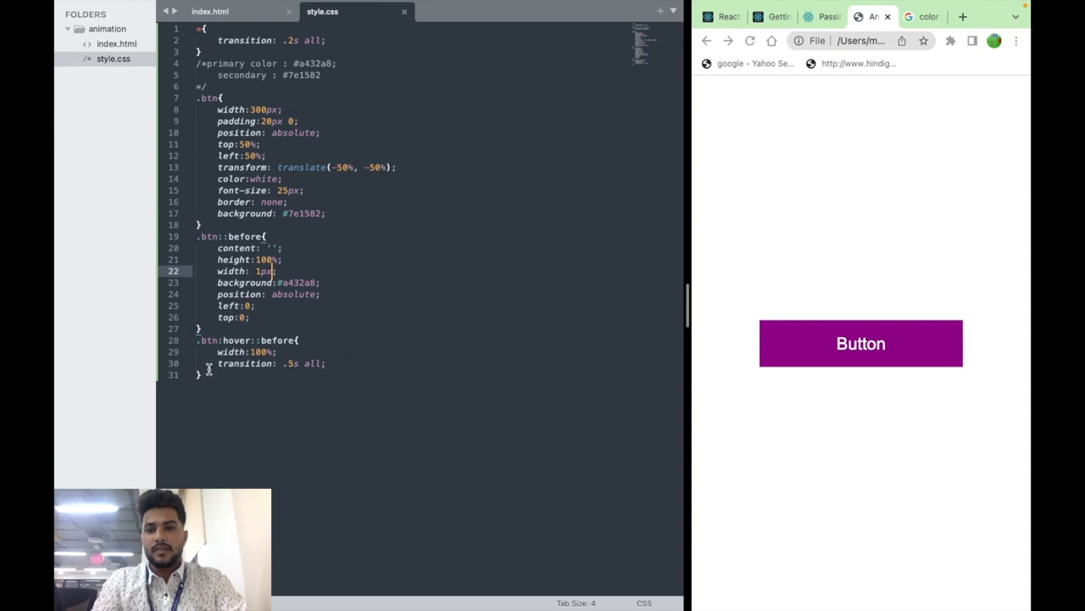
left_click(325, 363)
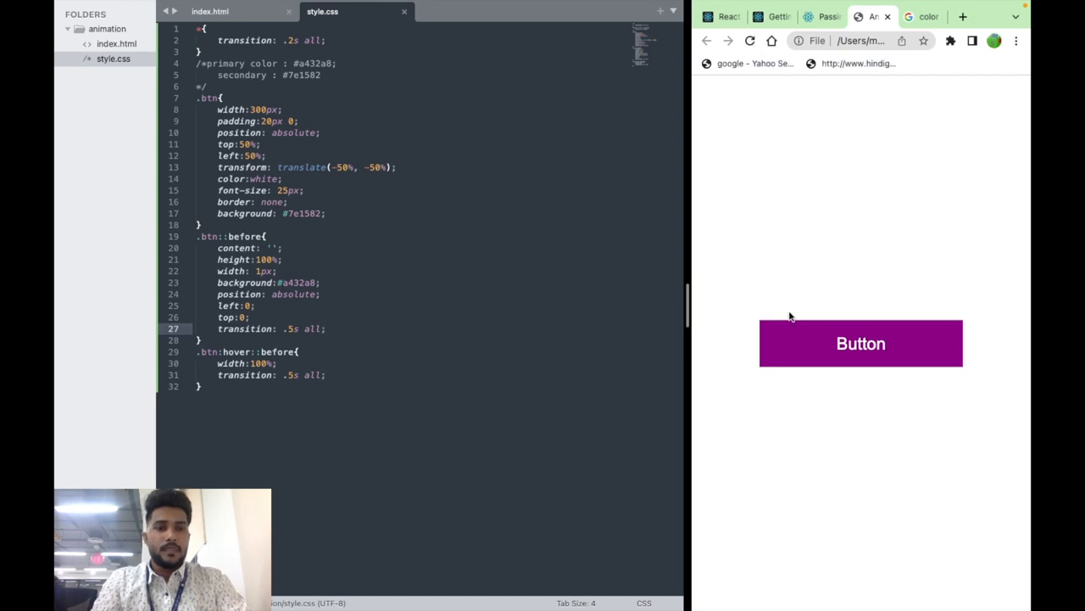
mouse_move(790, 282)
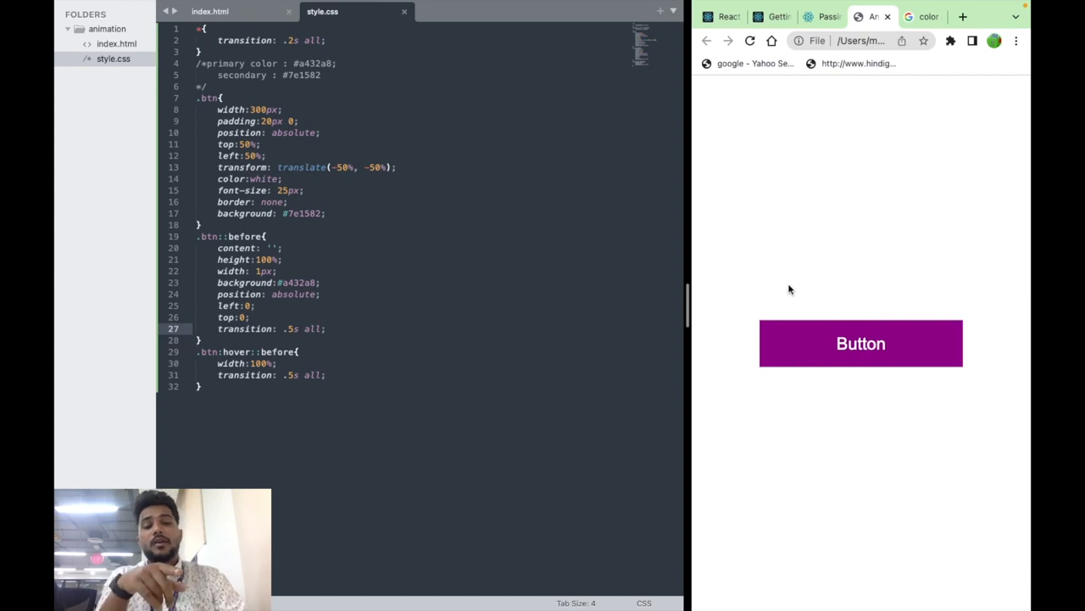
mouse_move(787, 355)
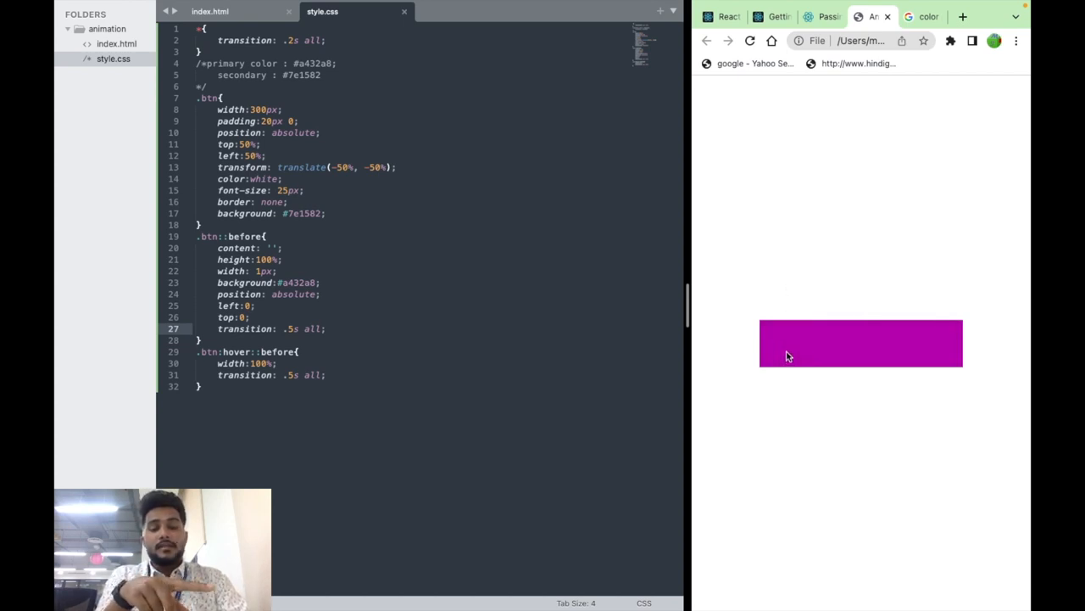
mouse_move(856, 346)
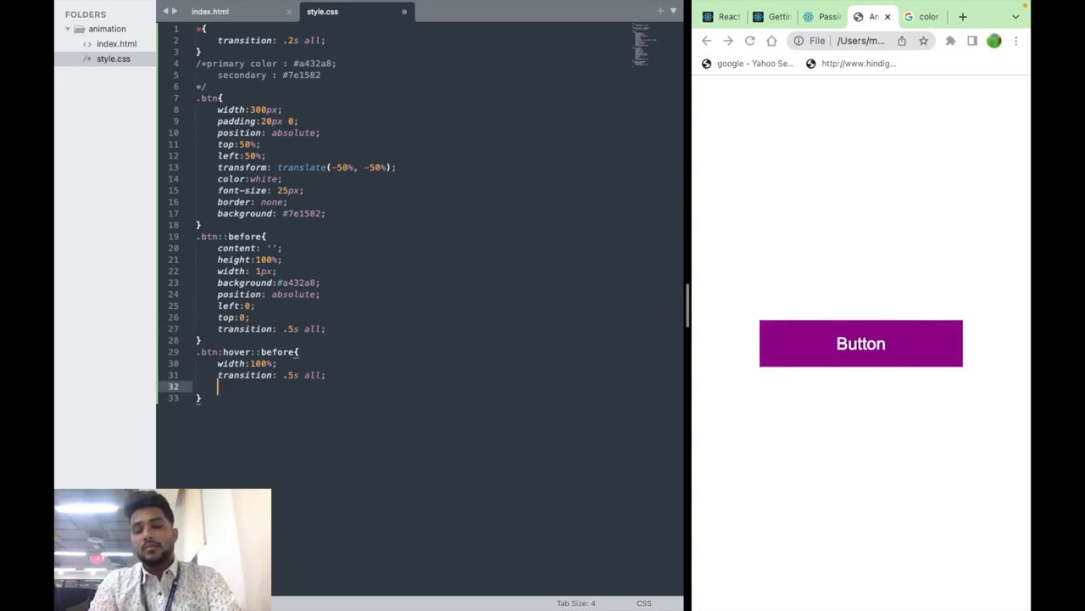
type("x")
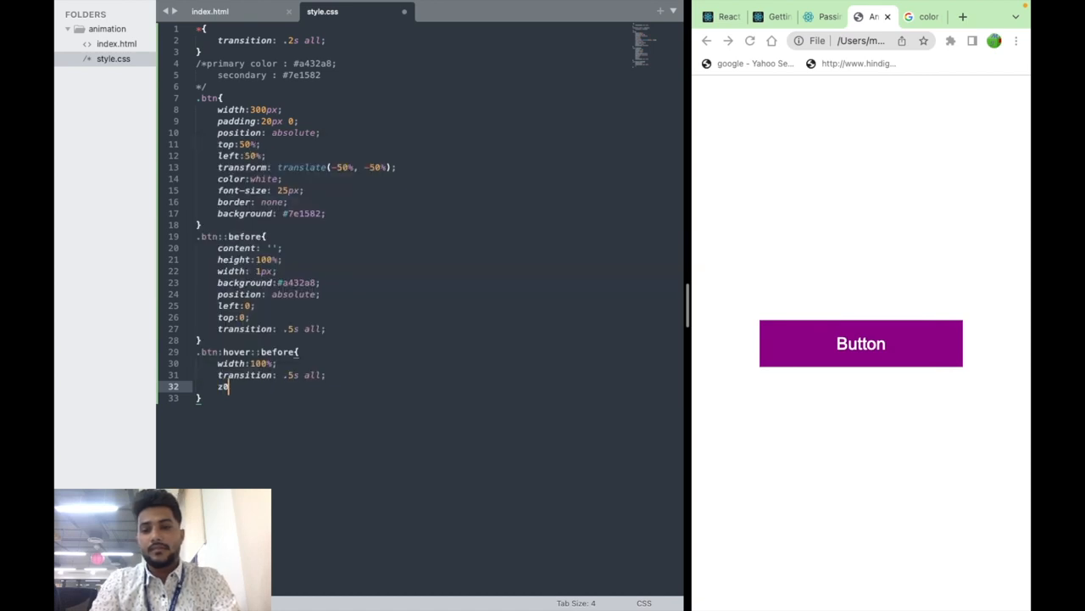
type("-index: ;")
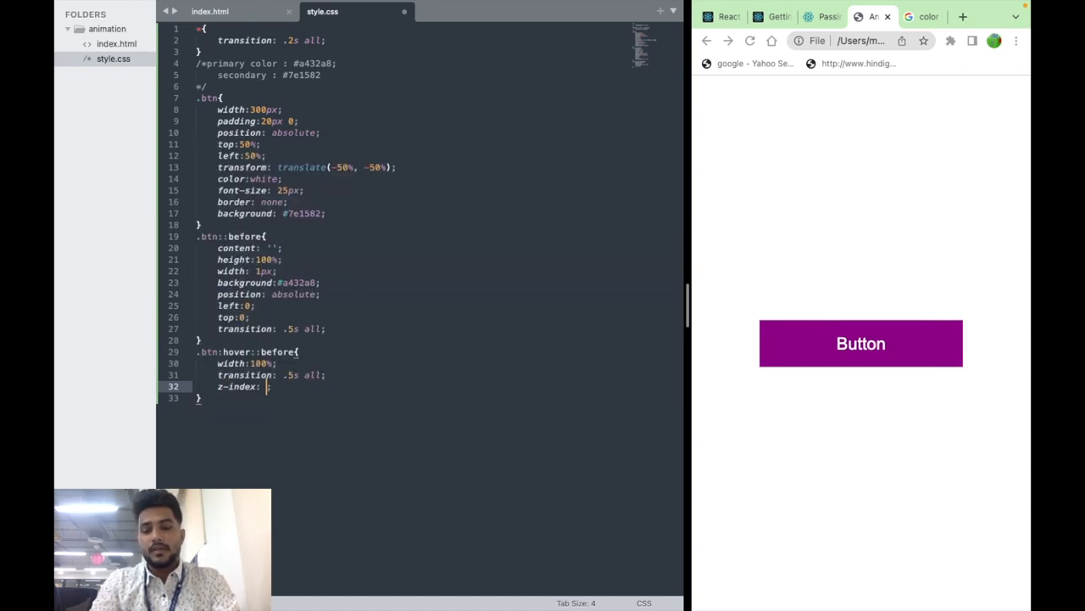
type("-1")
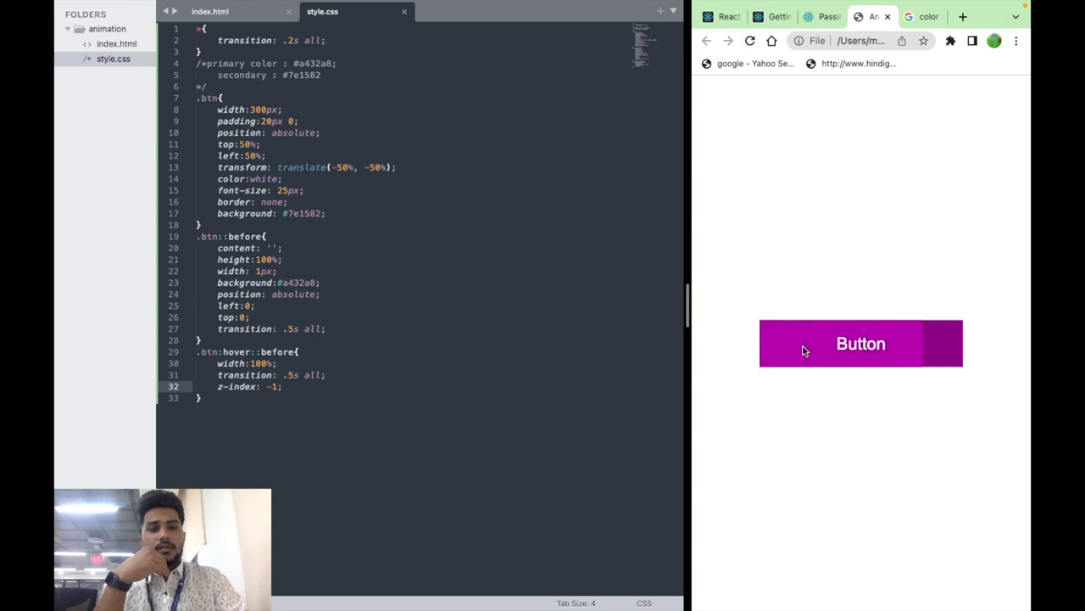
mouse_move(770, 166)
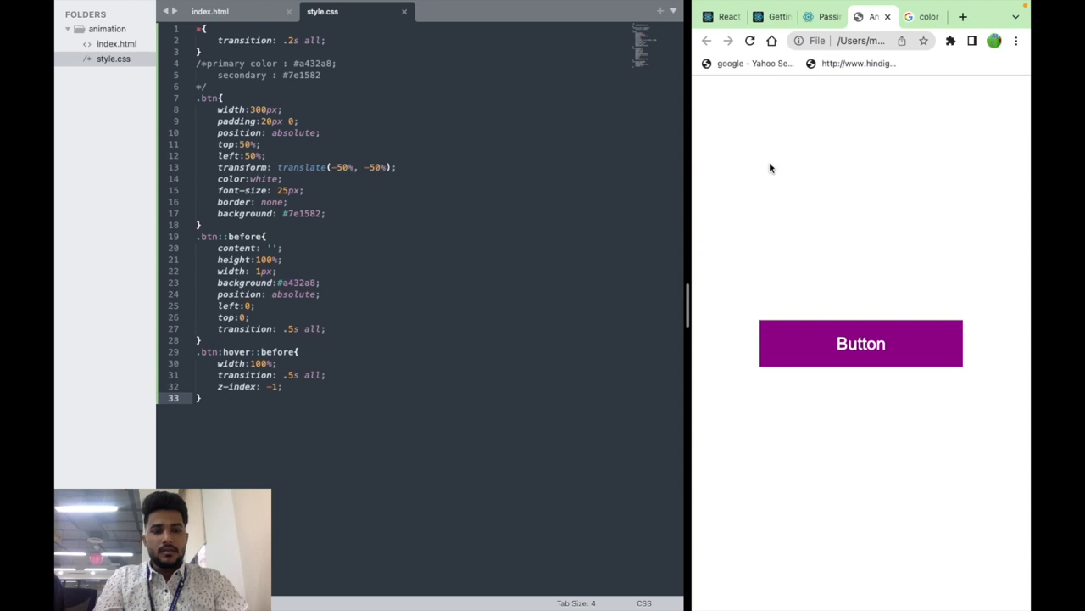
mouse_move(796, 343)
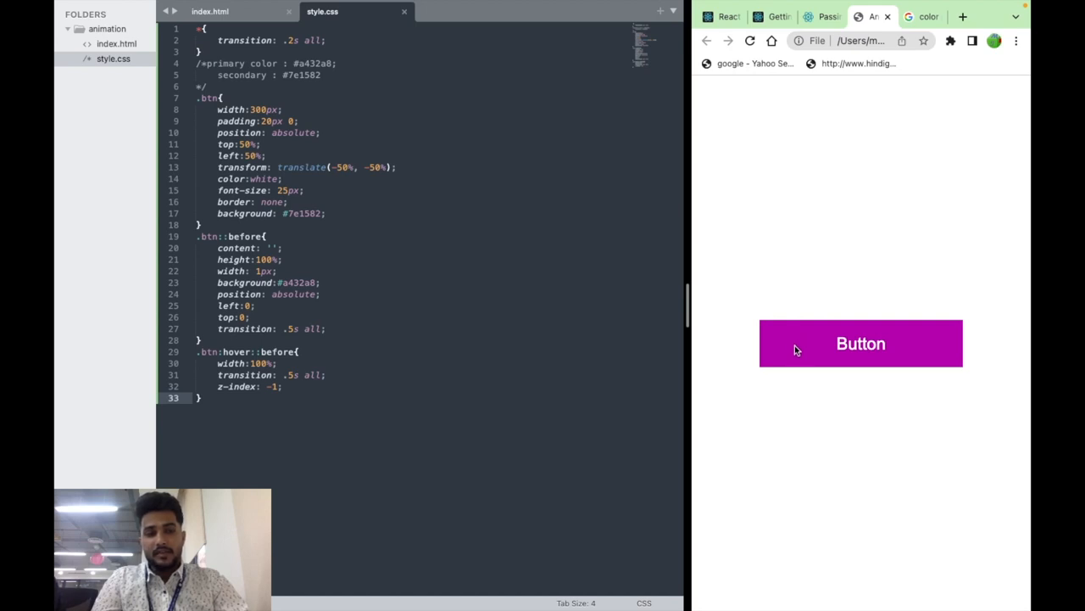
mouse_move(797, 456)
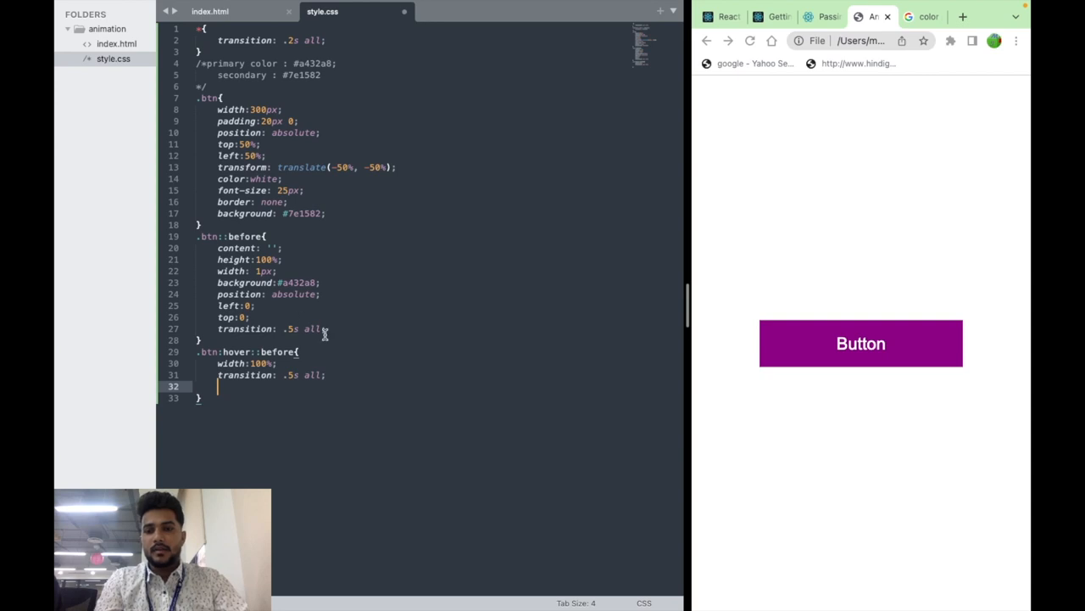
Step: Add z-index: -1 to .btn::before so the overlay sits behind the text
type("z-index: -1;")
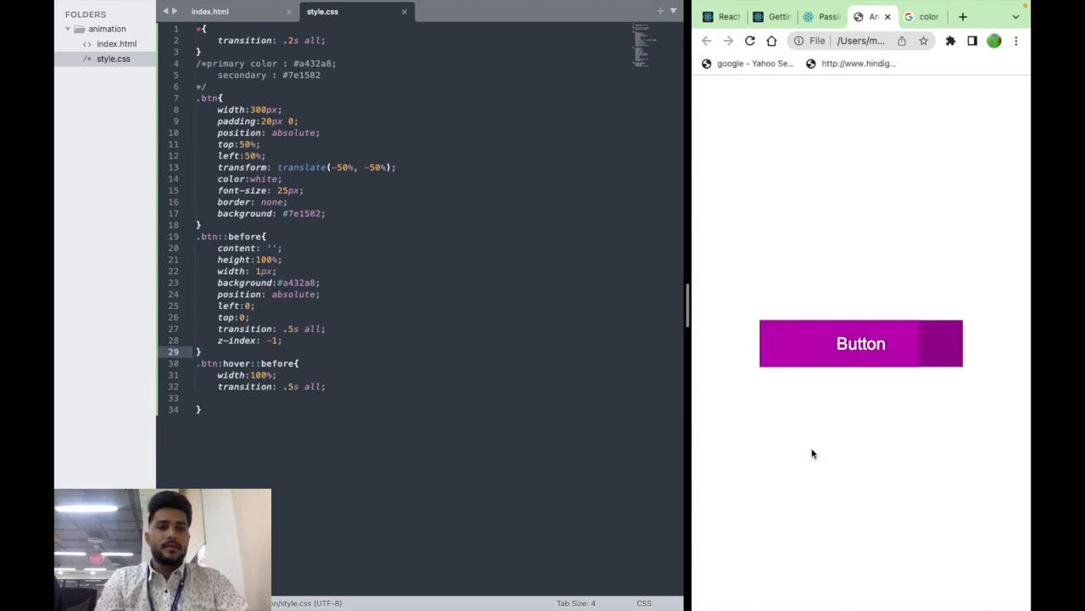
mouse_move(805, 500)
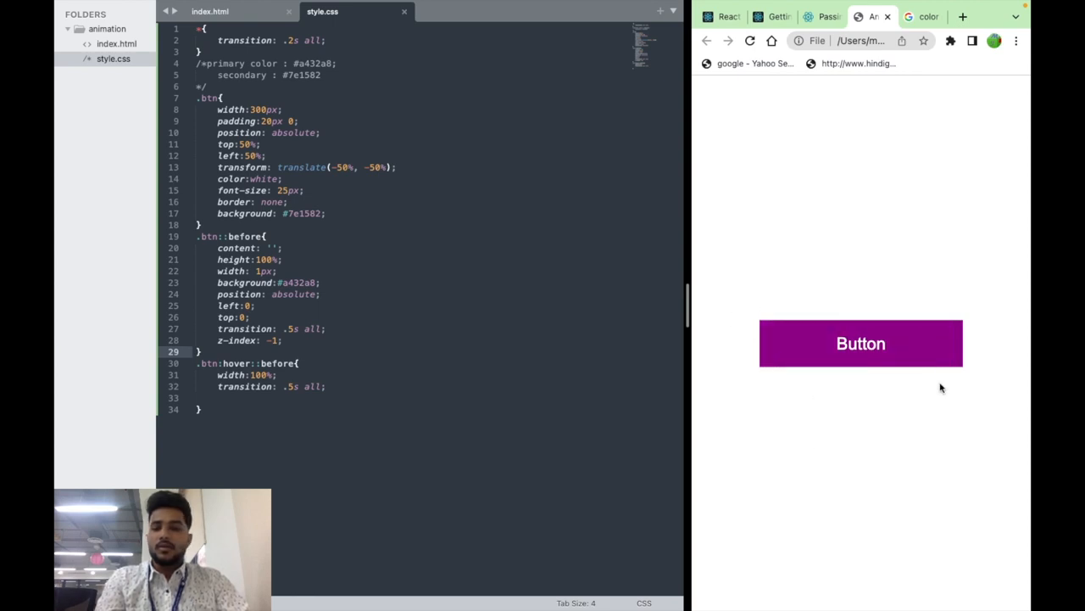
mouse_move(710, 355)
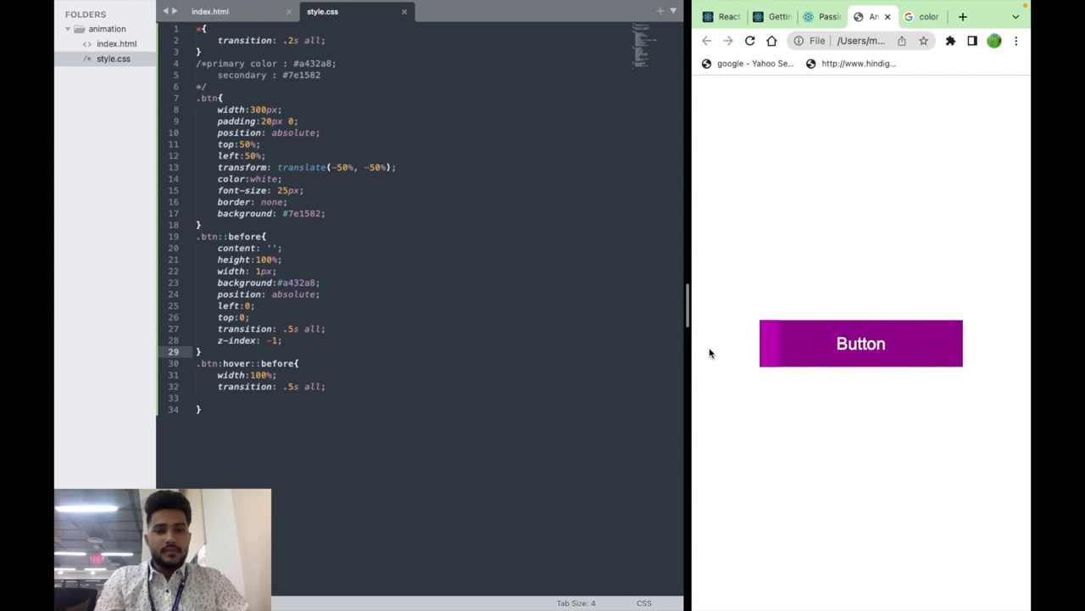
mouse_move(959, 352)
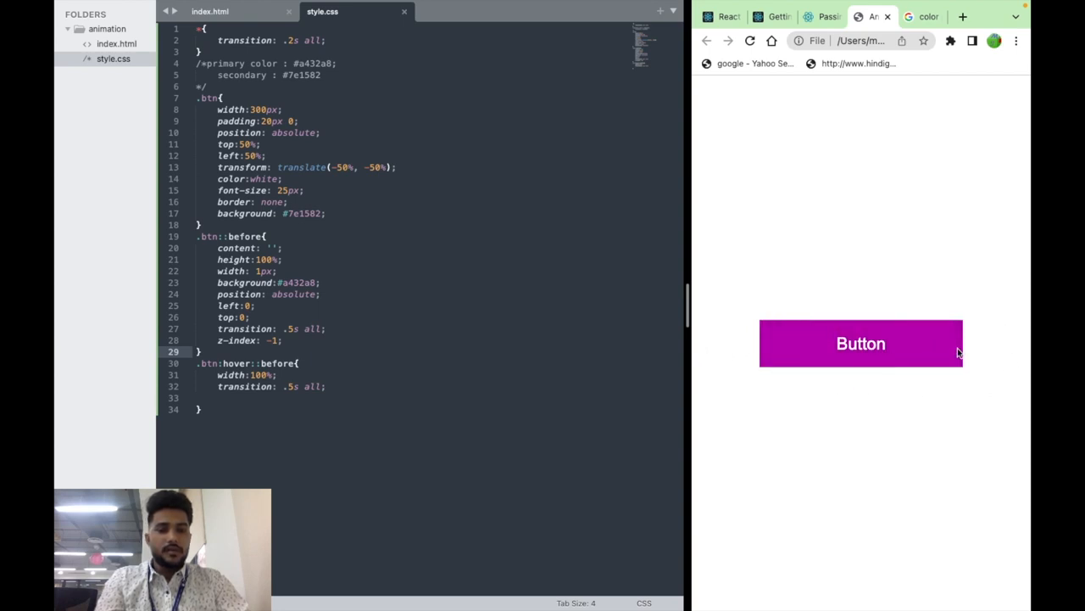
mouse_move(818, 404)
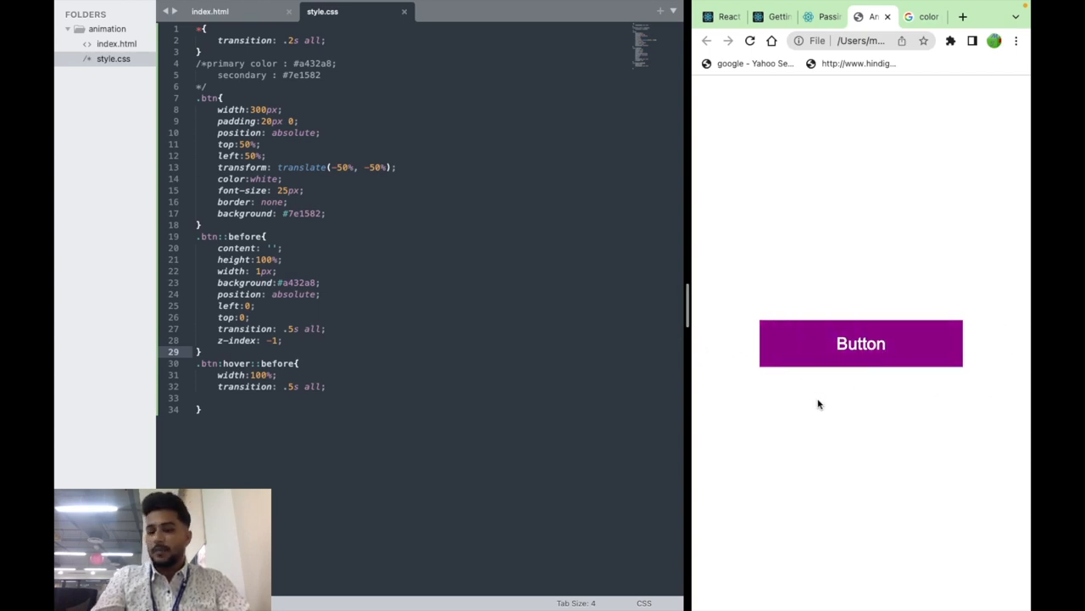